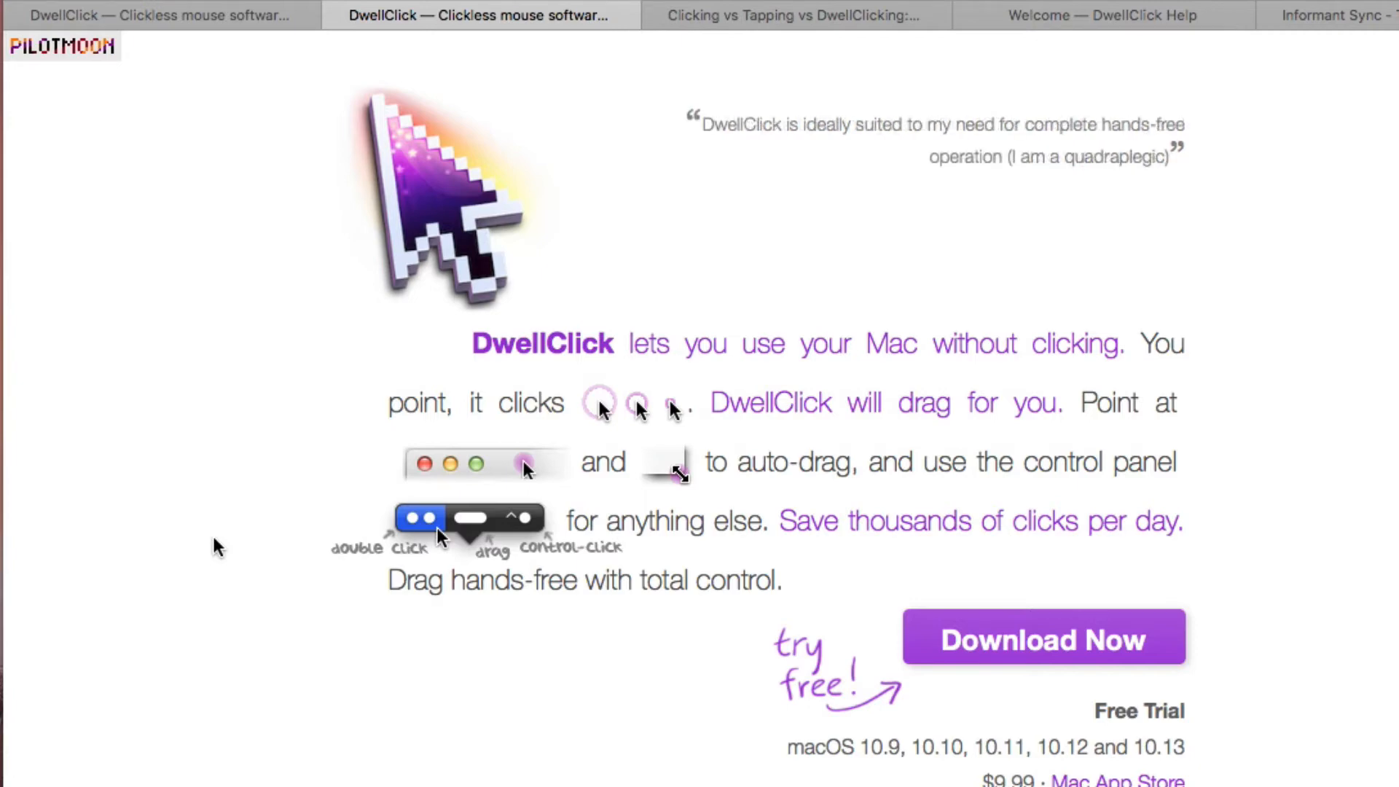
mouse_move(332, 268)
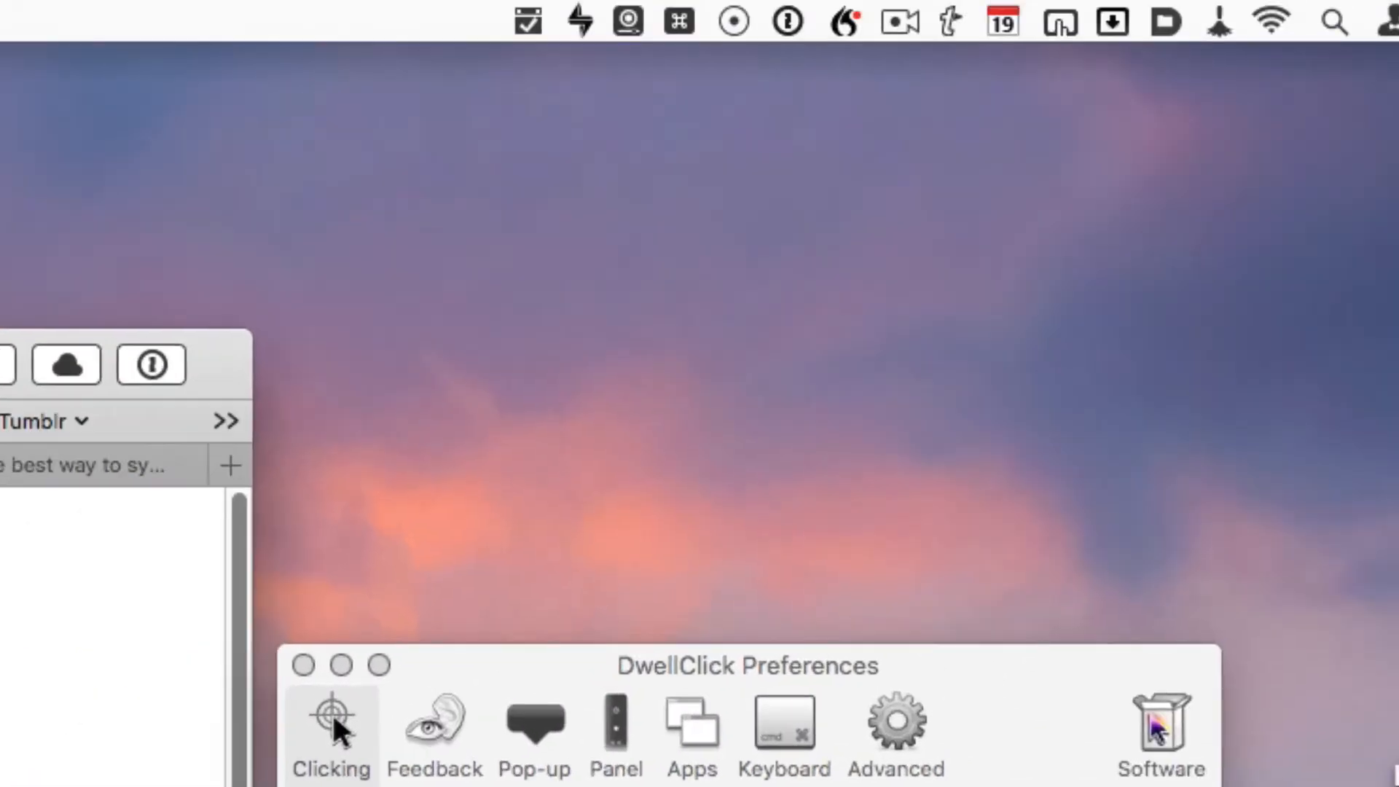
mouse_move(980, 114)
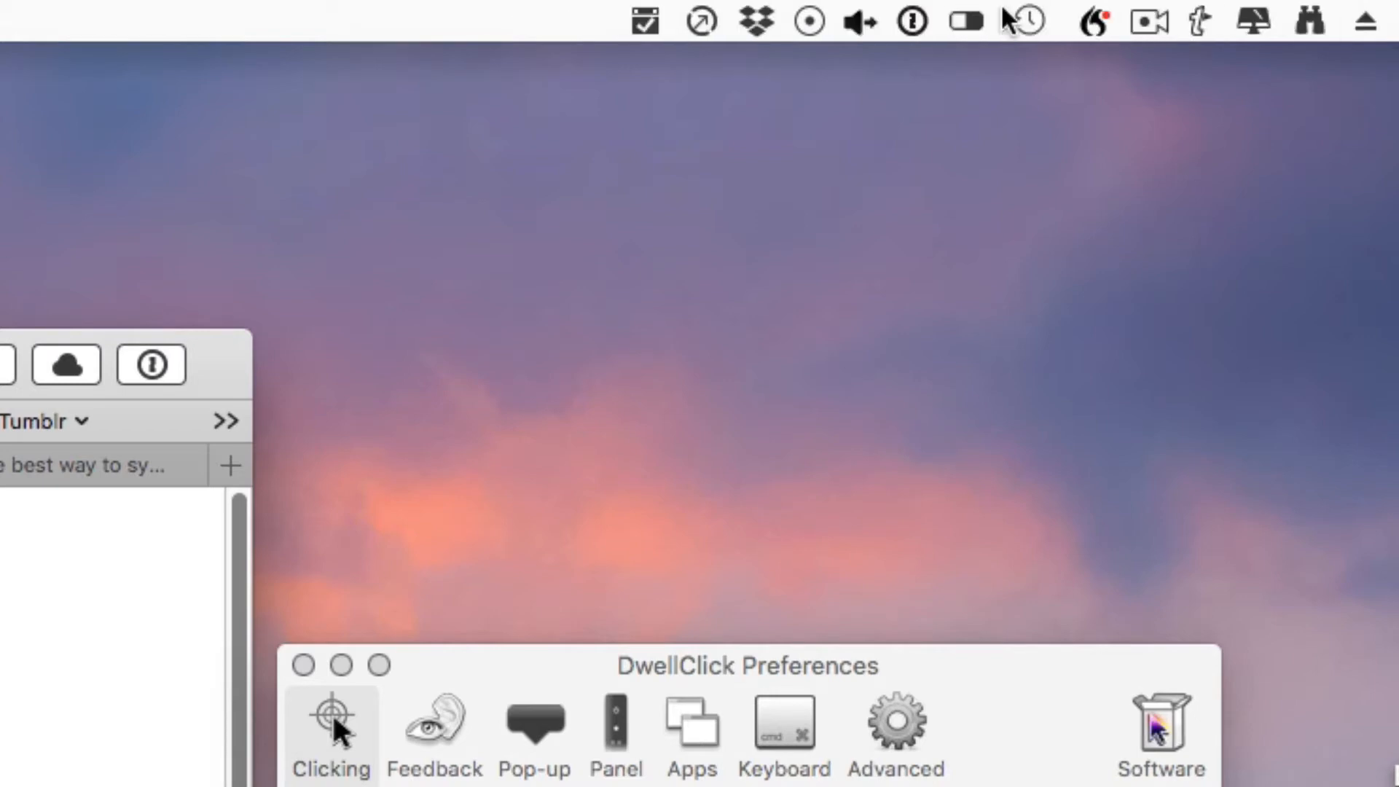
Switch Safari to the 'Clicking vs Tapping vs DwellClicking: Which Is Faster?' tab
left_click(717, 22)
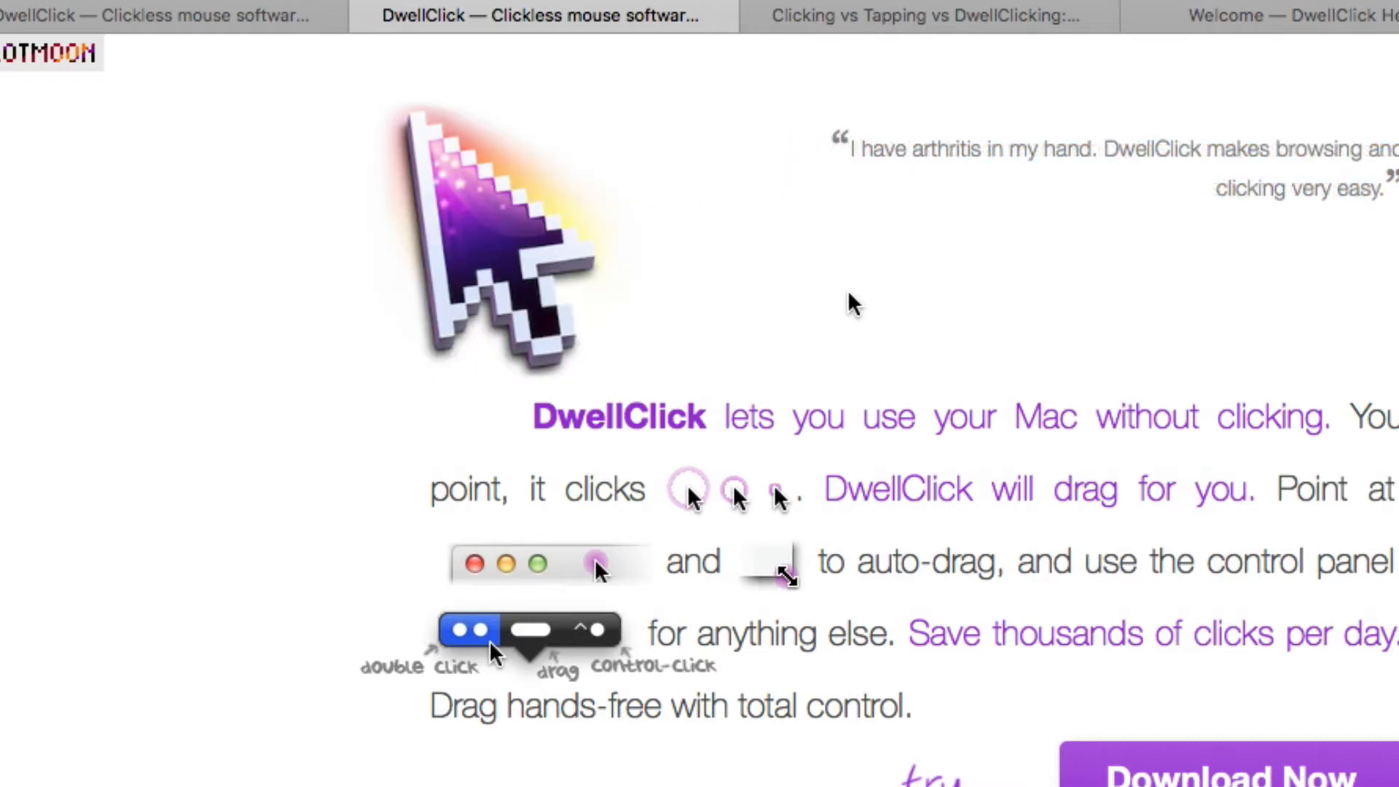
mouse_move(946, 277)
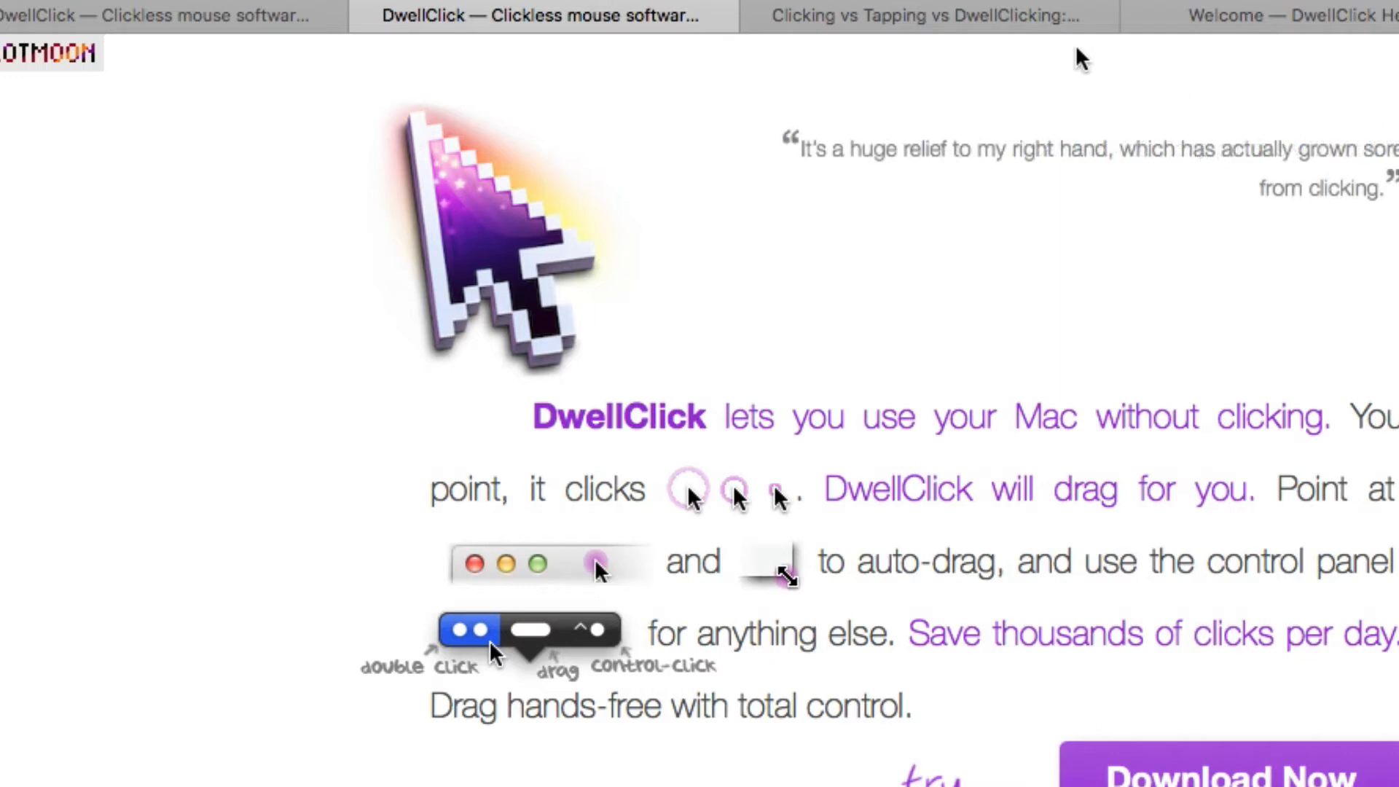
left_click(892, 16)
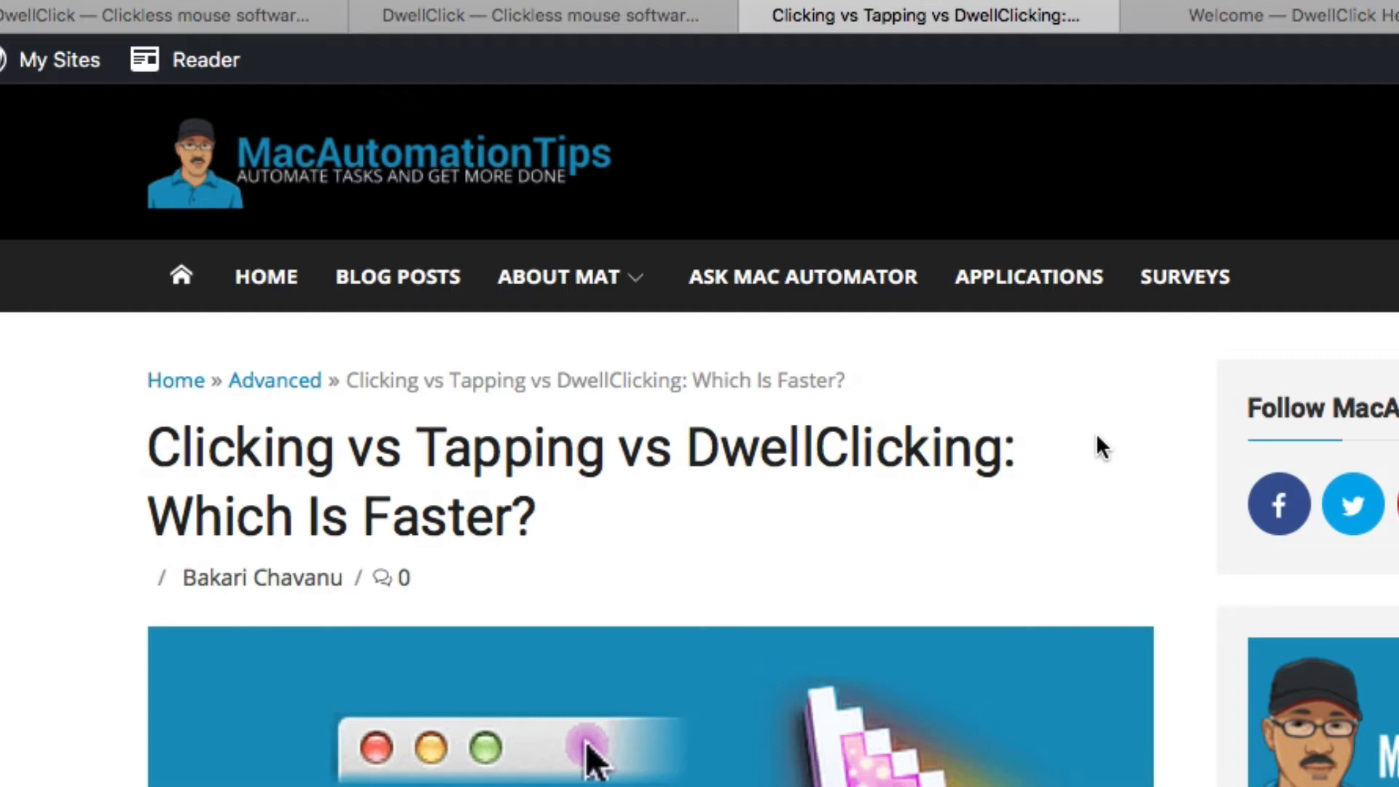
mouse_move(1086, 772)
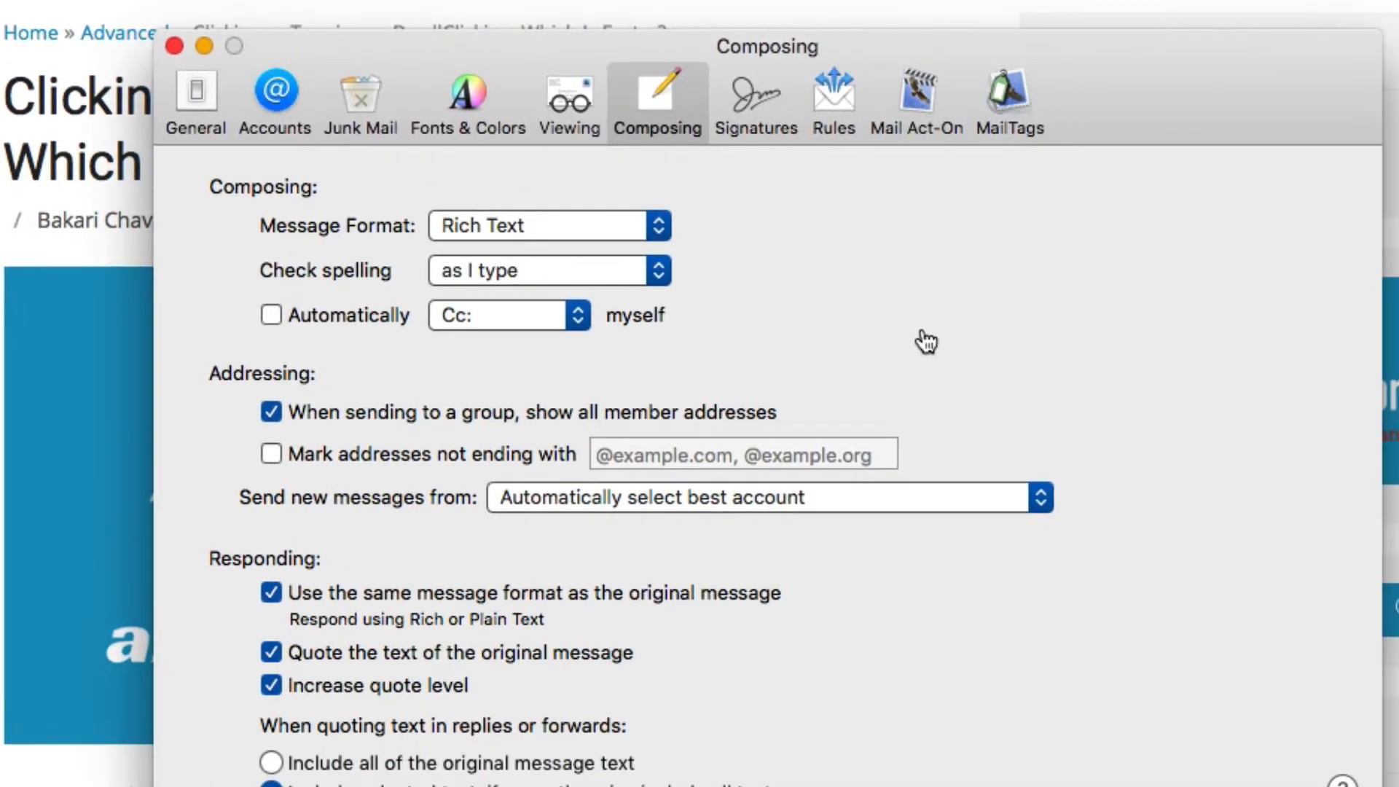
Show Mail's Rules settings and activate the Previous Recipients rule
left_click(832, 98)
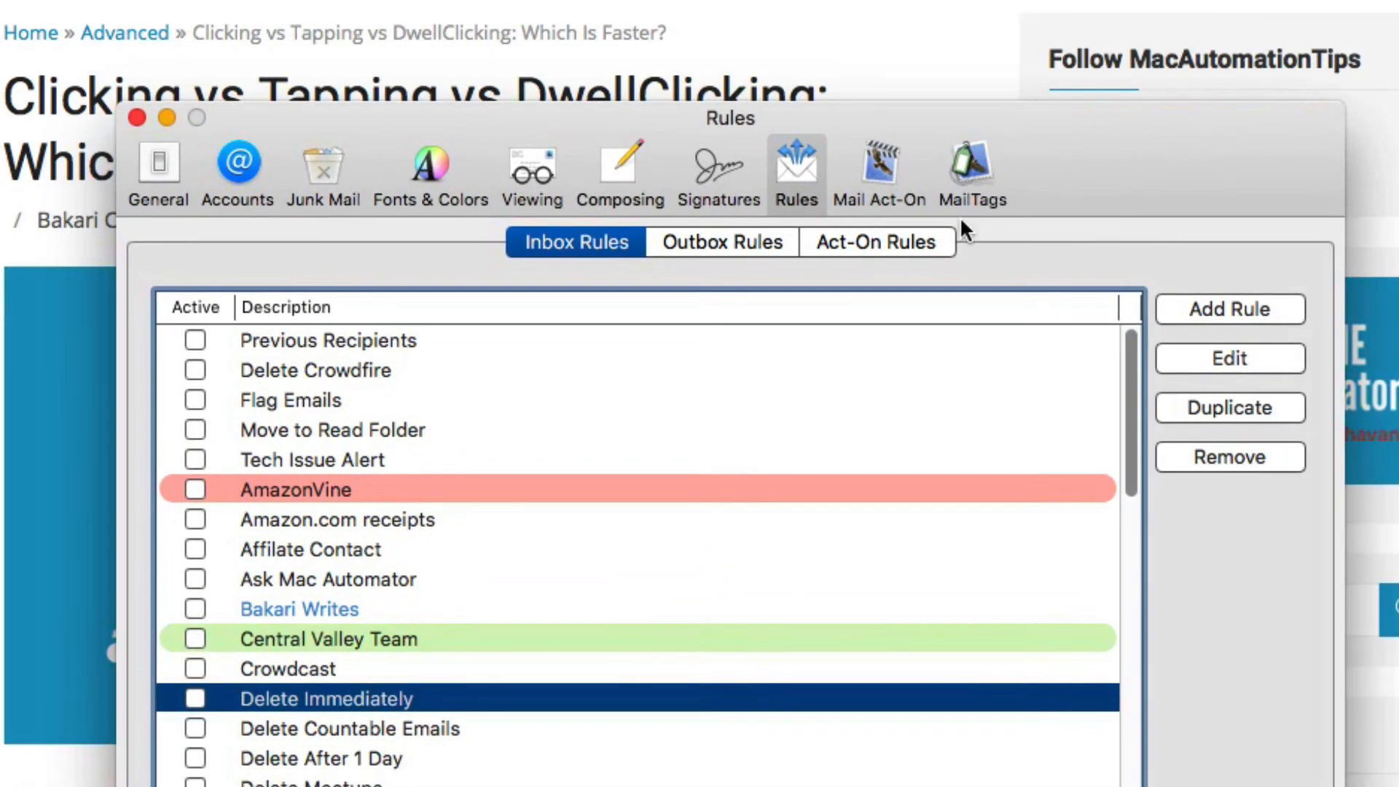
left_click(315, 370)
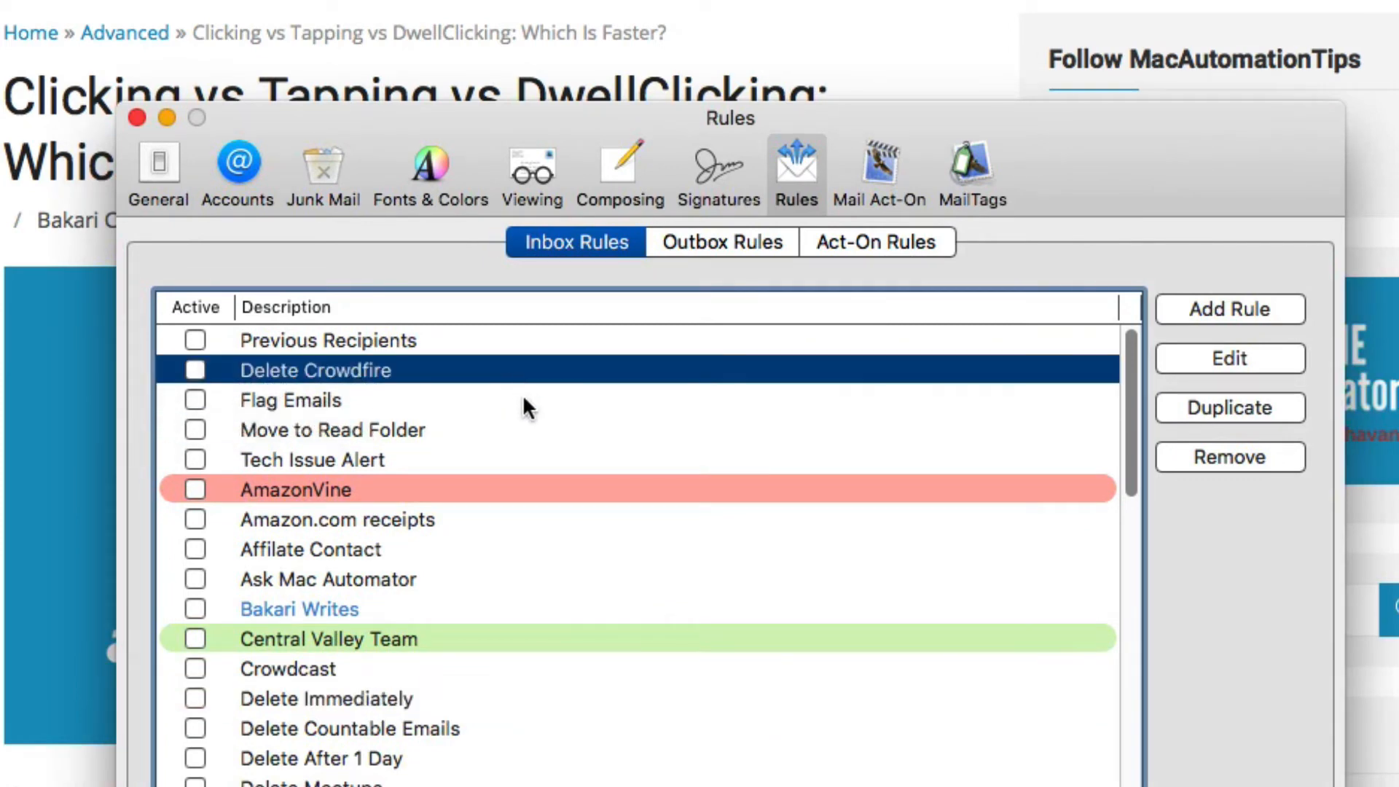
left_click(328, 340)
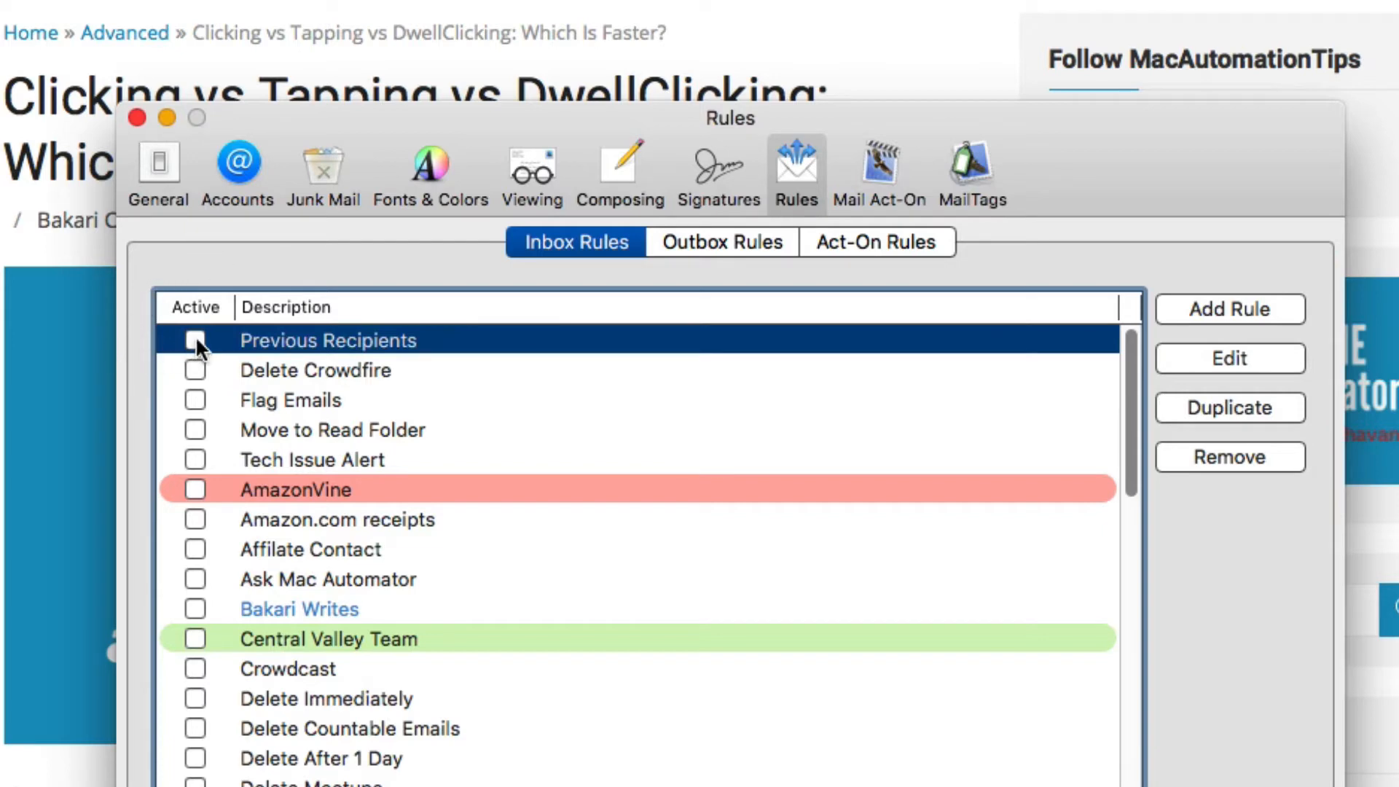
left_click(194, 369)
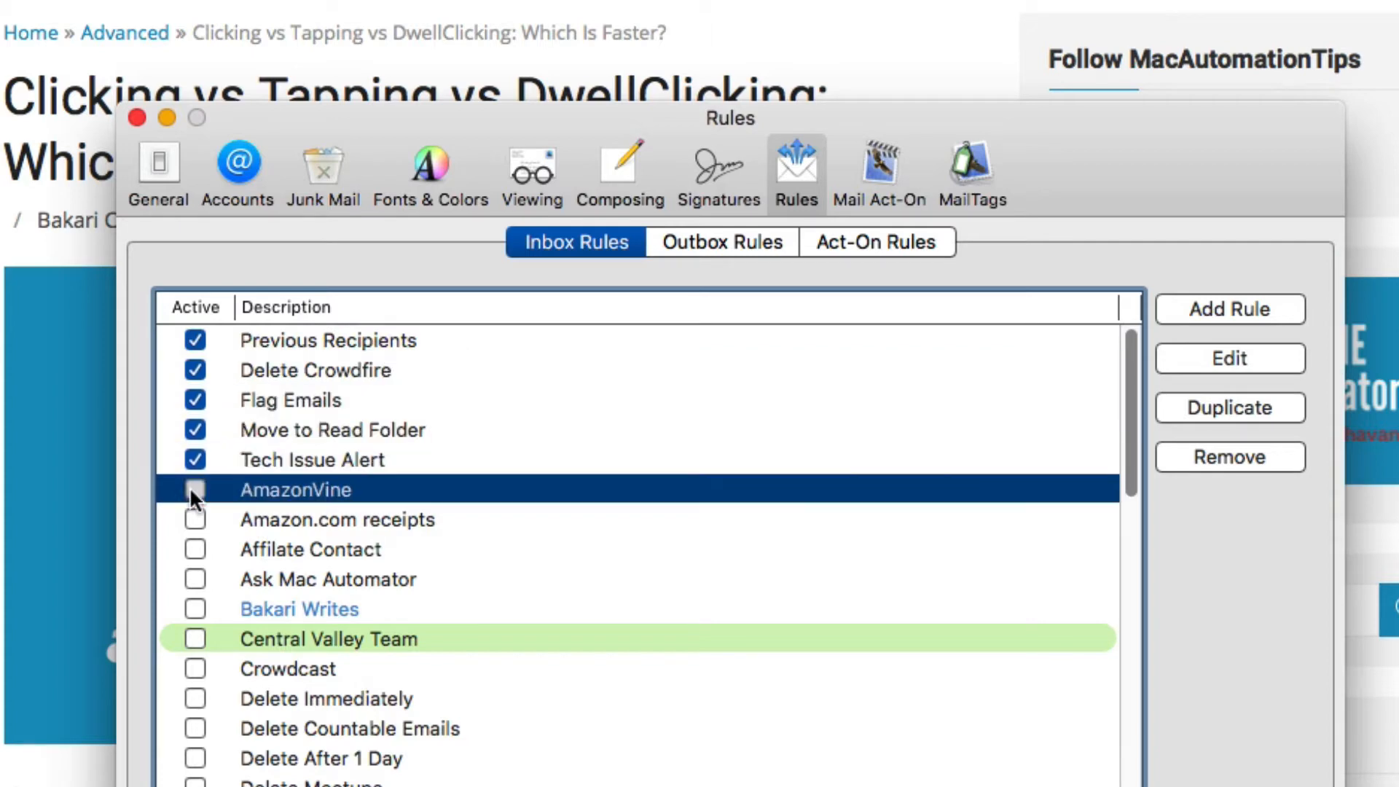
Activate the AmazonVine, Affilate Contact and Ask Mac Automator rules
left_click(194, 490)
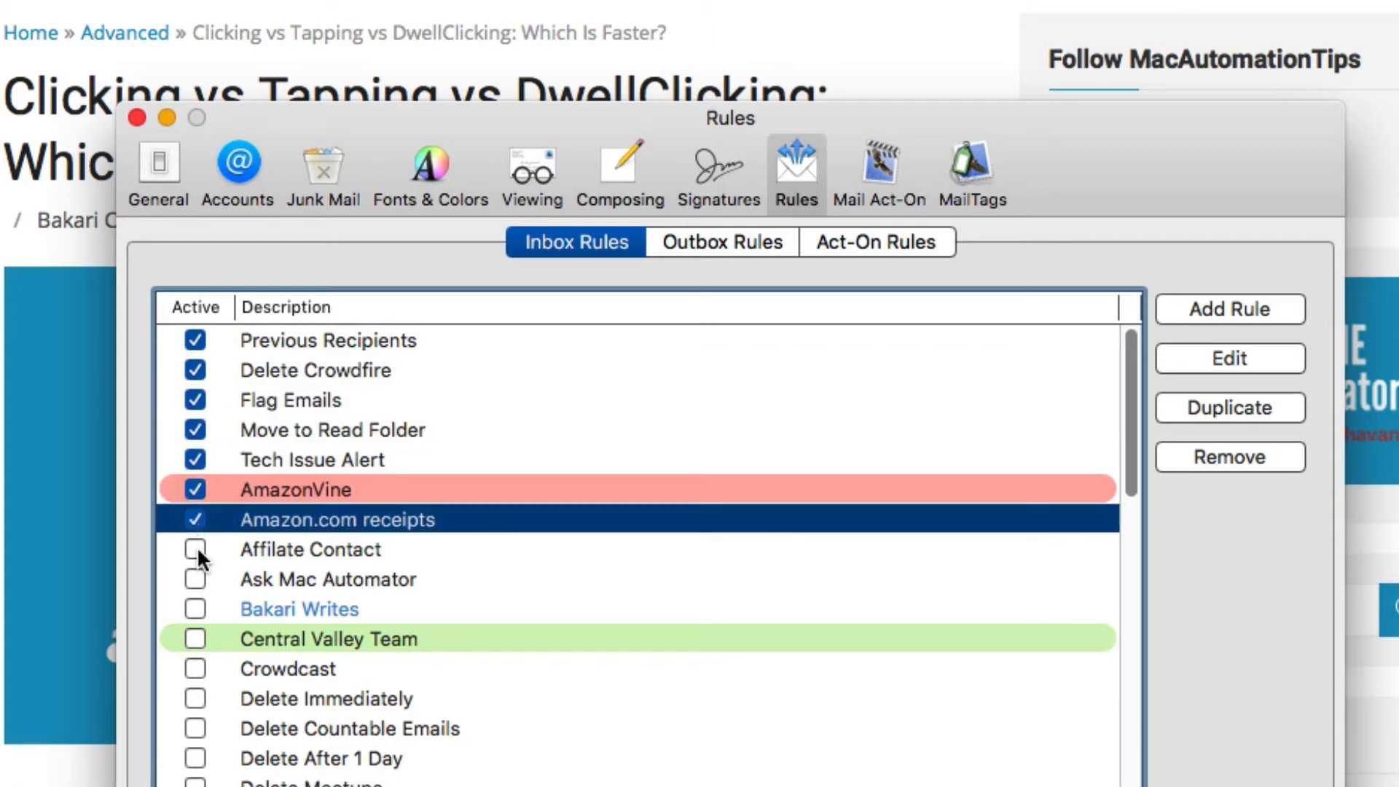
left_click(194, 549)
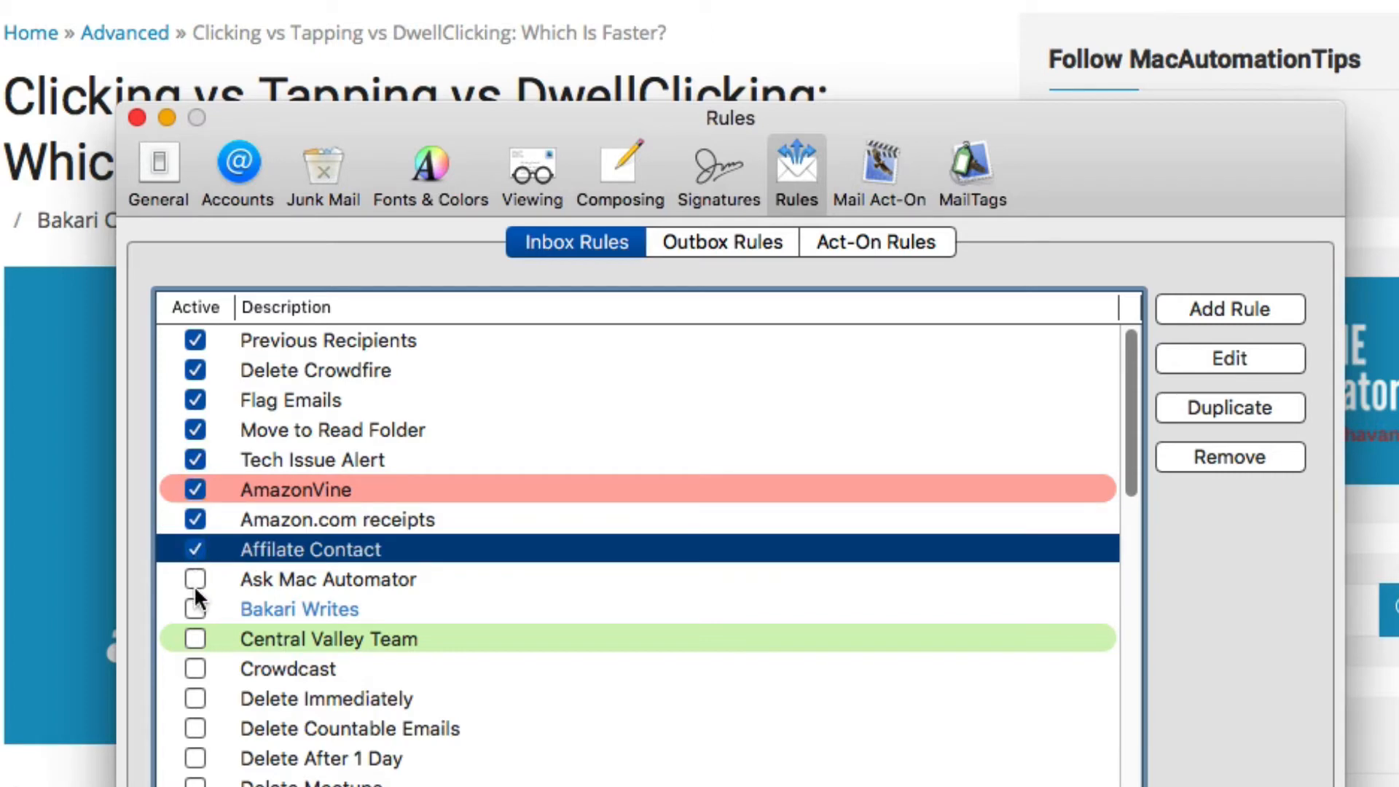
left_click(194, 578)
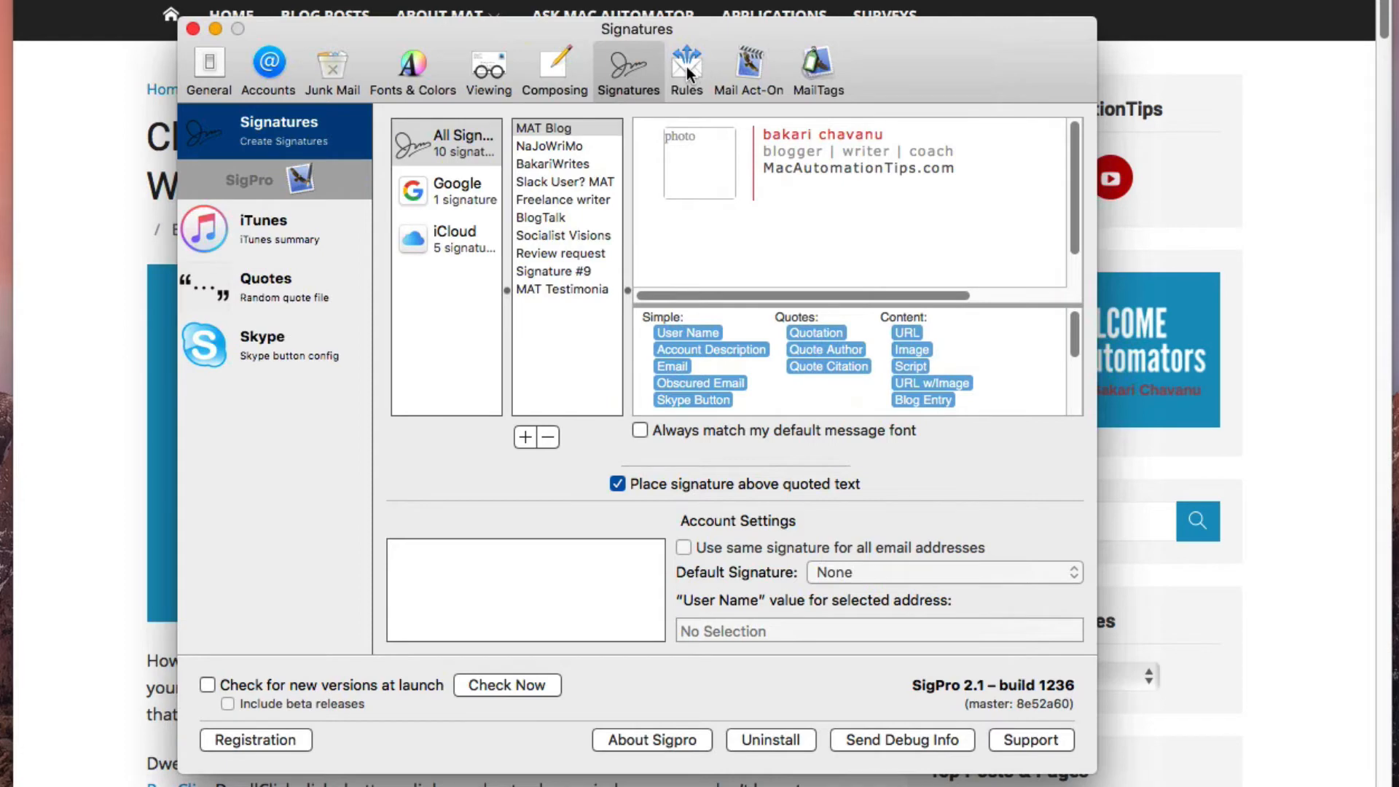
Show Mail's Signatures settings with the SigPro signature manager
left_click(685, 70)
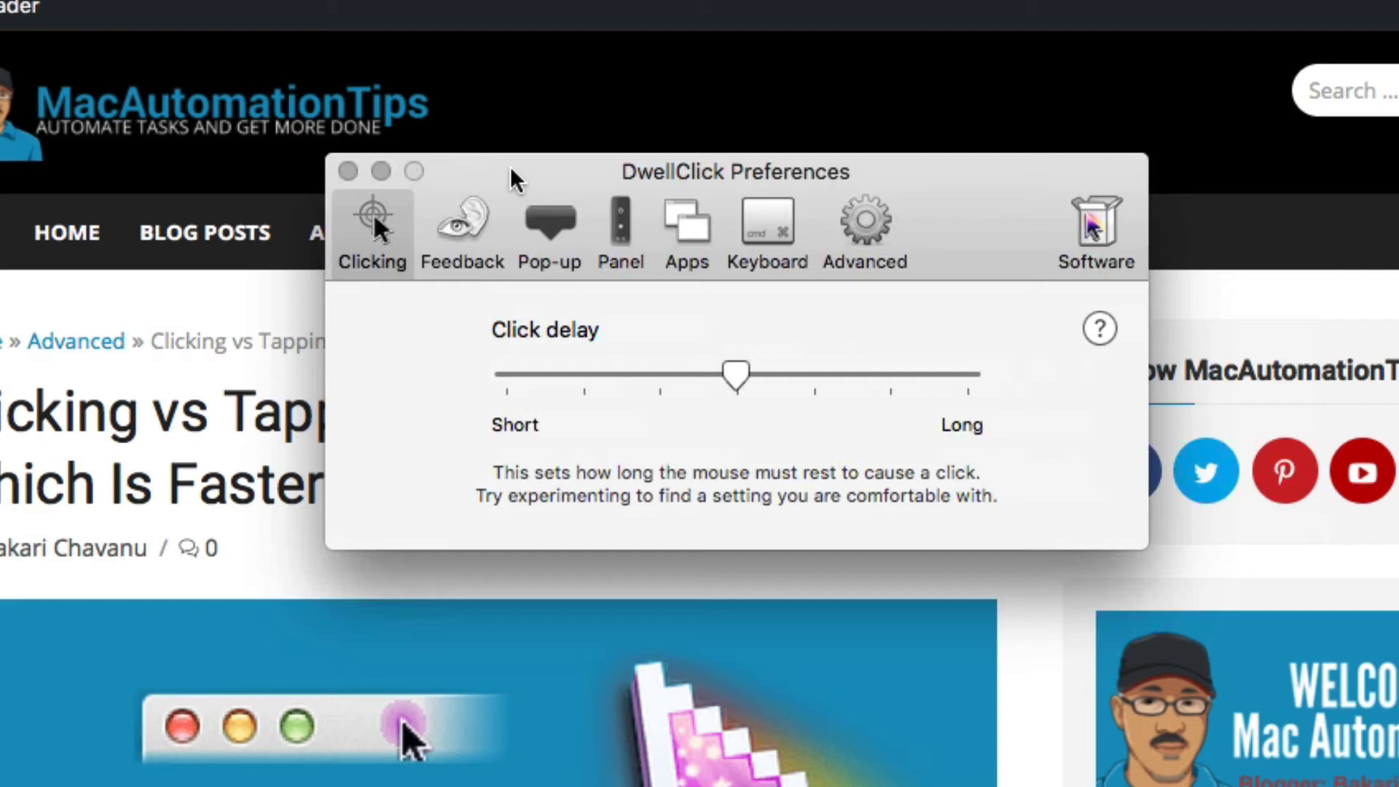
mouse_move(420, 350)
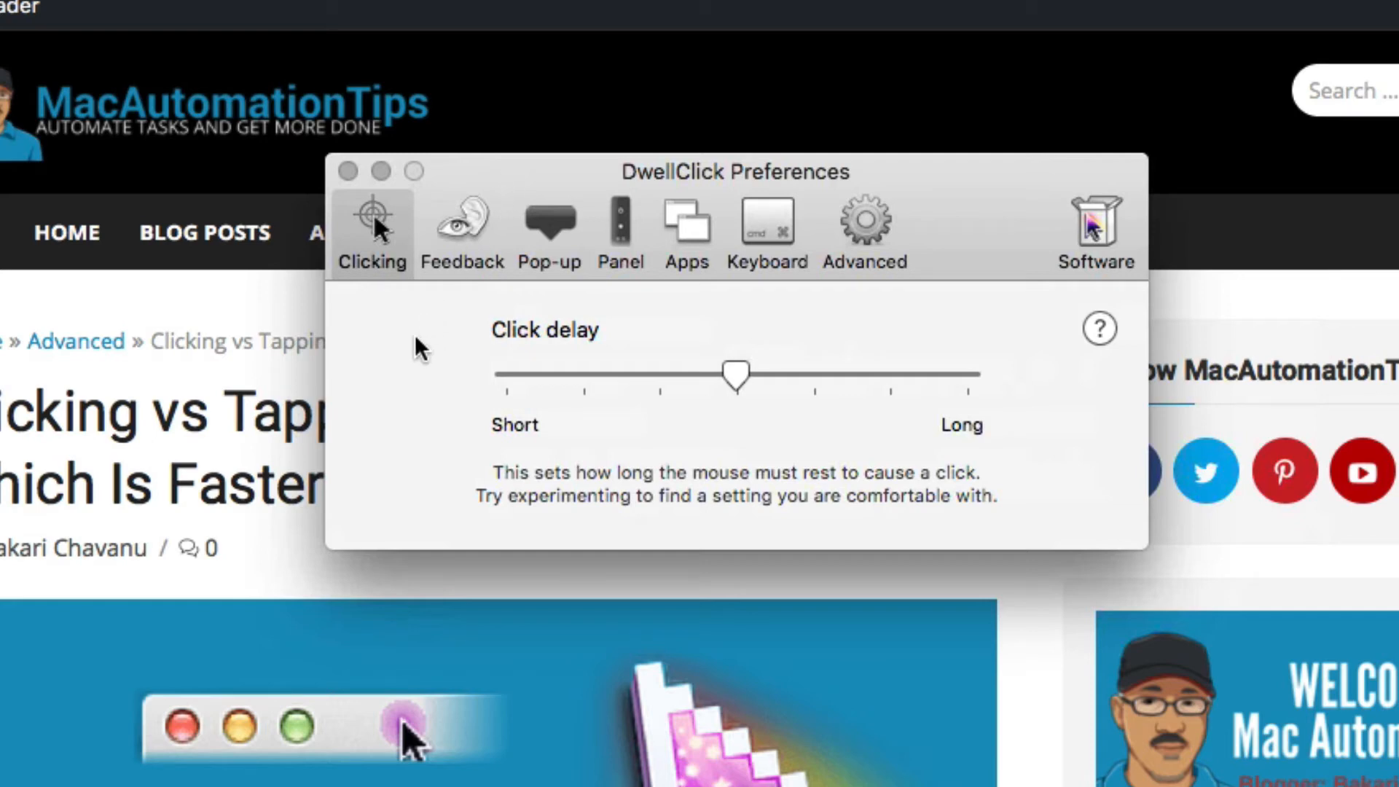
mouse_move(457, 392)
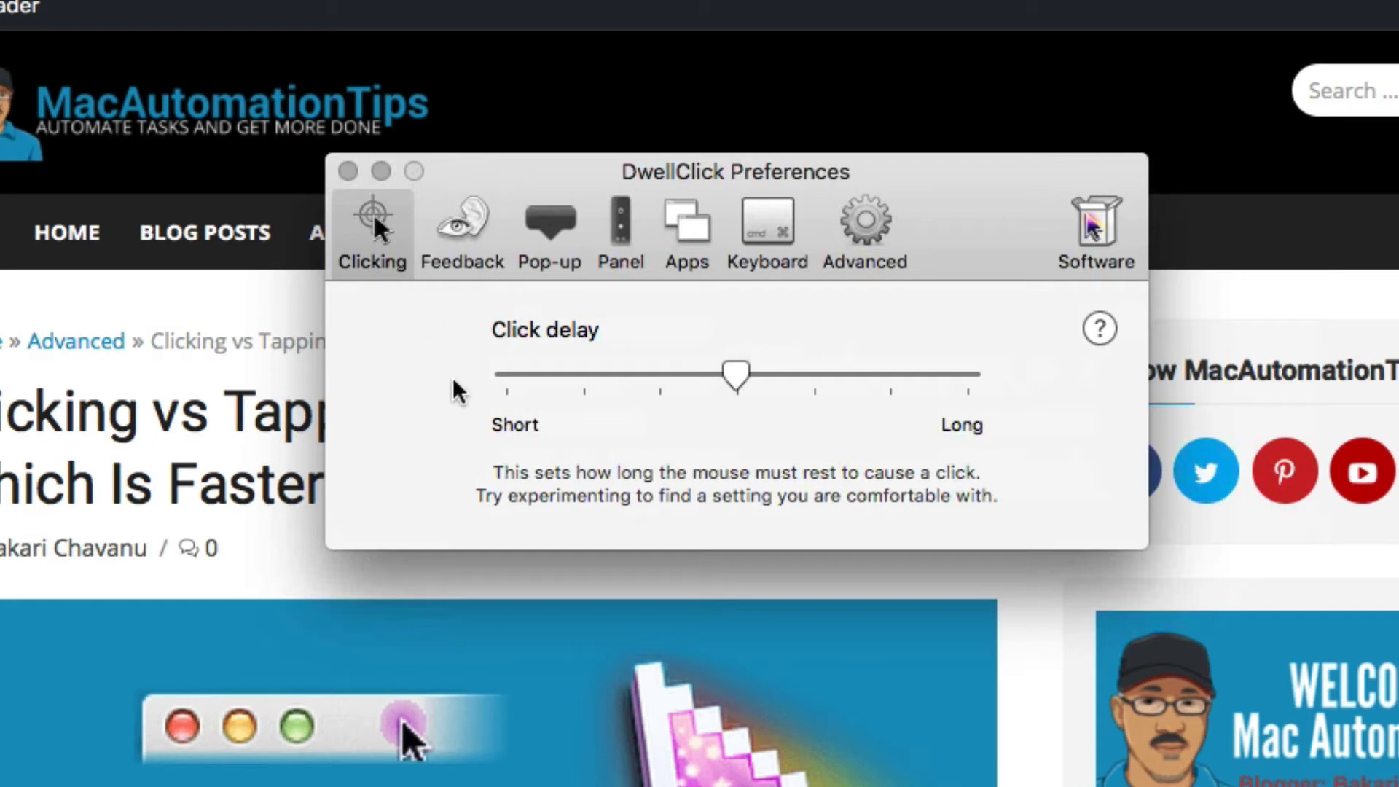
mouse_move(446, 395)
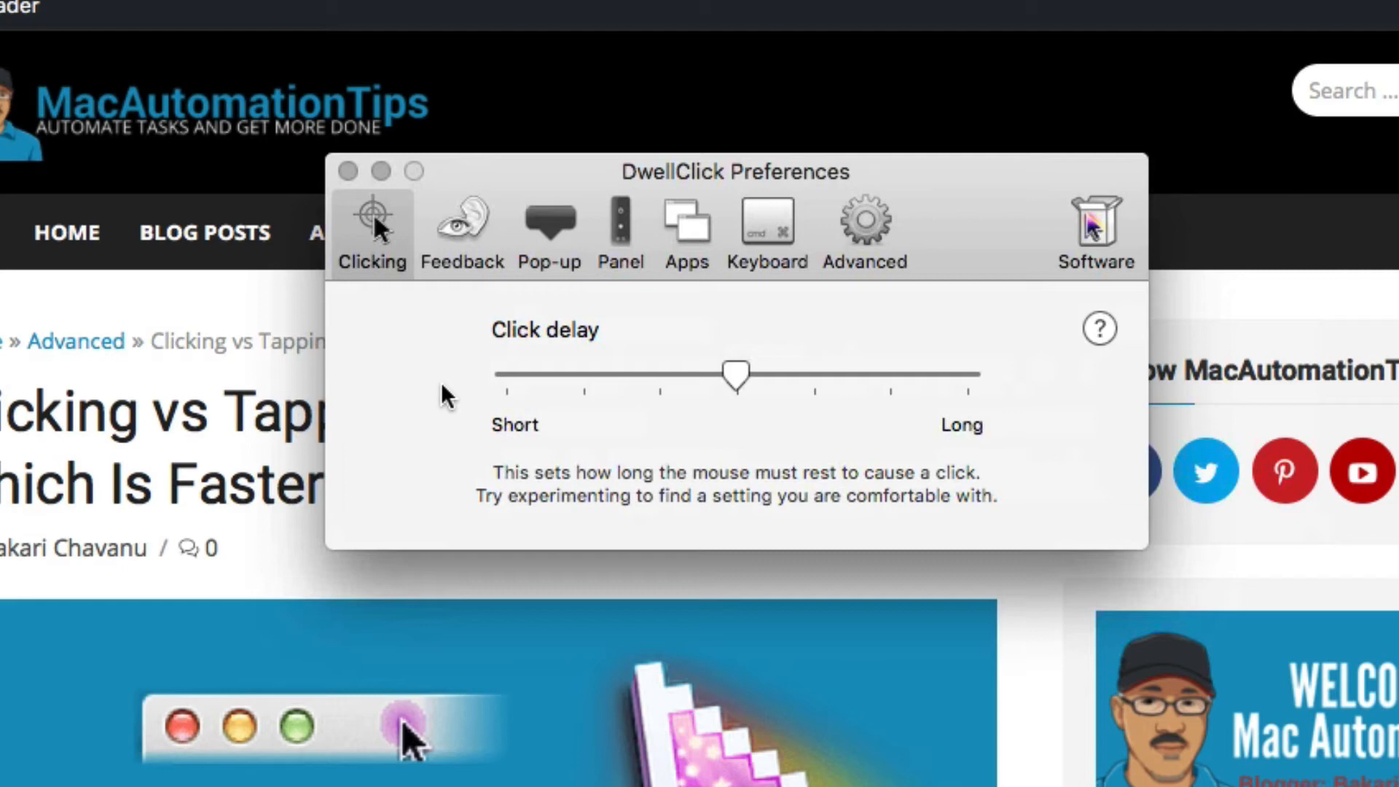
mouse_move(456, 397)
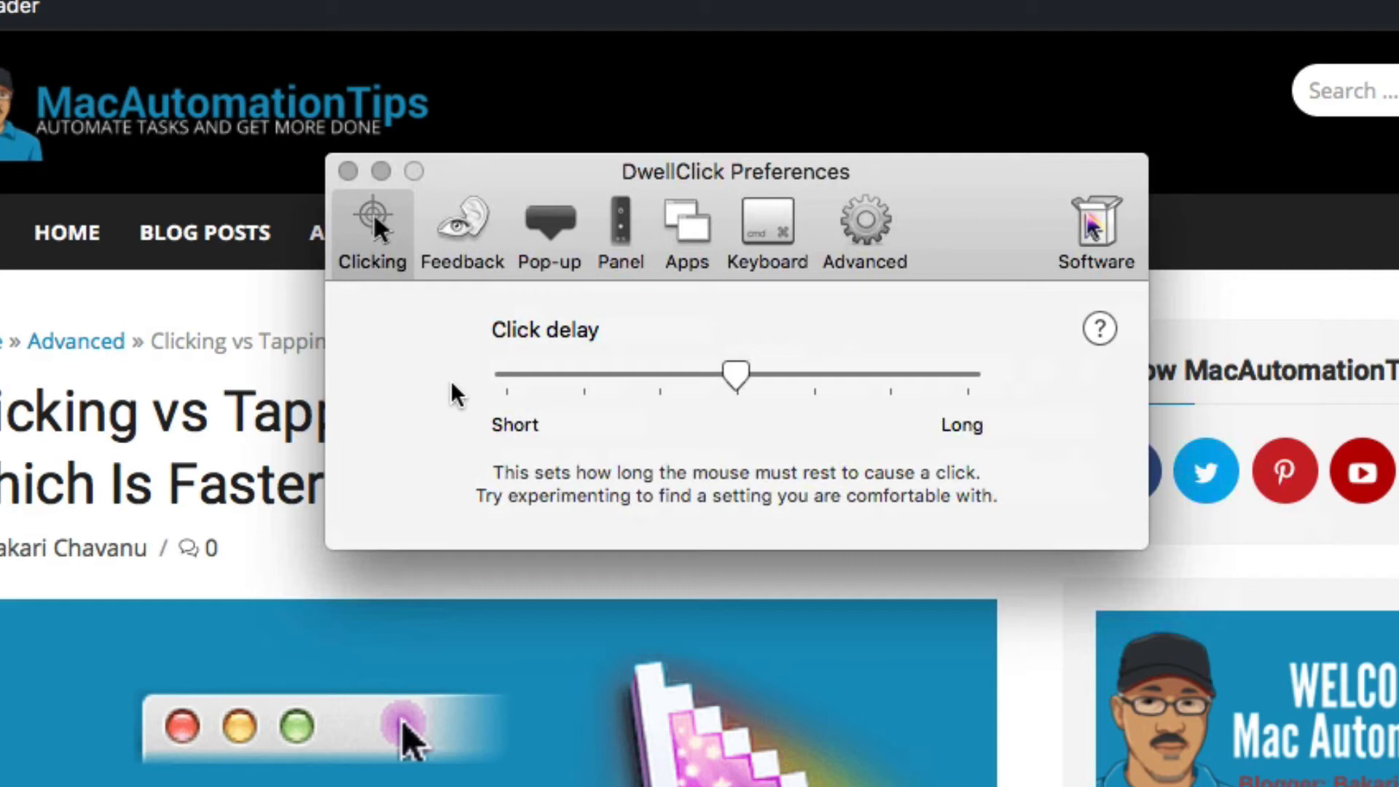
mouse_move(641, 427)
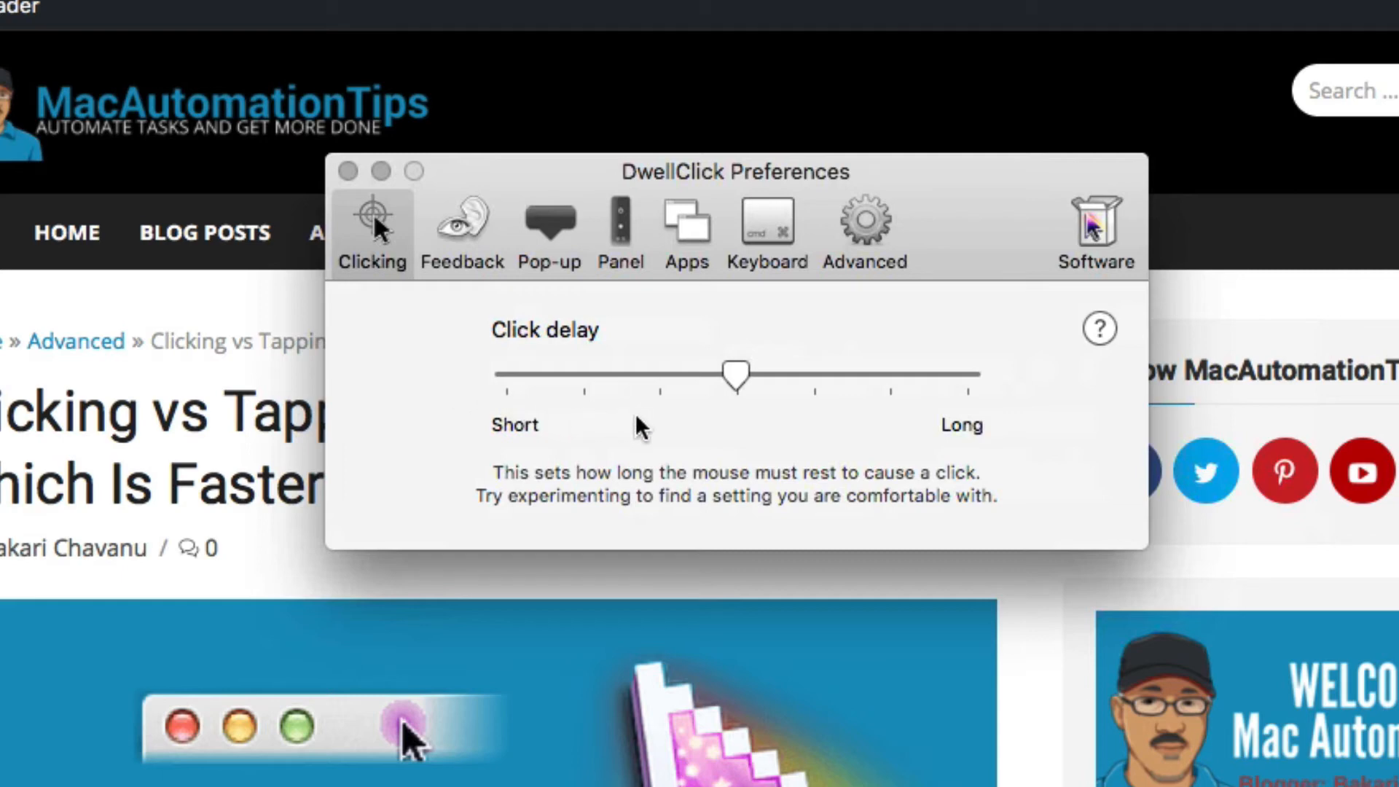
mouse_move(530, 491)
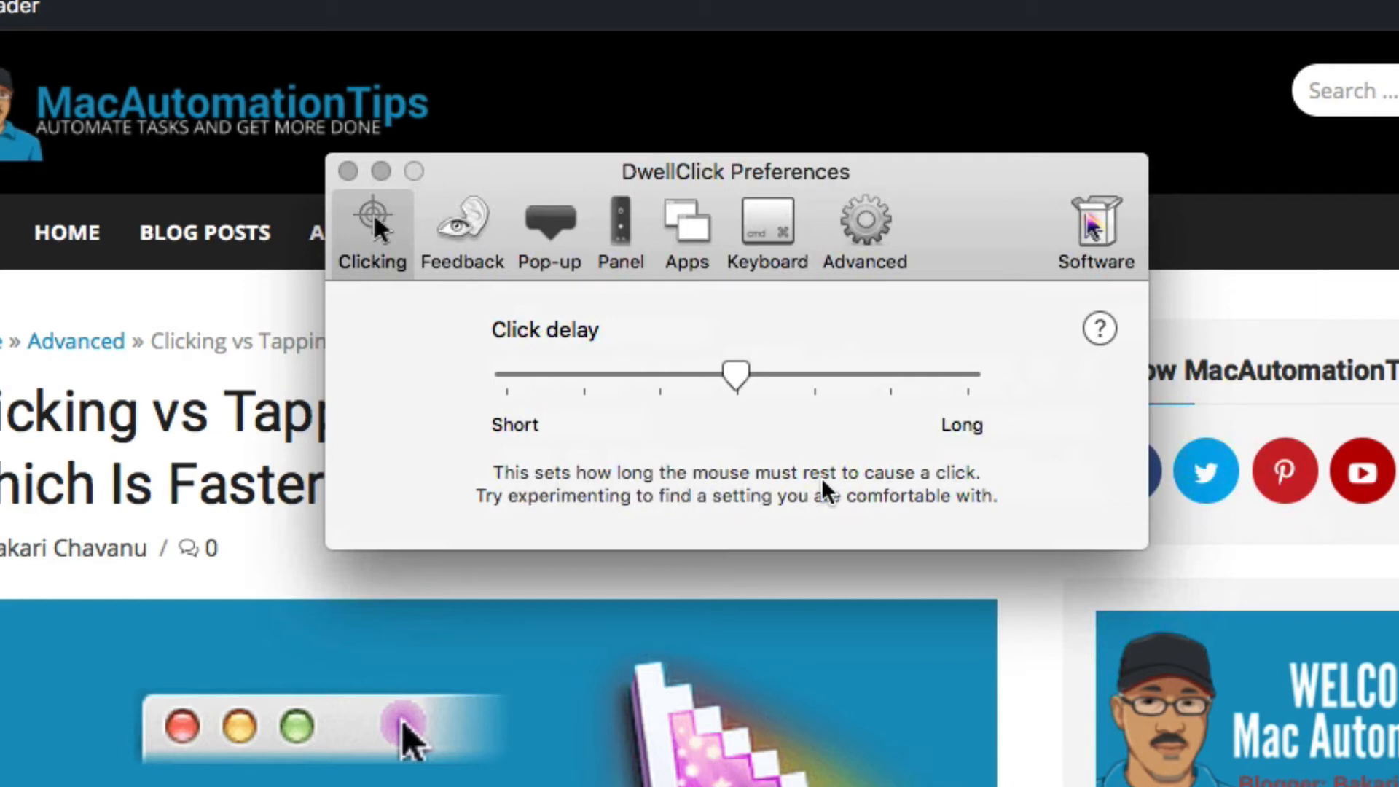
mouse_move(924, 488)
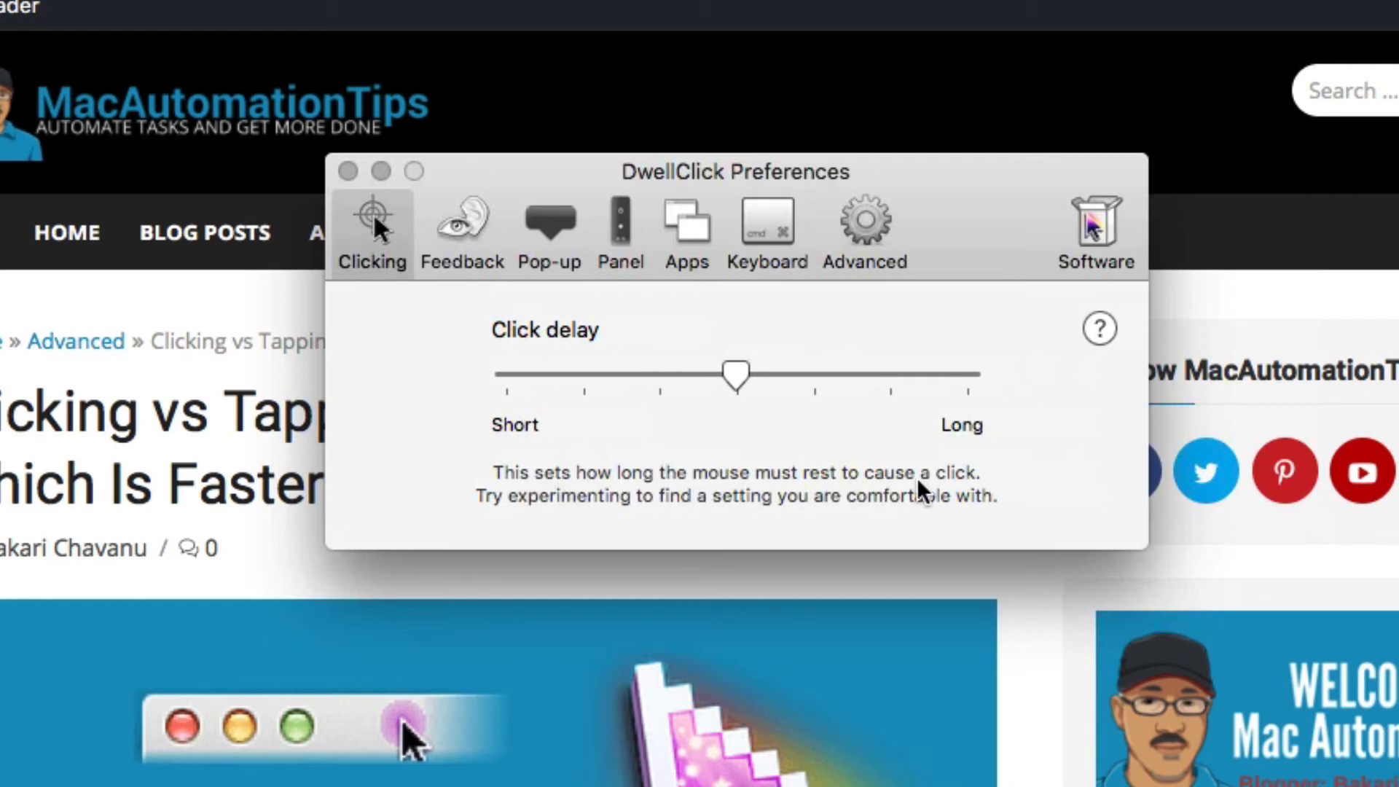
Push the click delay to Long, then bring it back to about halfway
left_click_drag(736, 371, 961, 371)
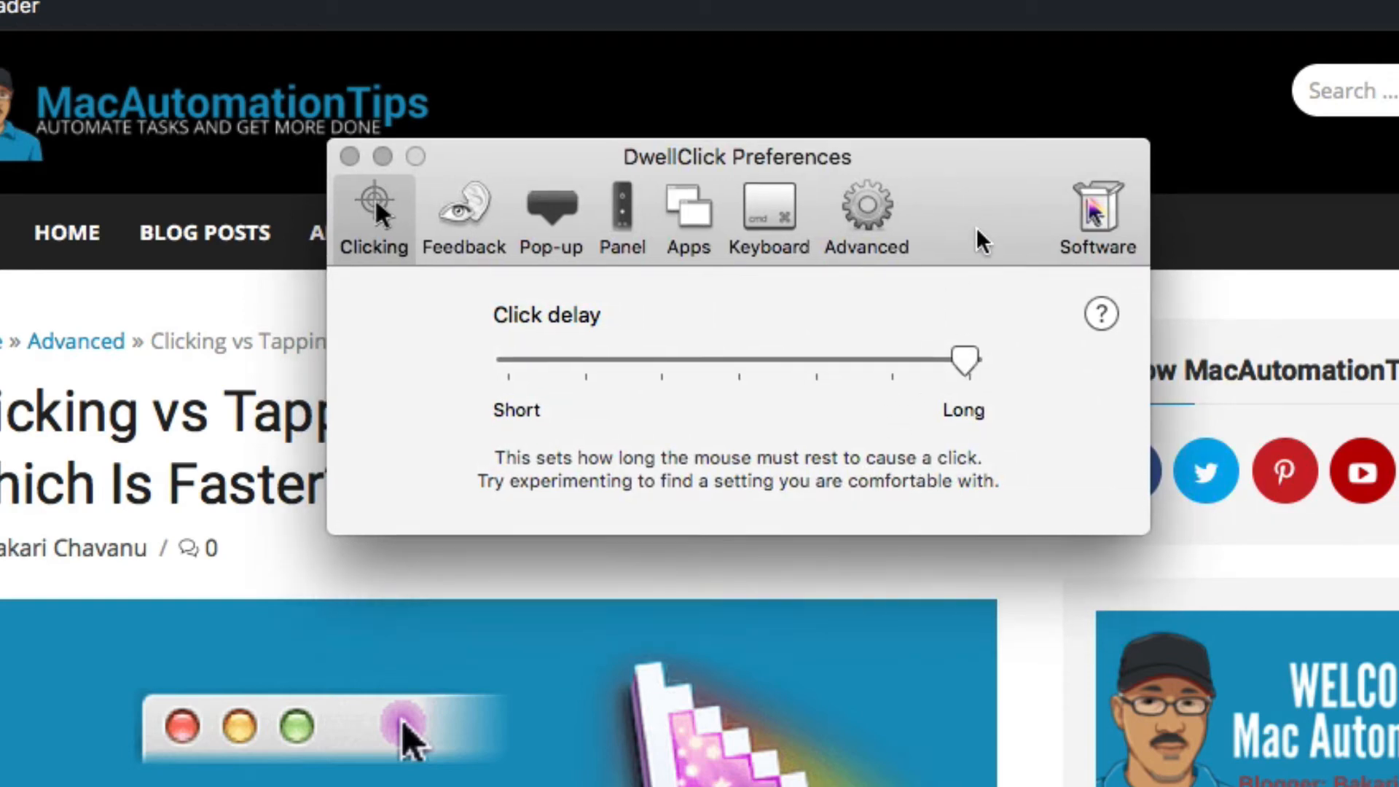
left_click_drag(740, 157, 714, 188)
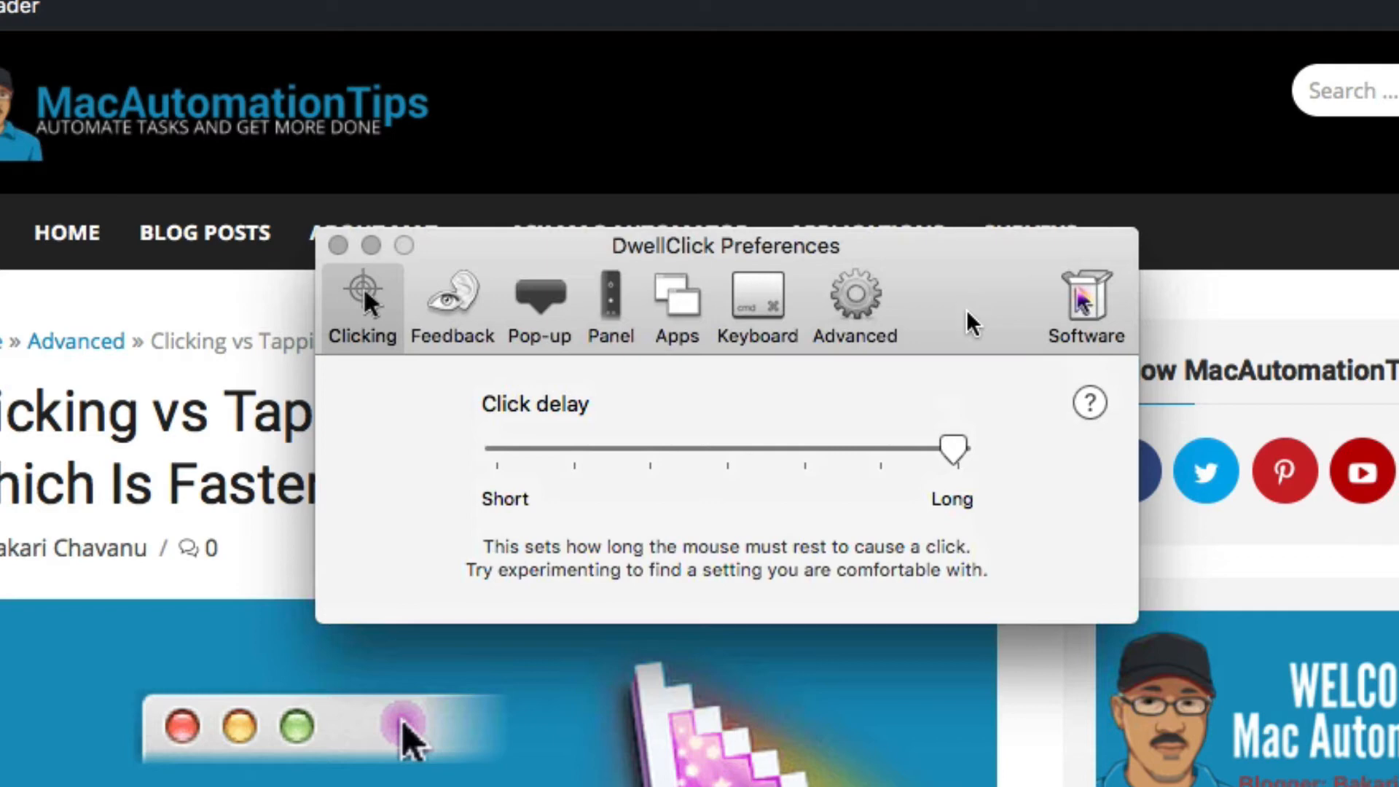
left_click_drag(950, 450, 749, 451)
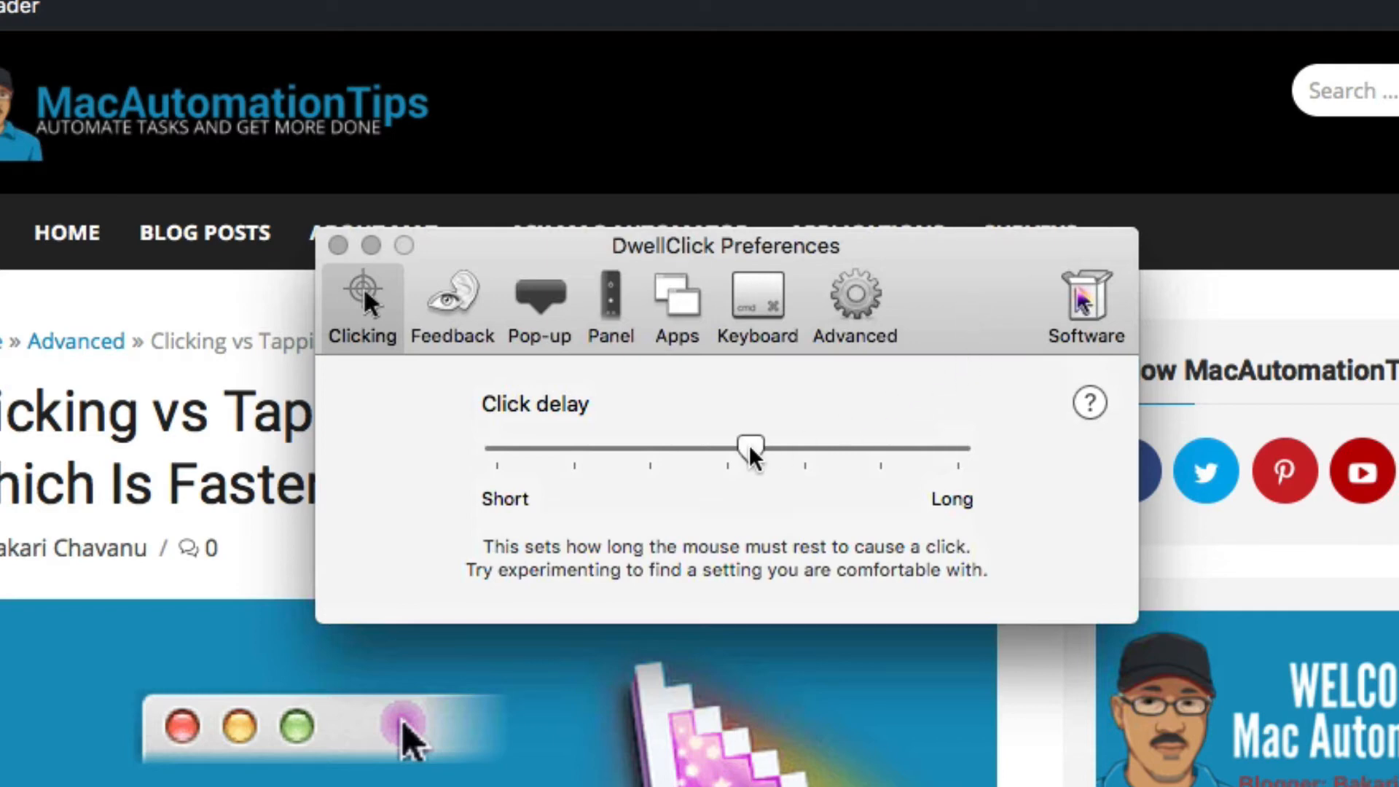
mouse_move(839, 416)
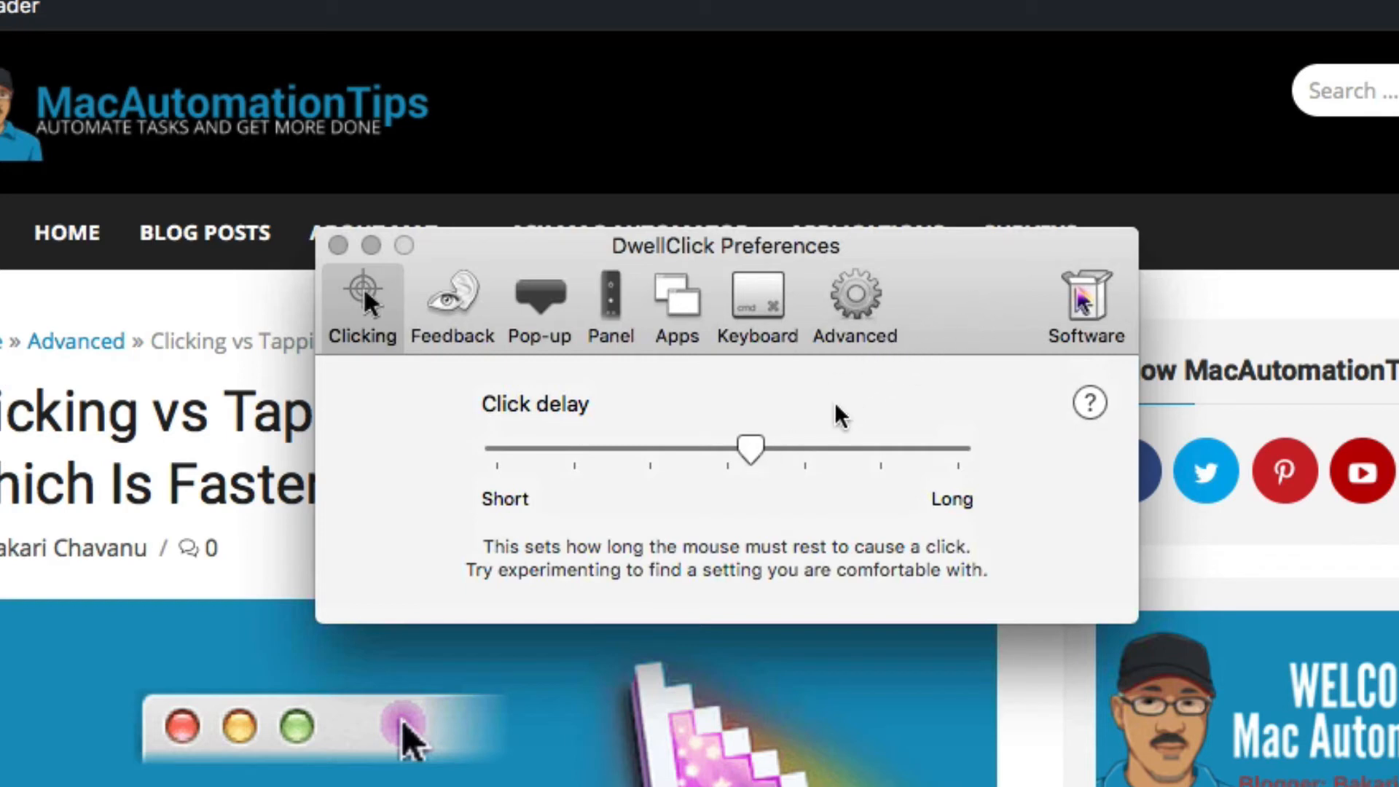
left_click_drag(749, 449, 791, 449)
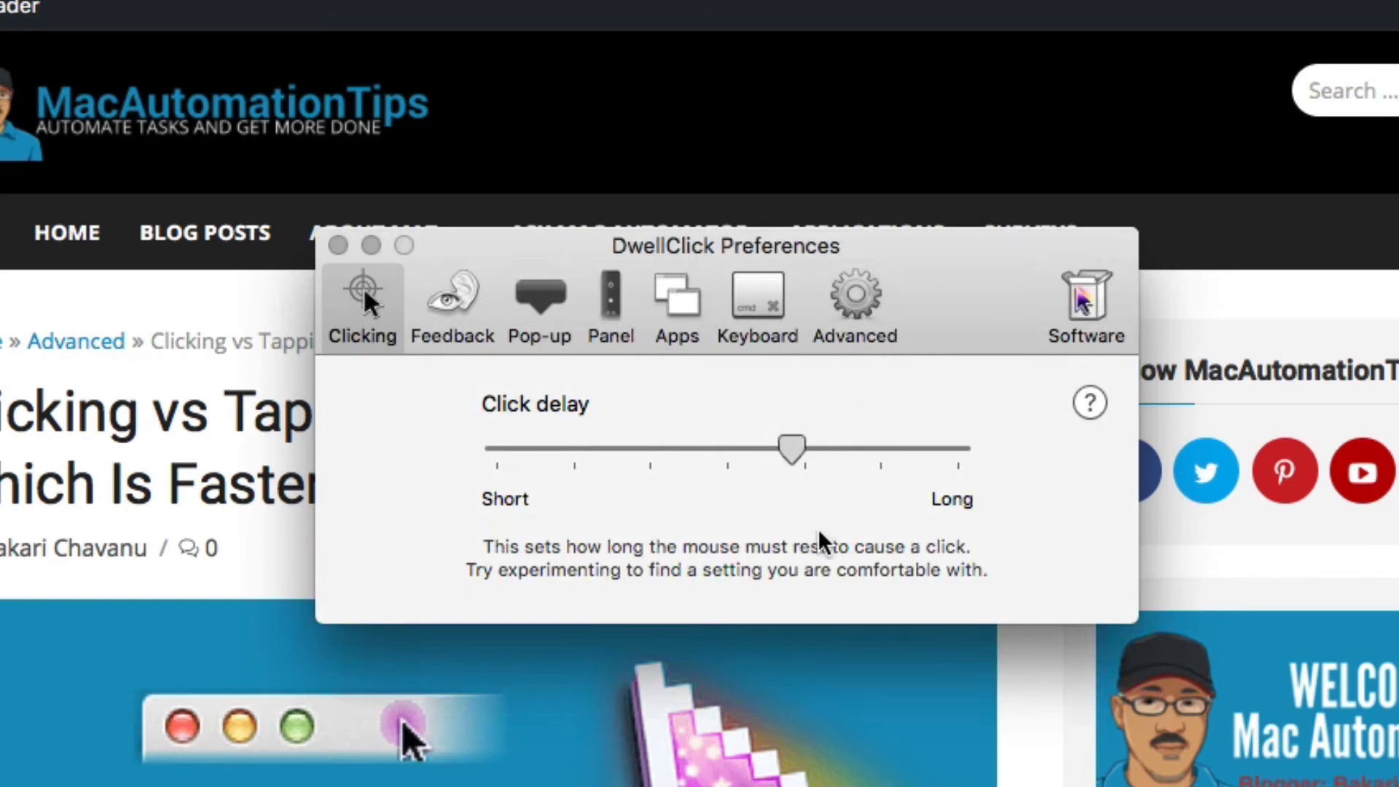
Nudge the click delay and settle it just past the middle
left_click_drag(790, 449, 781, 449)
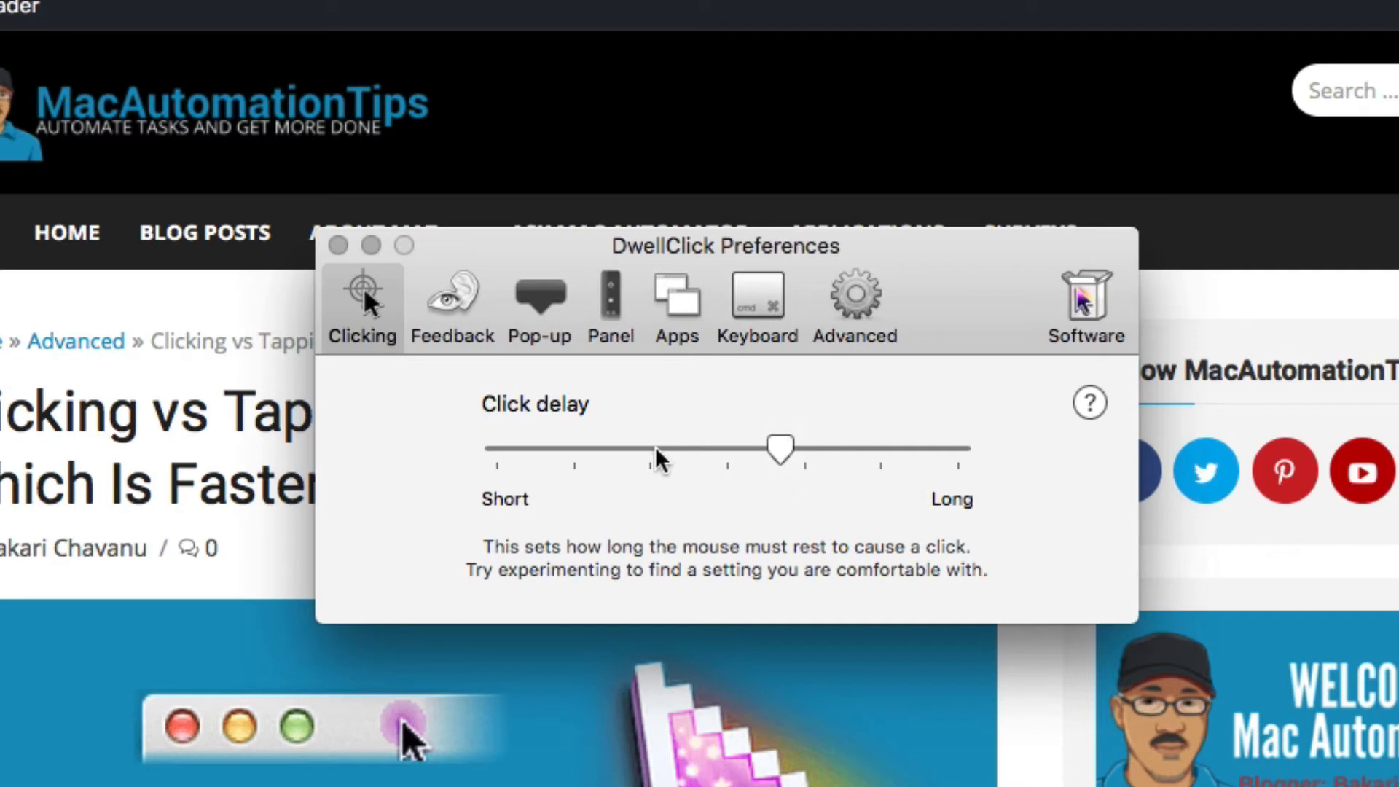
left_click_drag(778, 449, 642, 448)
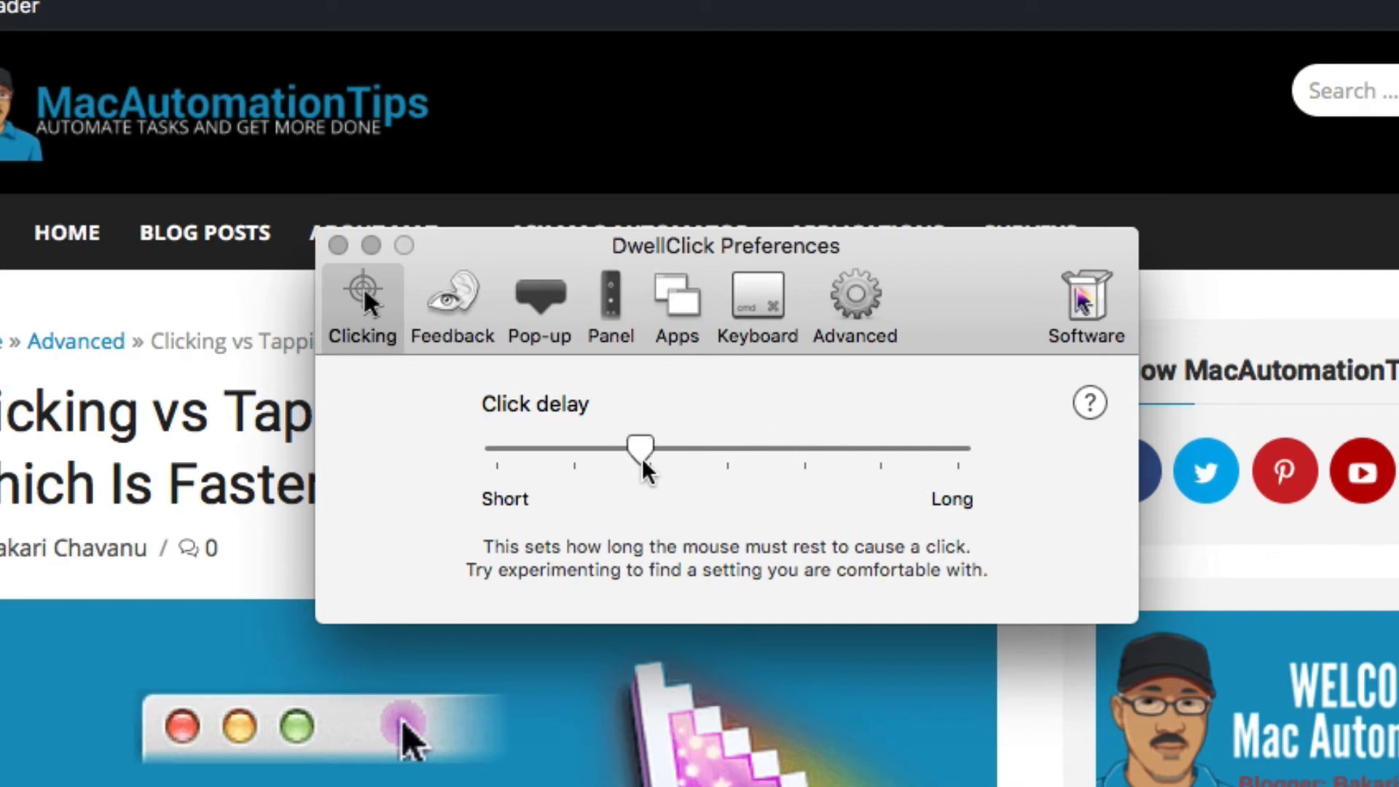
left_click_drag(639, 445, 781, 445)
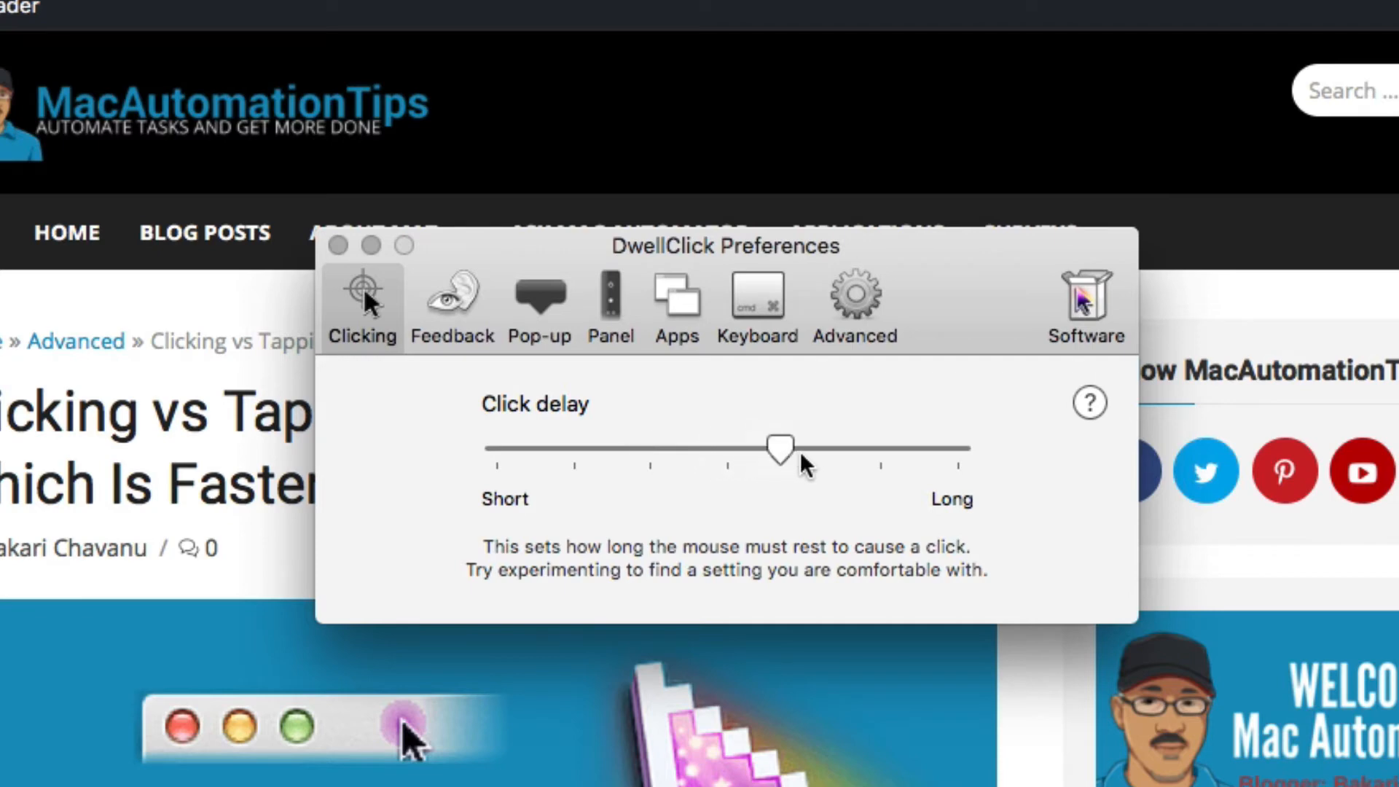
left_click_drag(778, 449, 800, 449)
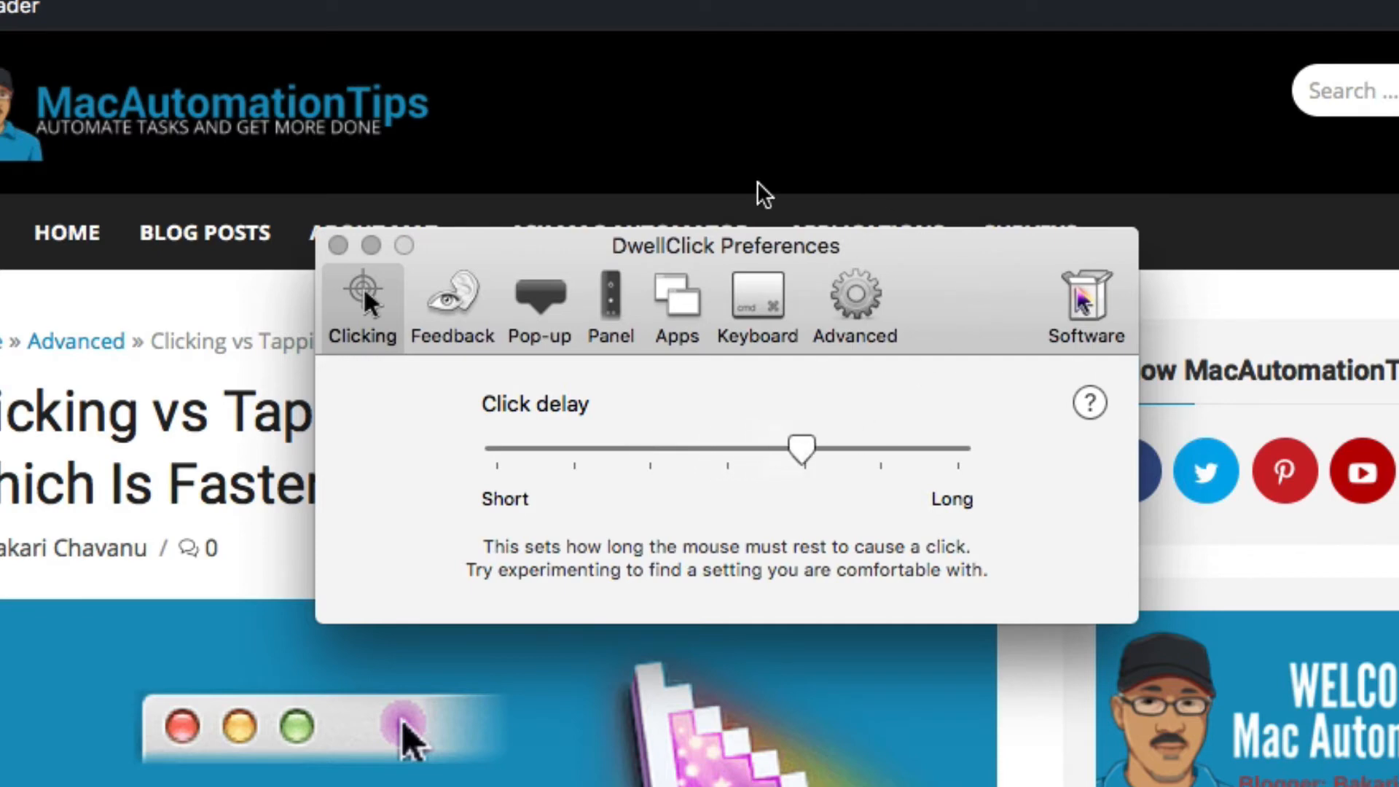
Reach the Advanced behaviour settings, toggling Auto click off and back on
left_click(539, 303)
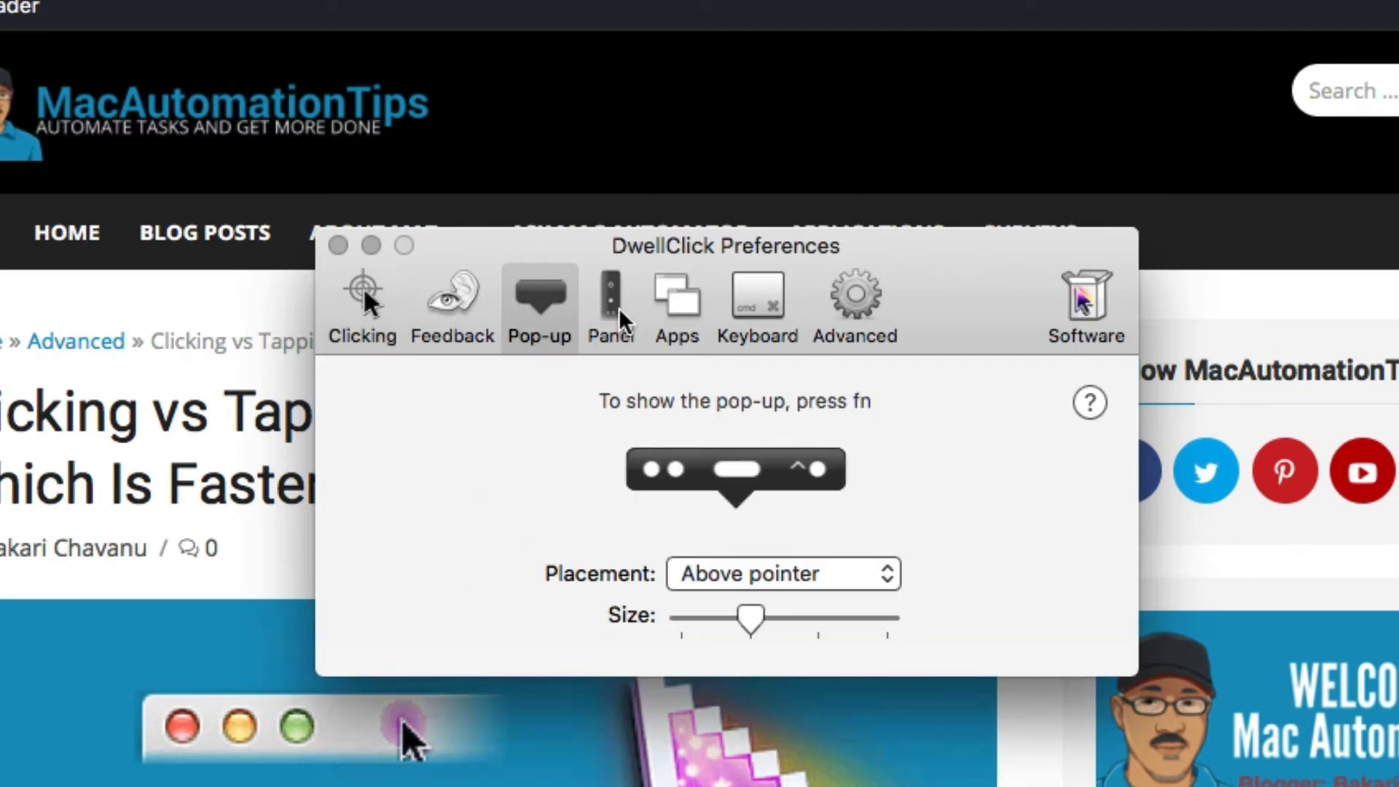
left_click(852, 294)
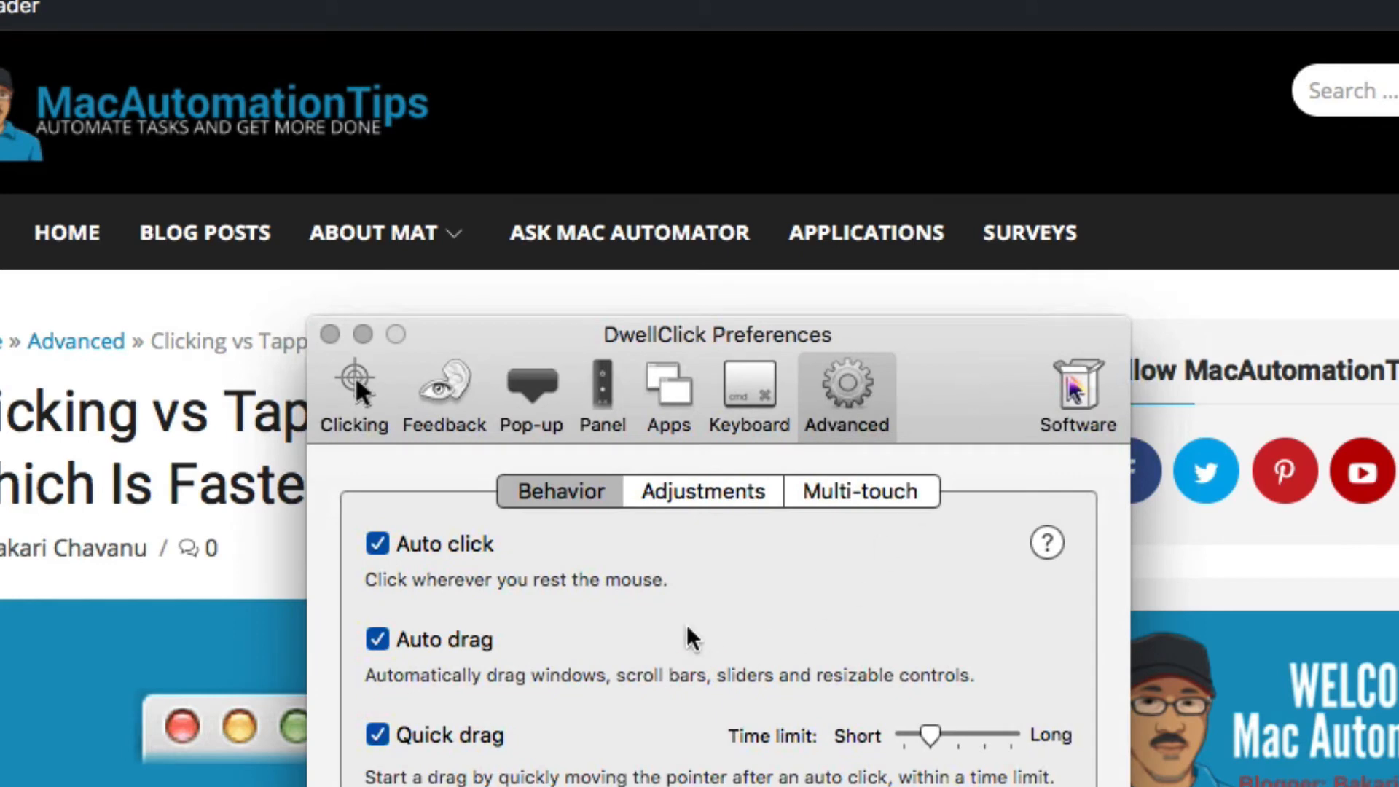
scroll("down", 3)
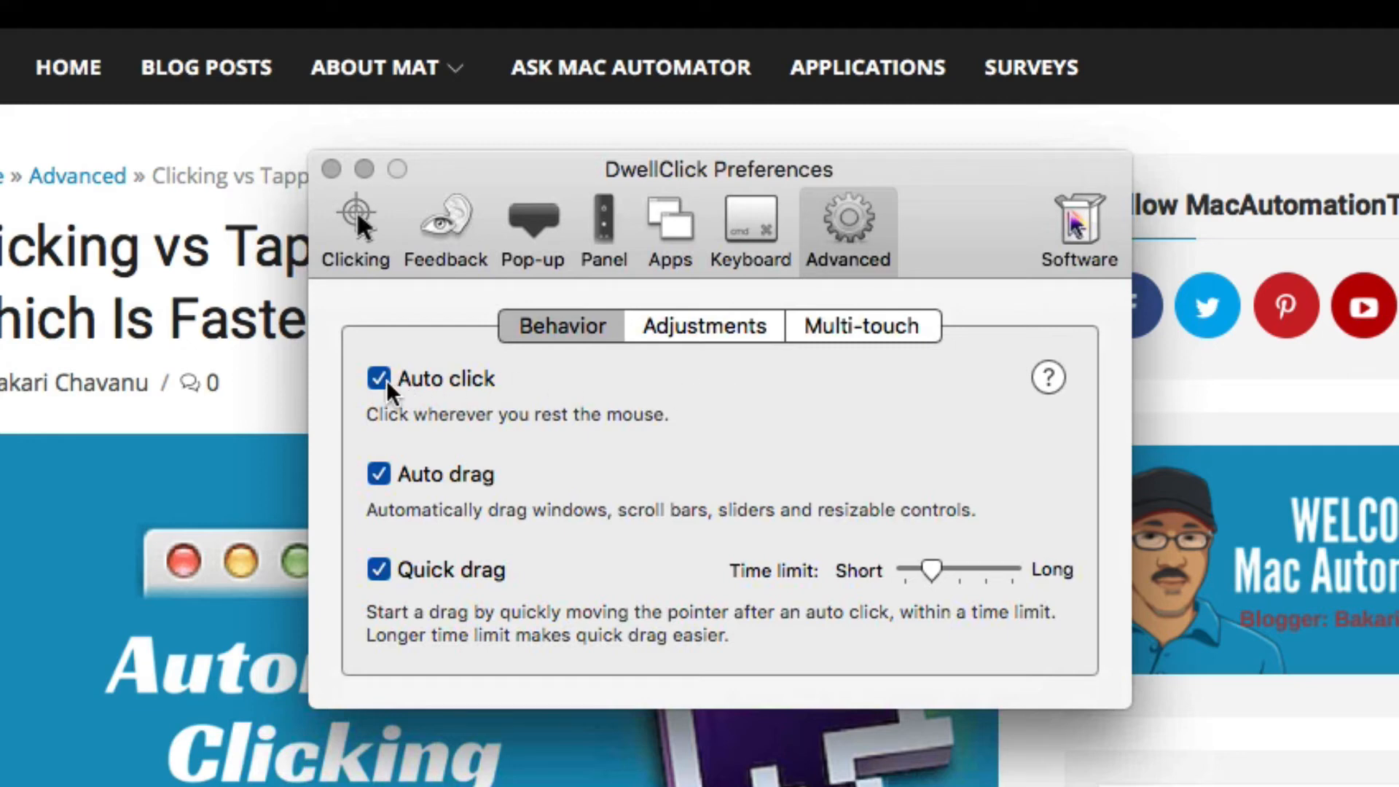
left_click(378, 379)
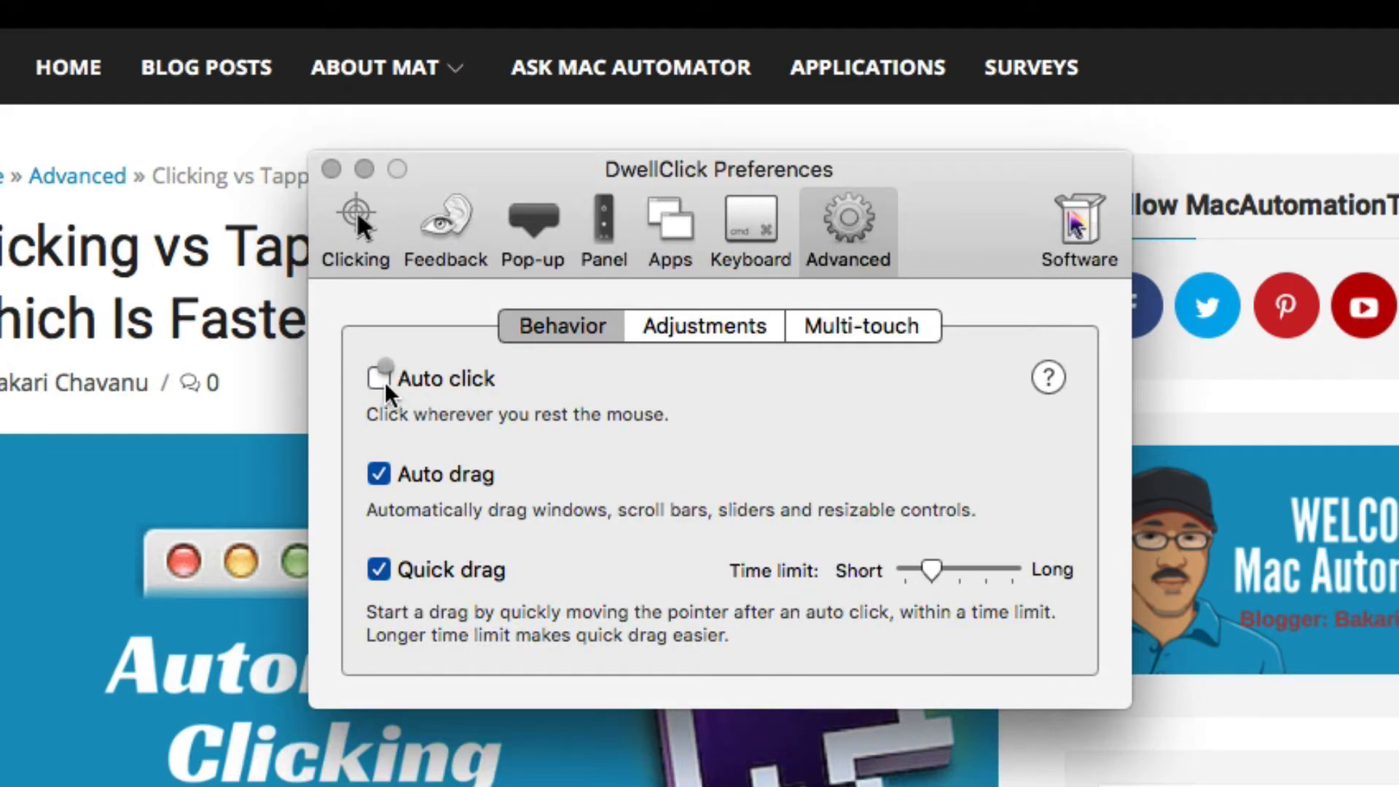
left_click(379, 378)
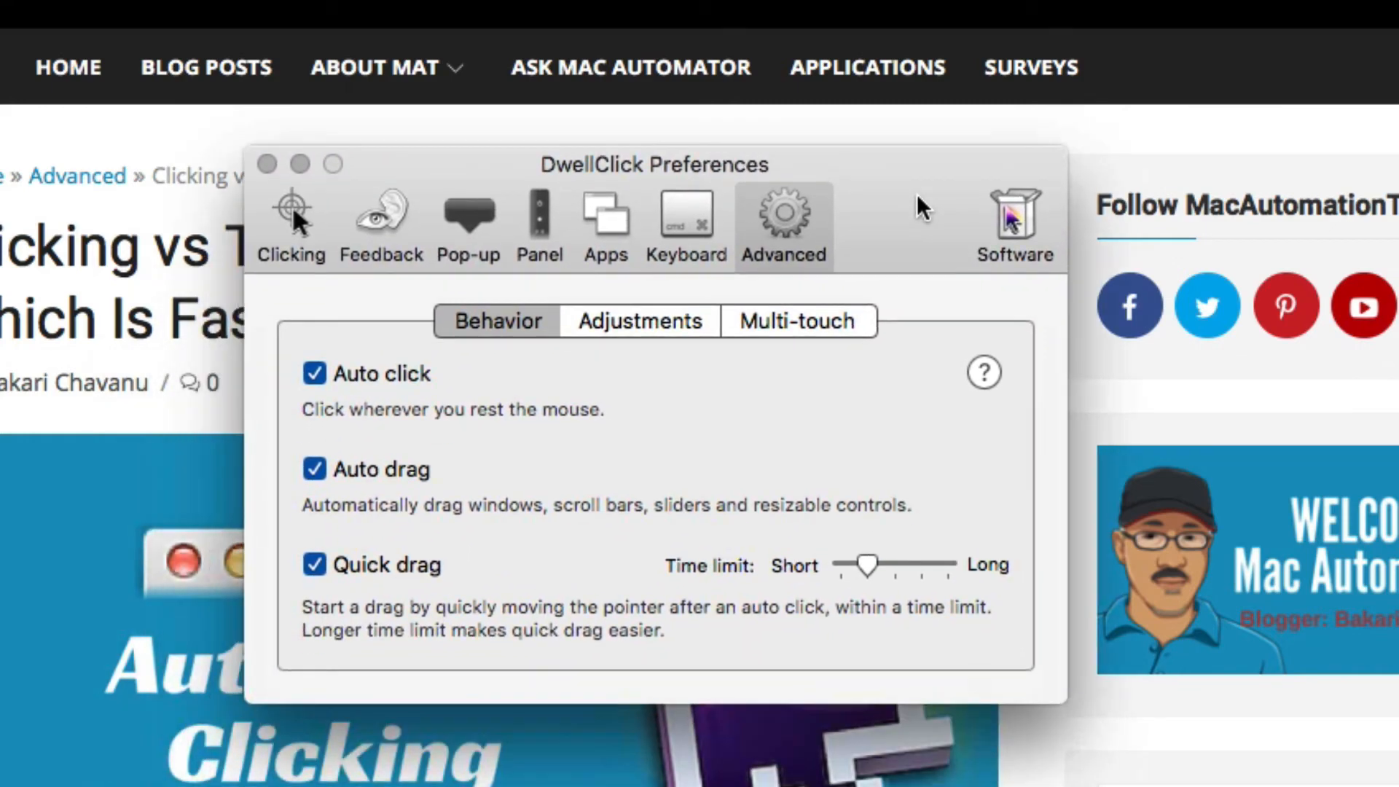
left_click_drag(655, 165, 690, 181)
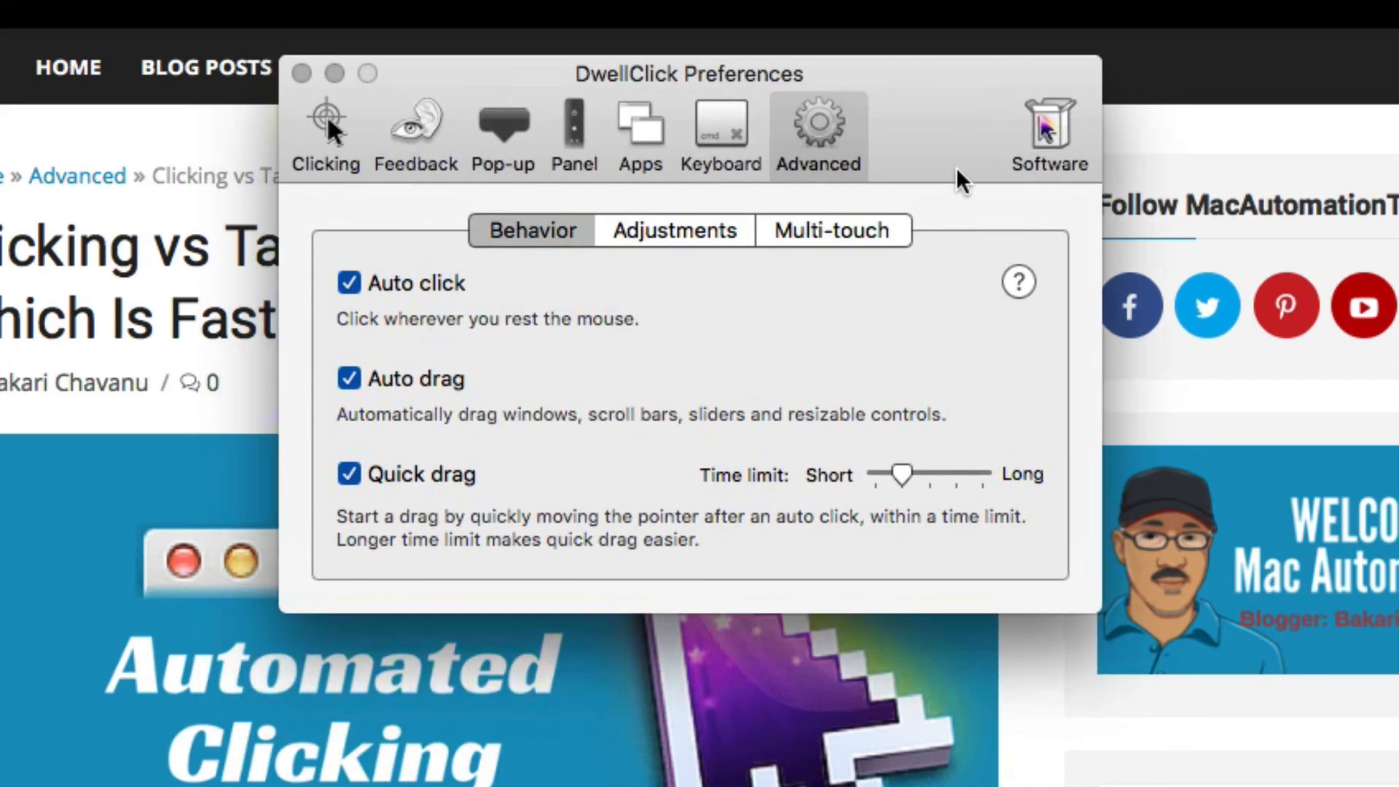
mouse_move(820, 348)
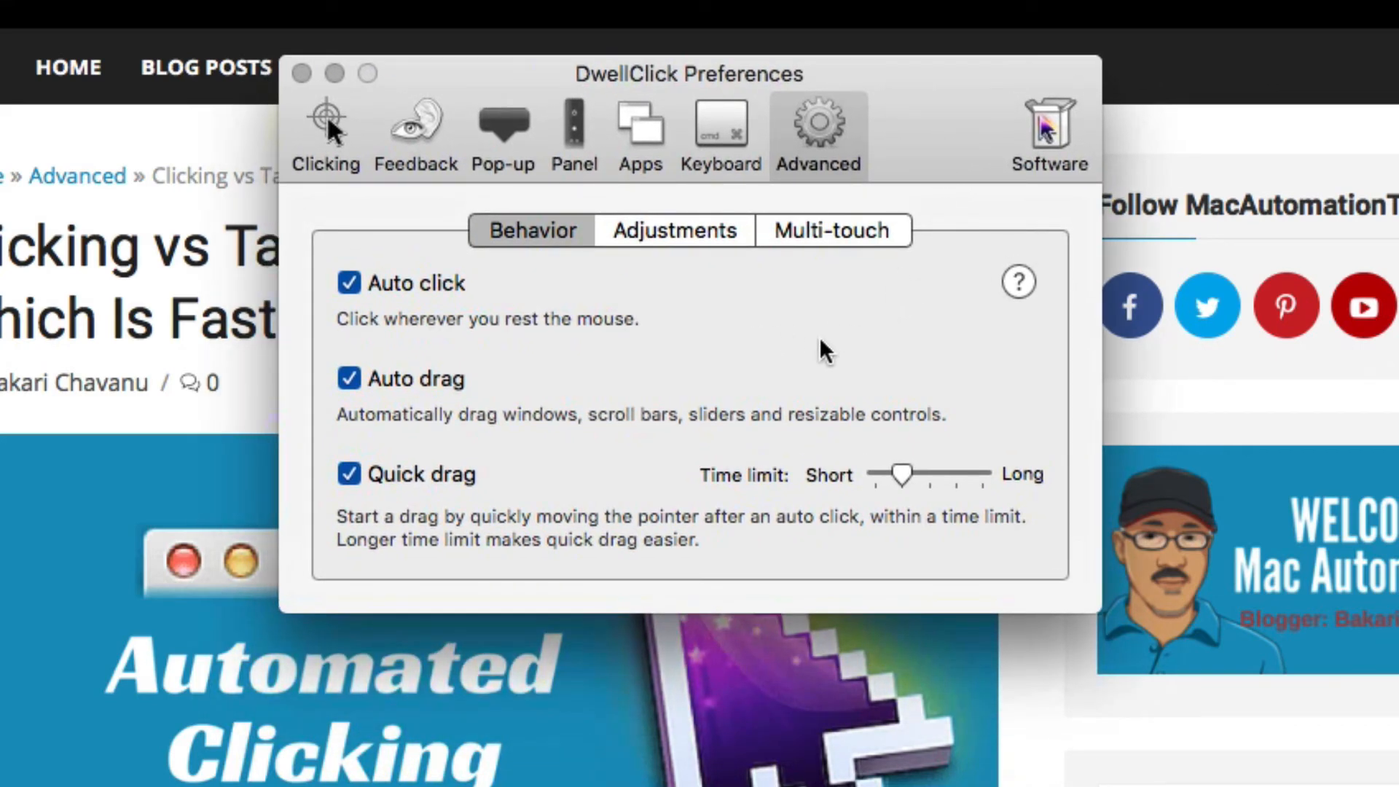
mouse_move(500, 361)
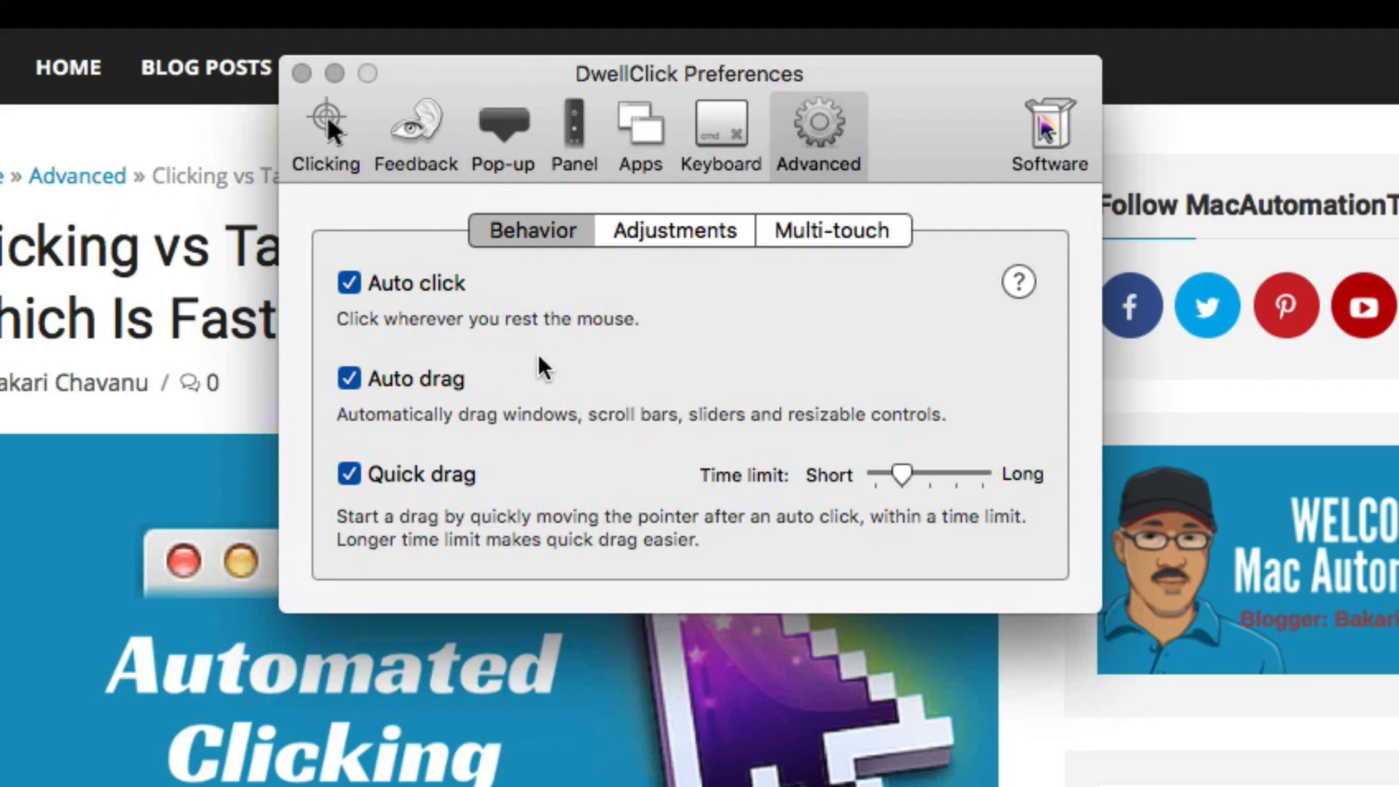
mouse_move(555, 470)
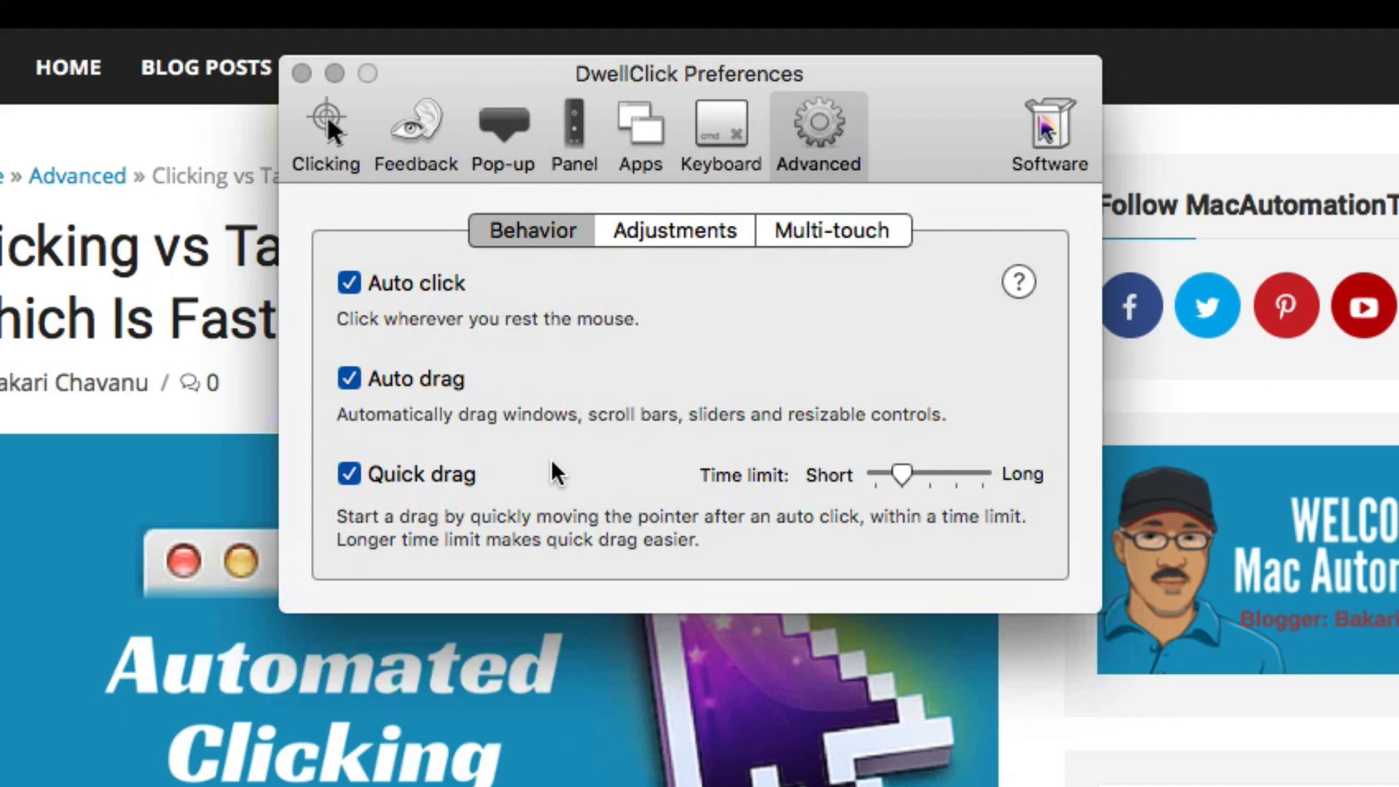
mouse_move(778, 538)
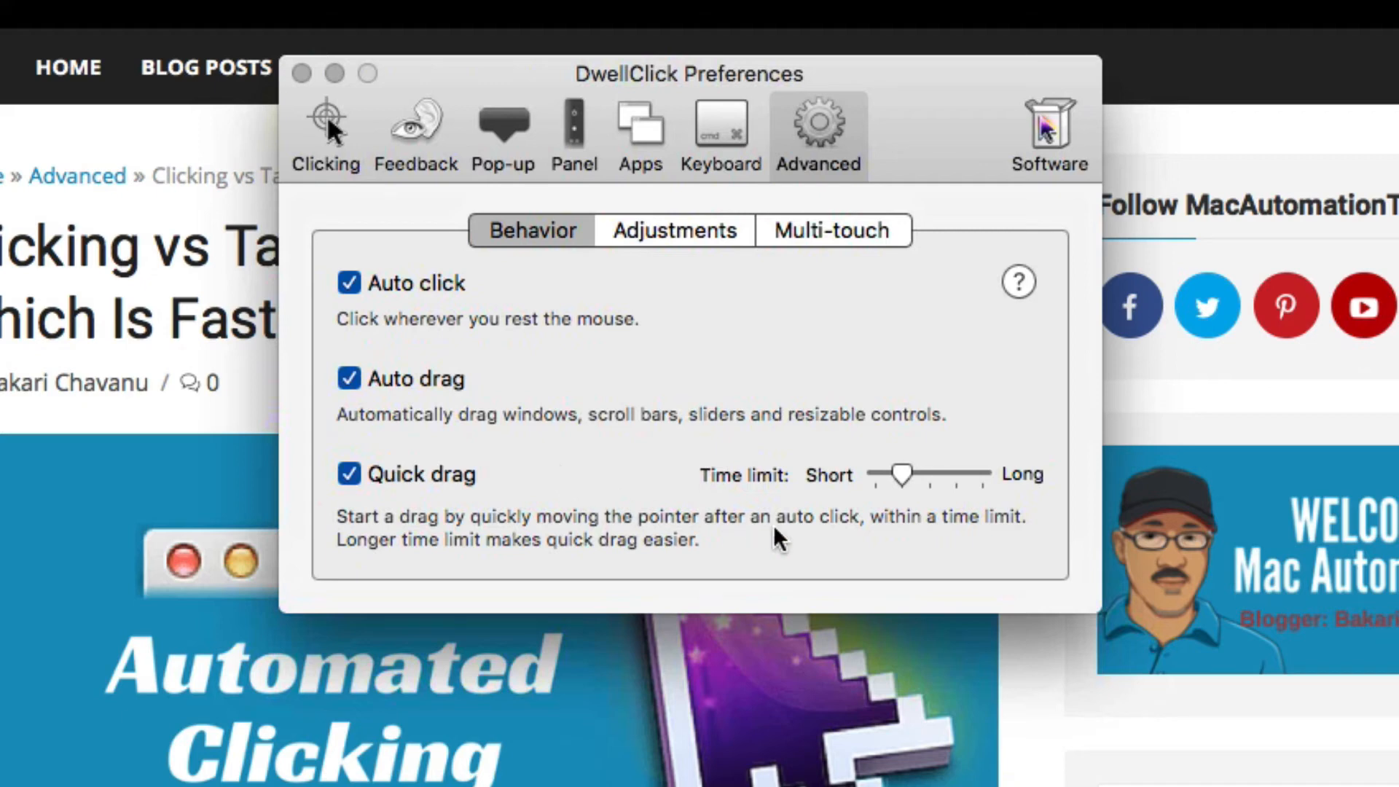
mouse_move(711, 249)
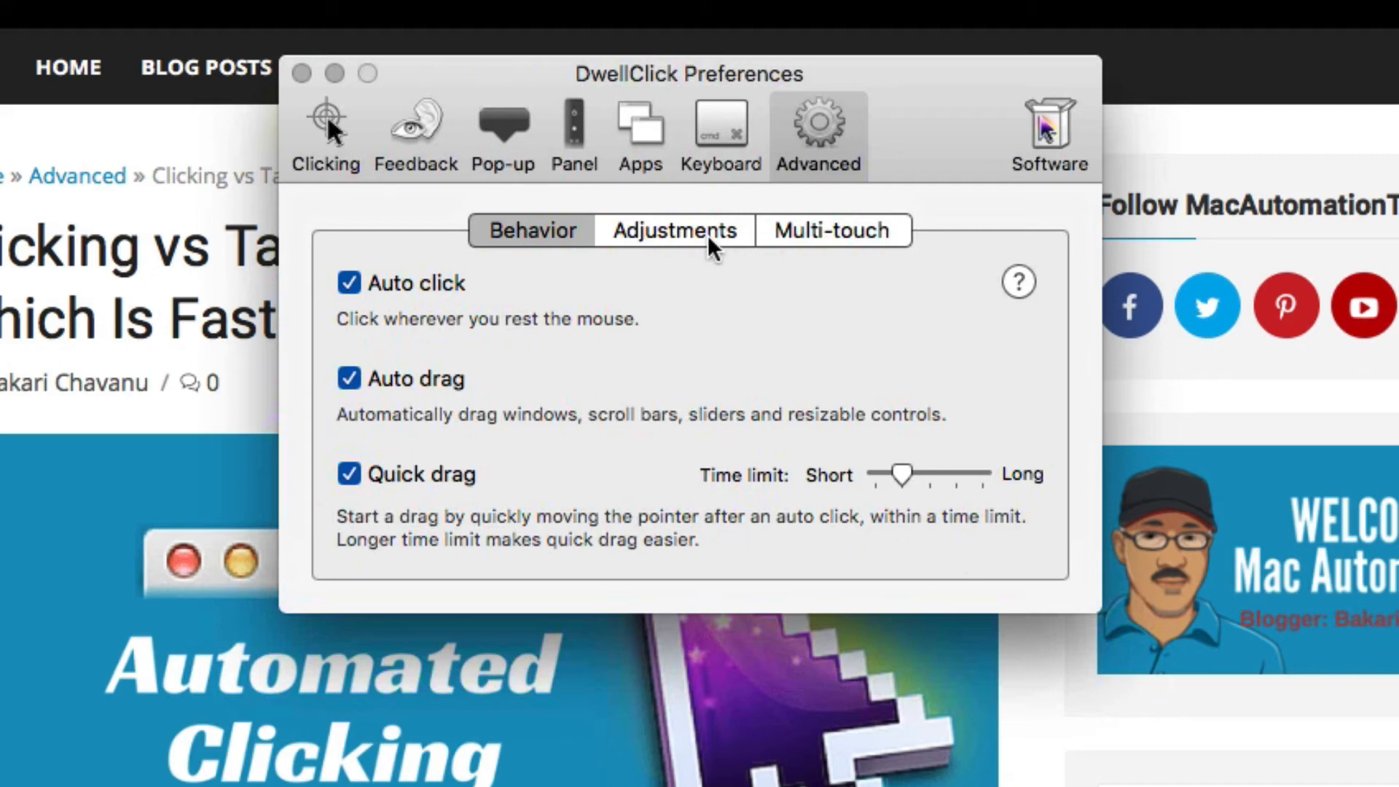
Set the movement distance to 20 pixels in Advanced adjustments
left_click(673, 230)
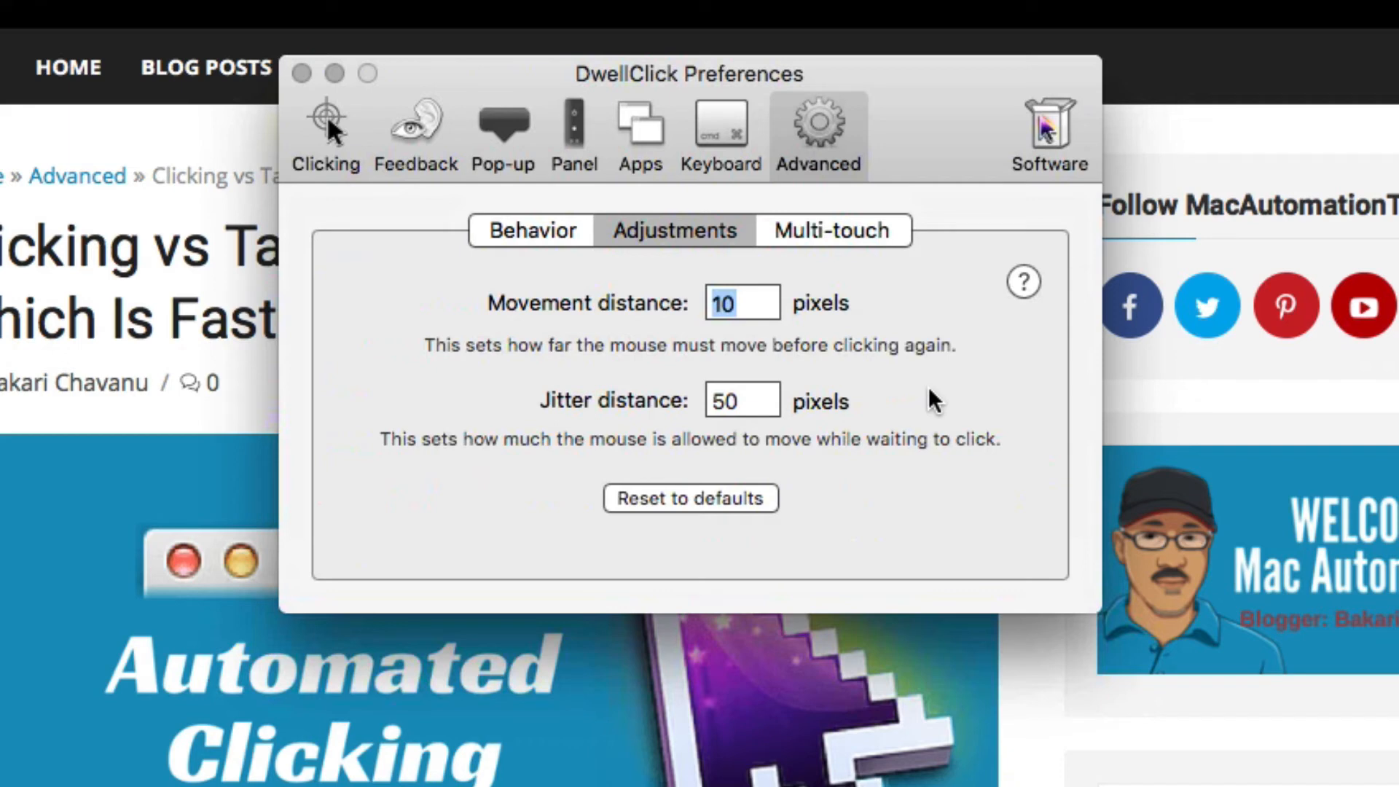
mouse_move(899, 411)
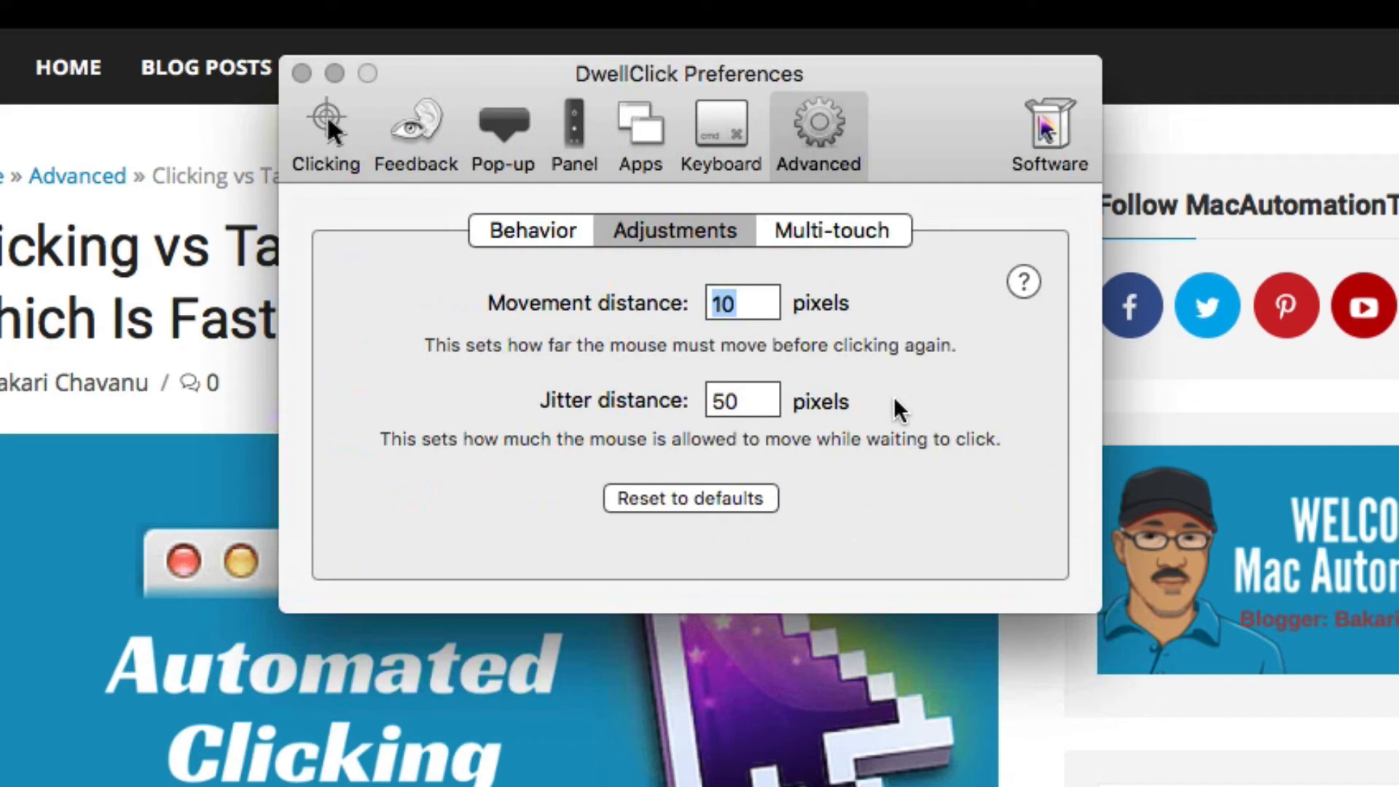
mouse_move(744, 467)
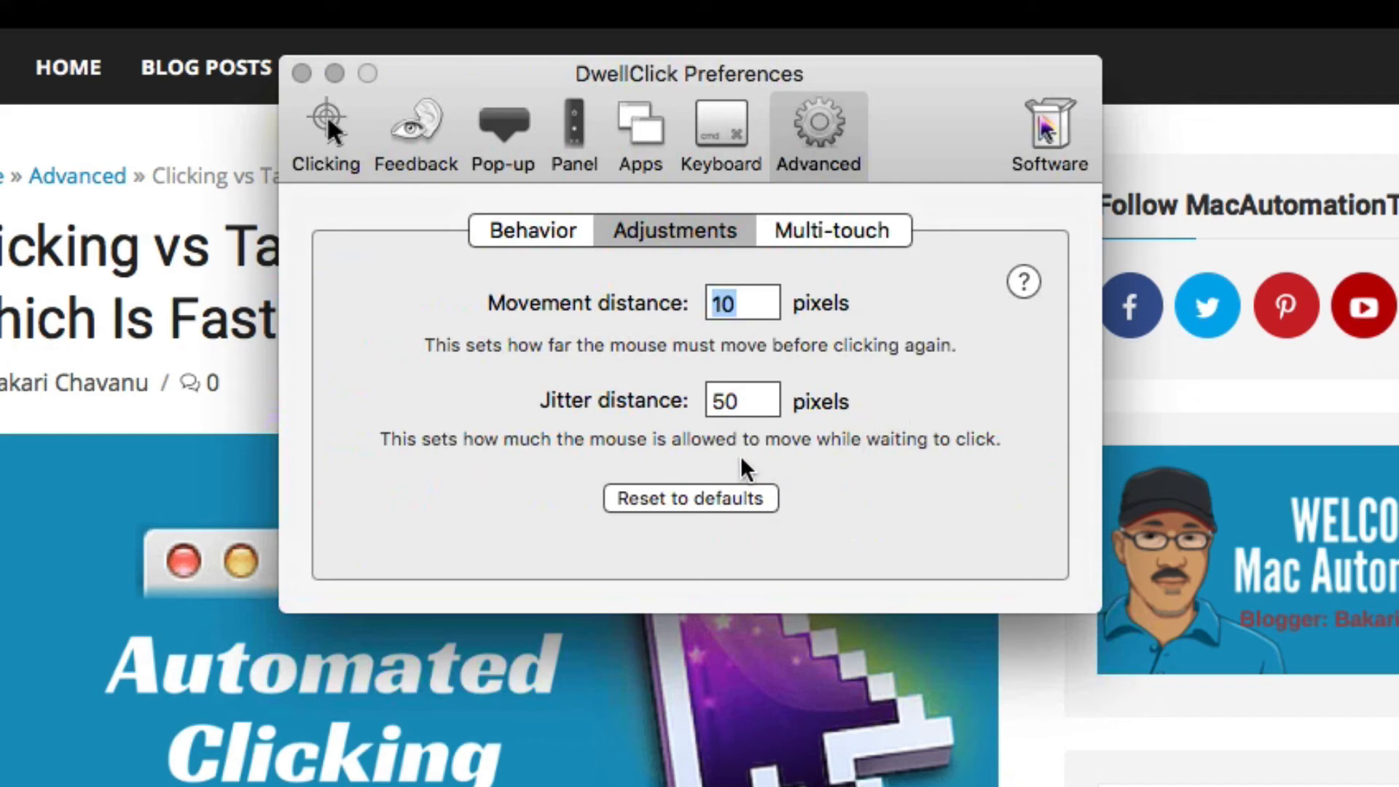
mouse_move(843, 472)
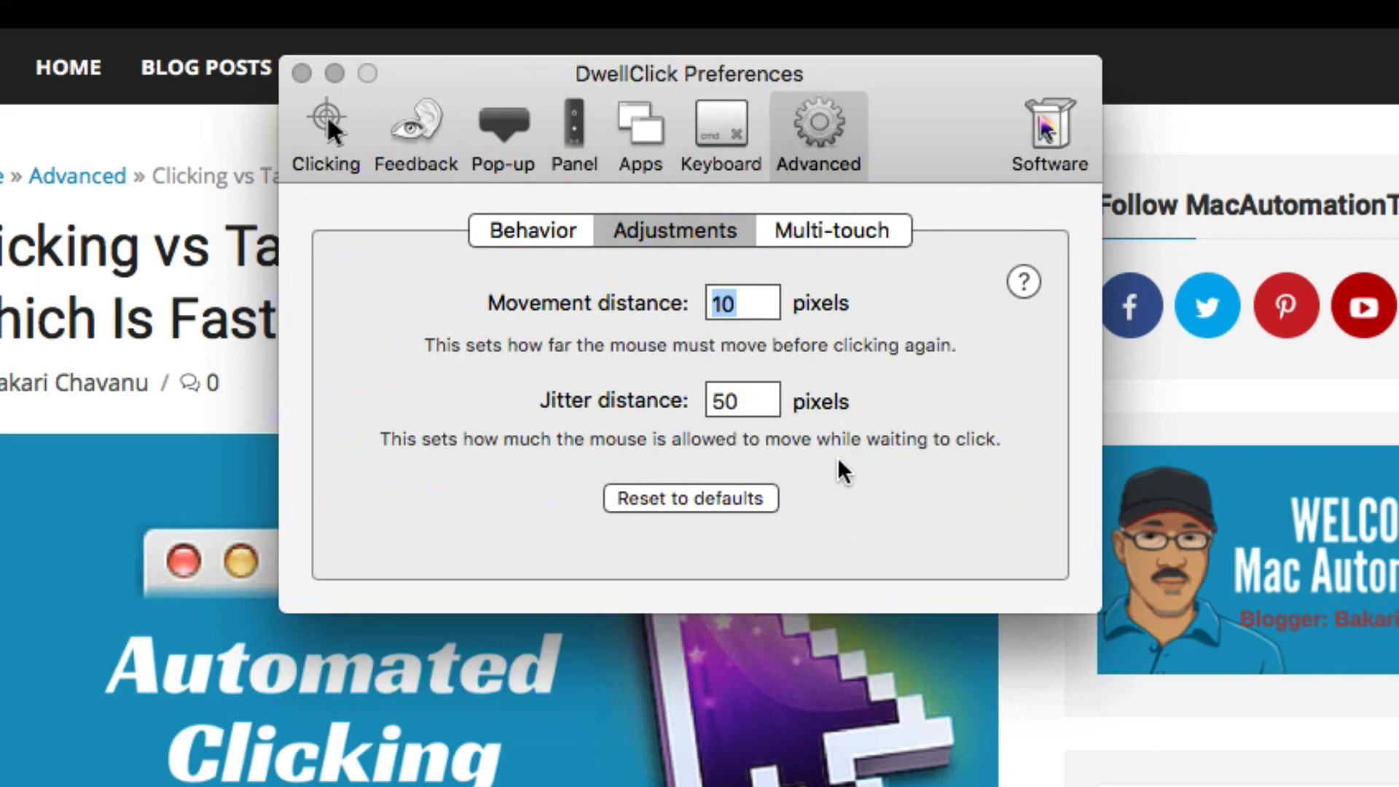
mouse_move(855, 467)
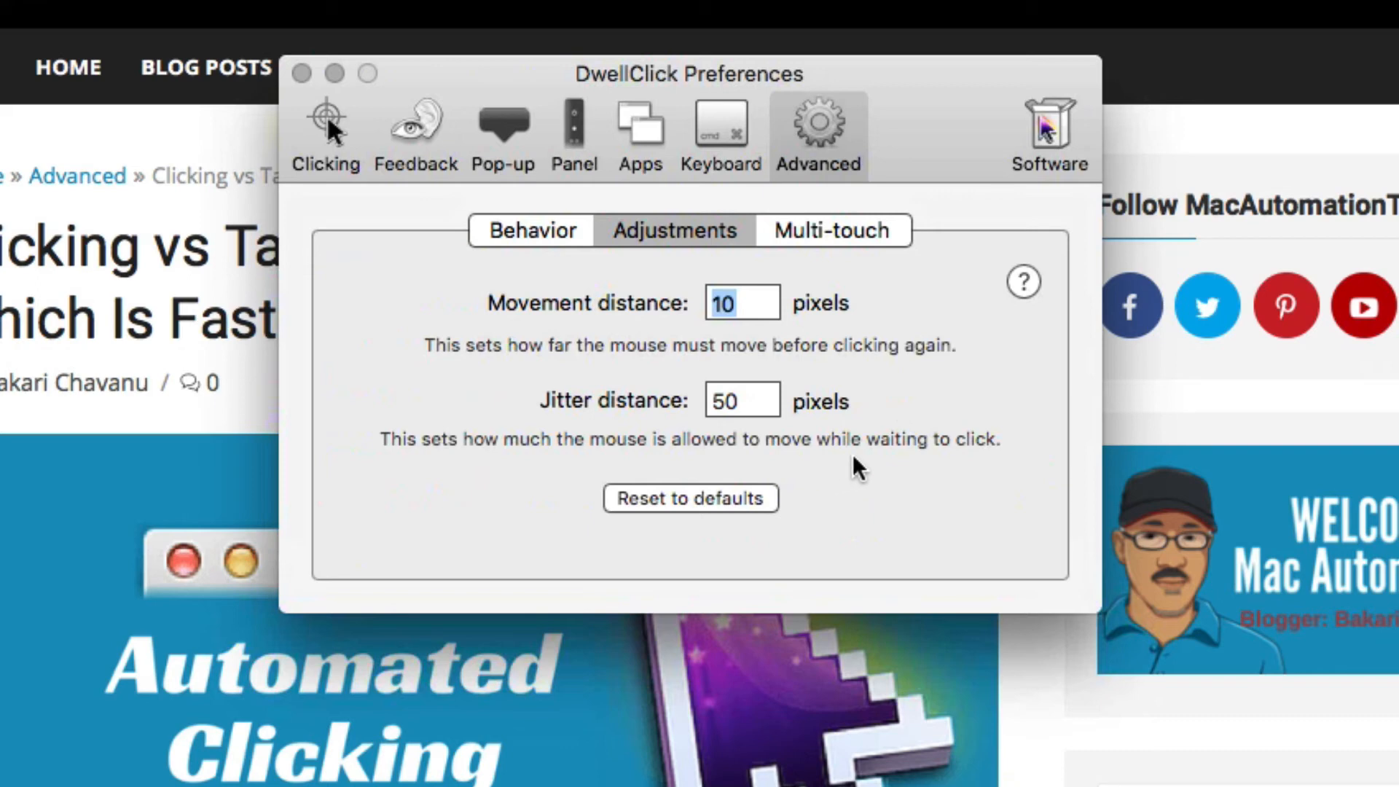
mouse_move(928, 424)
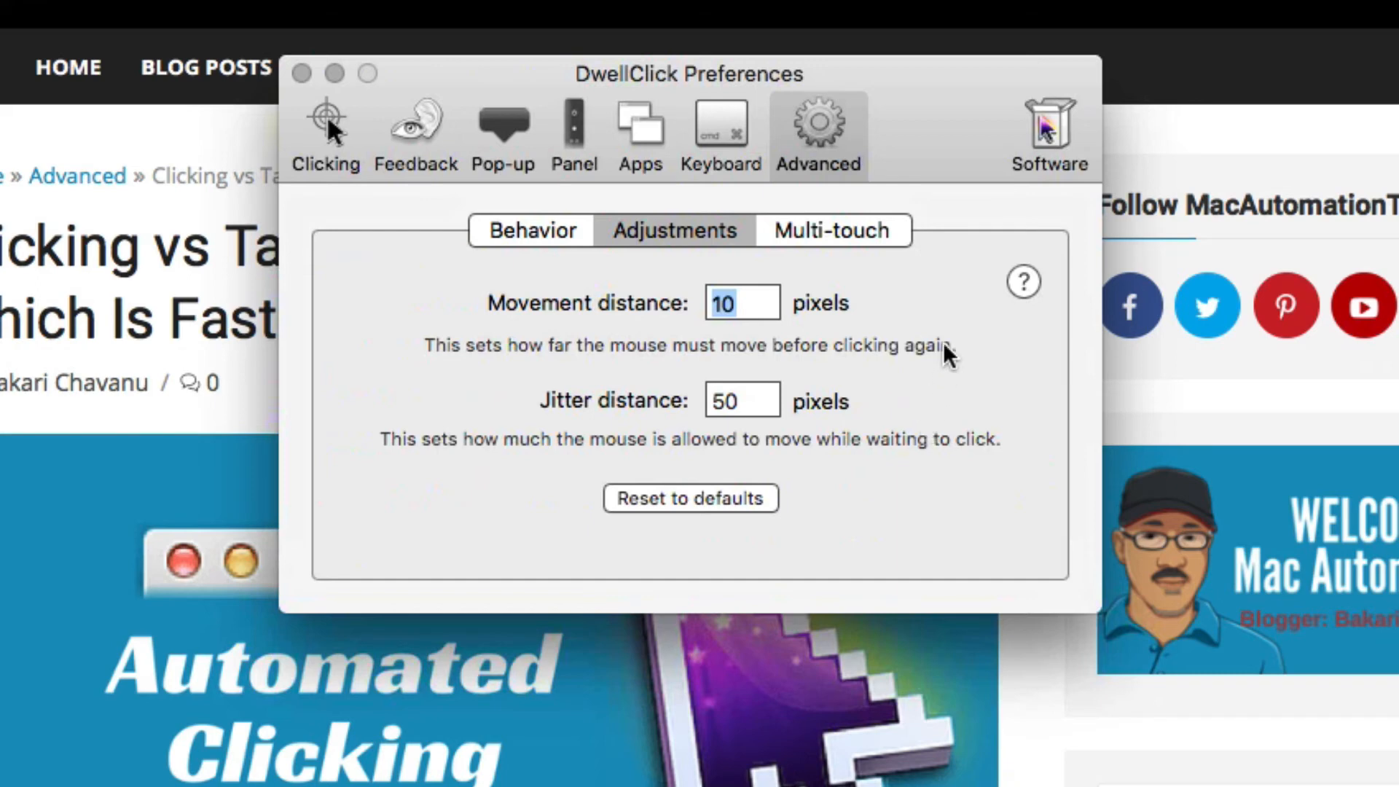
mouse_move(615, 361)
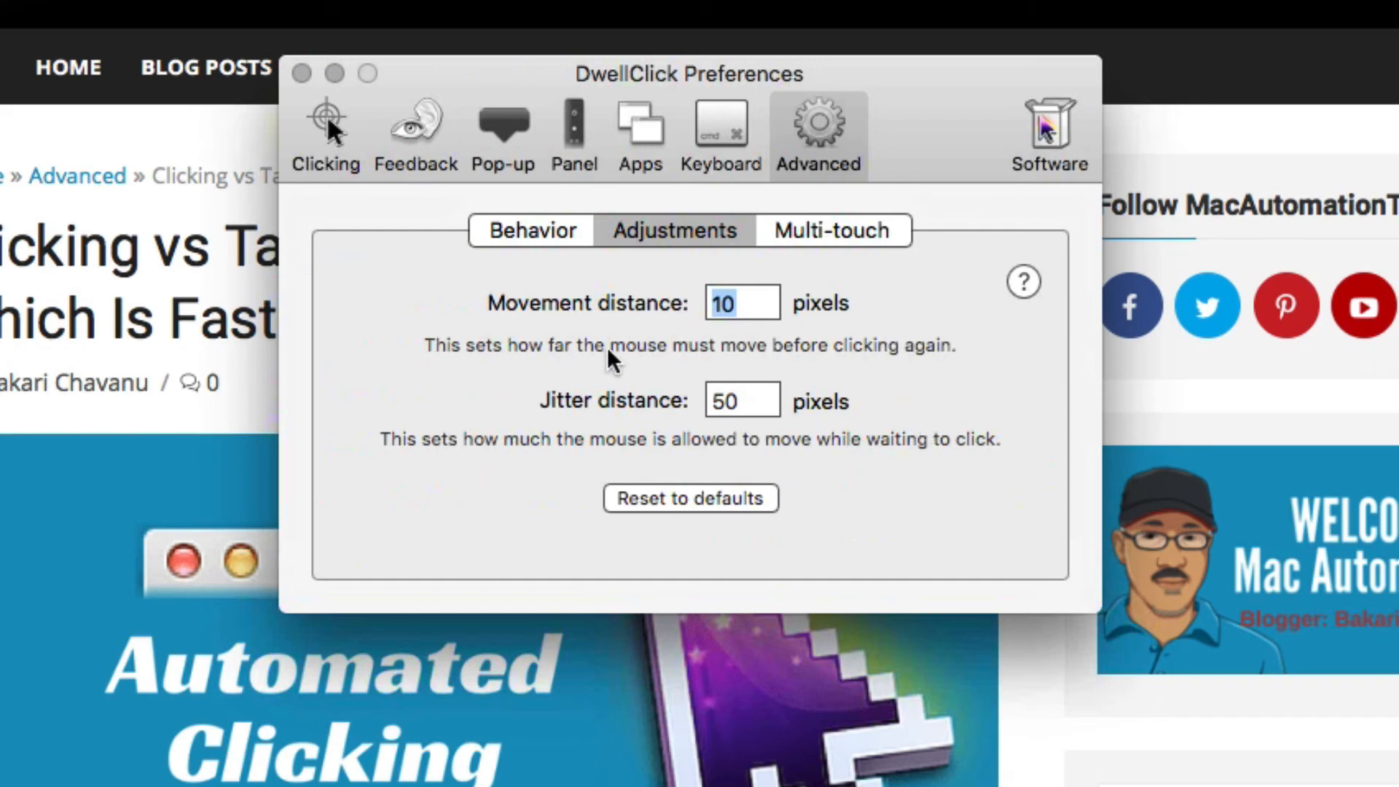
mouse_move(912, 364)
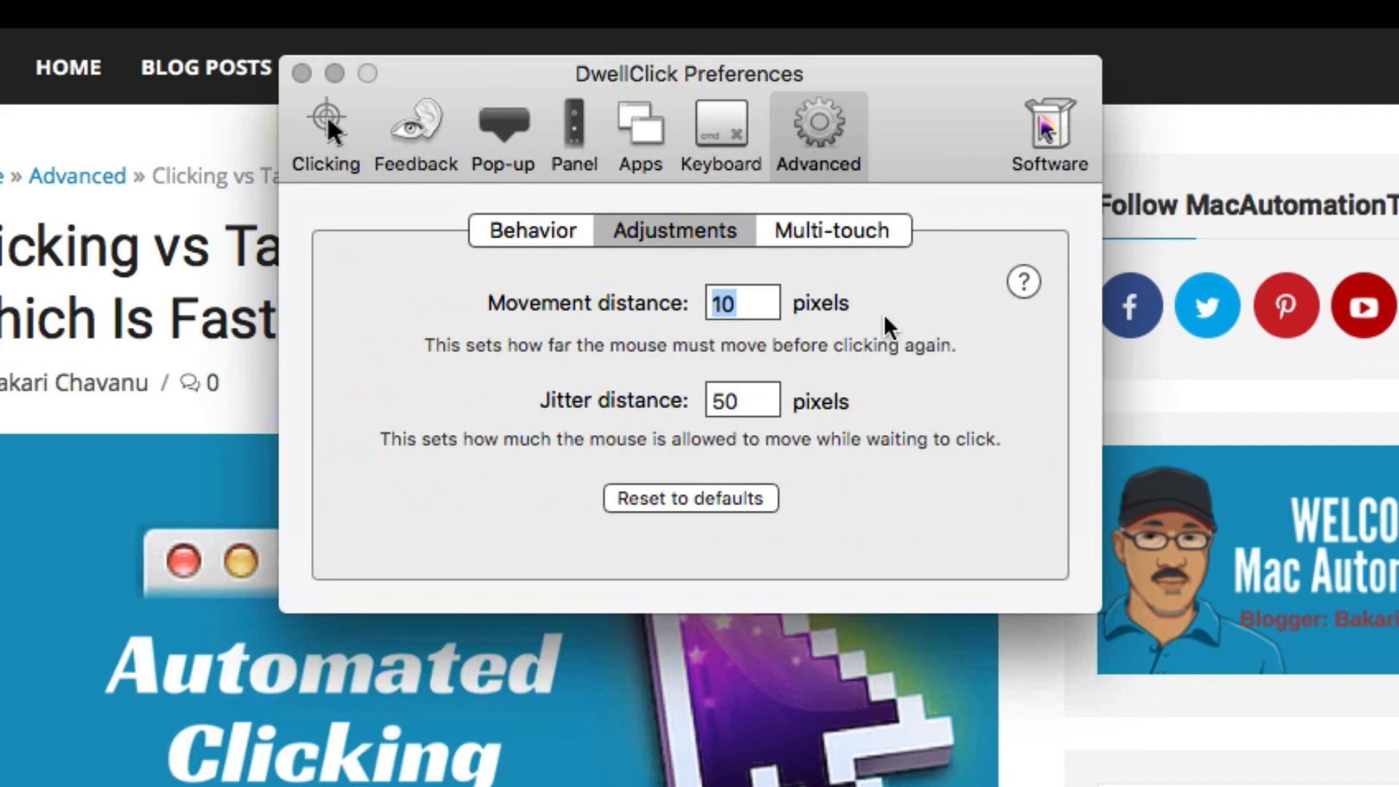
mouse_move(893, 360)
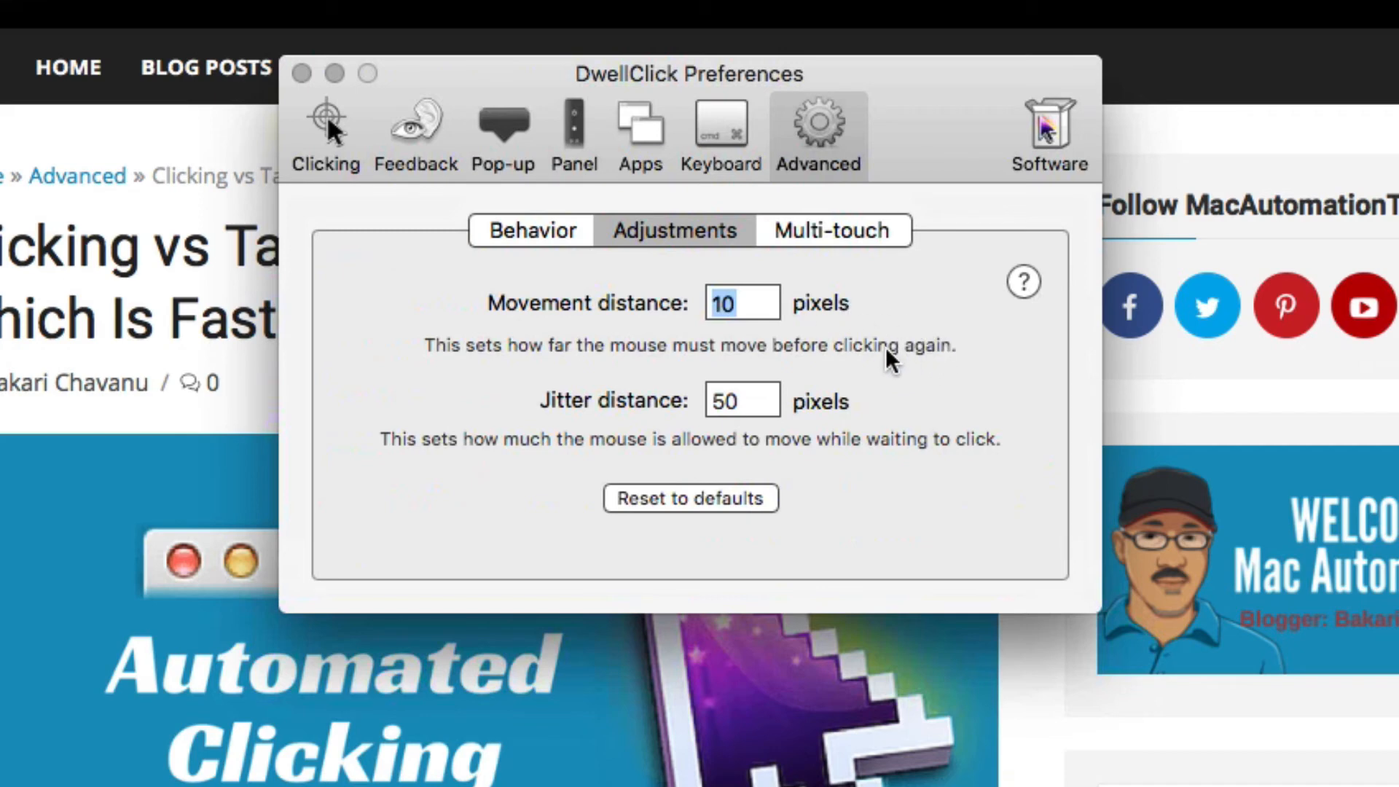
type("20")
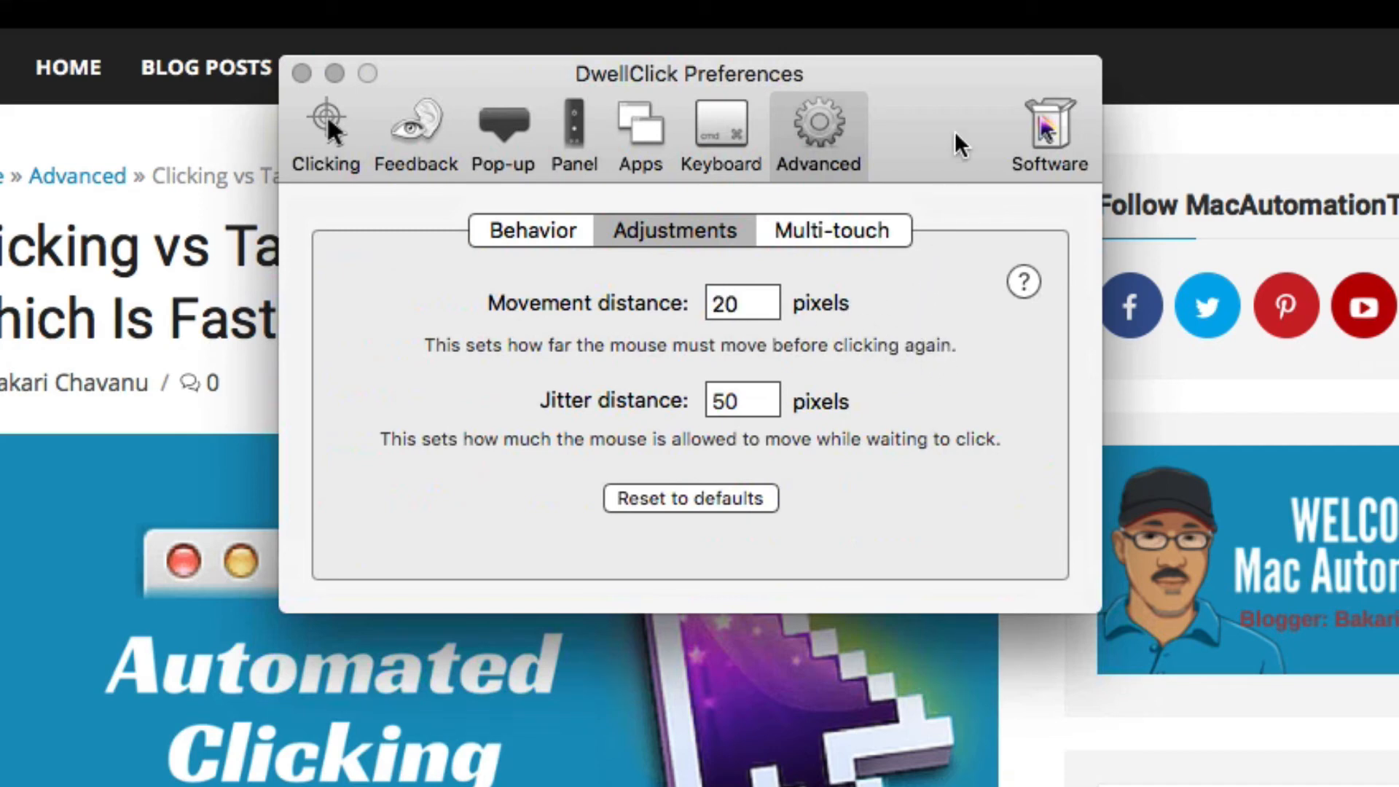
mouse_move(574, 135)
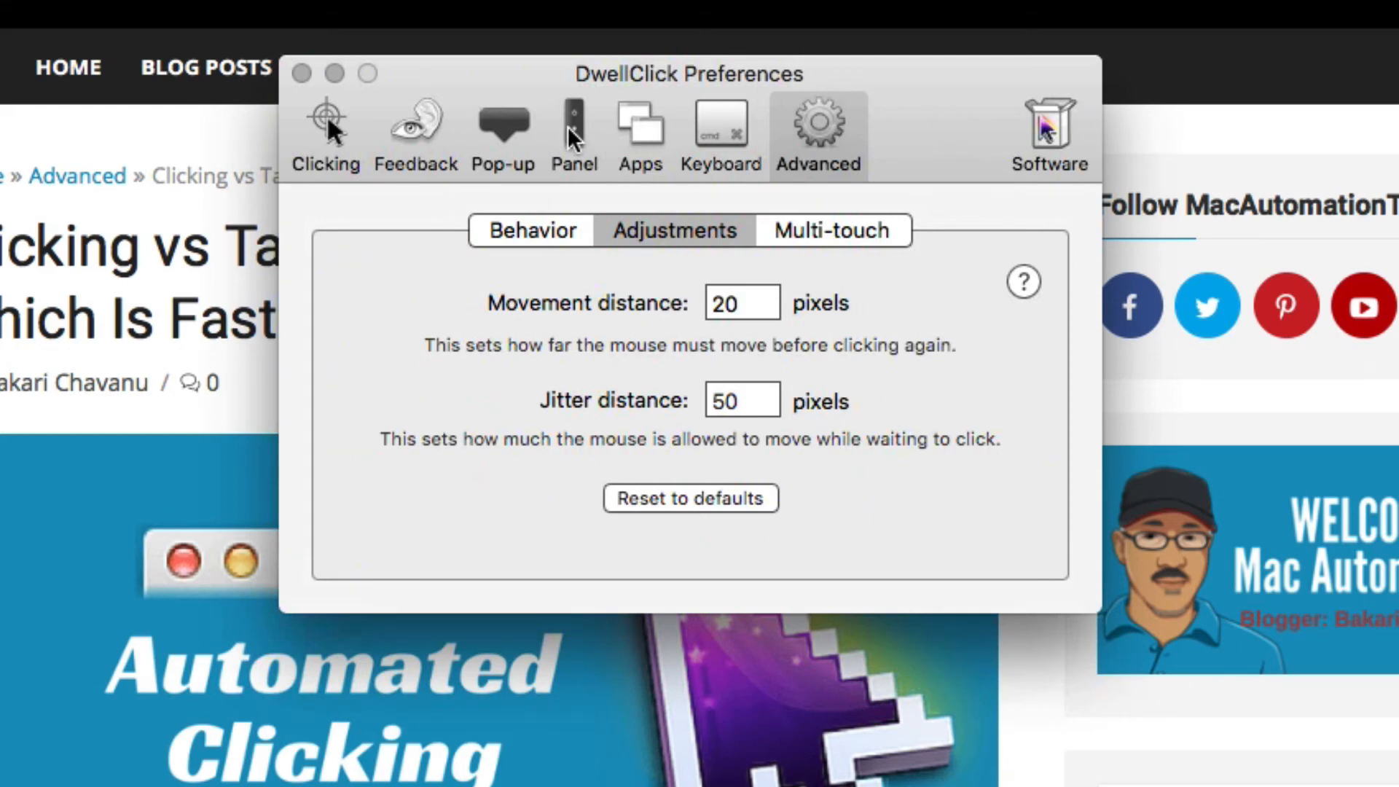
Show the floating control panel settings with the panel enabled
left_click(574, 134)
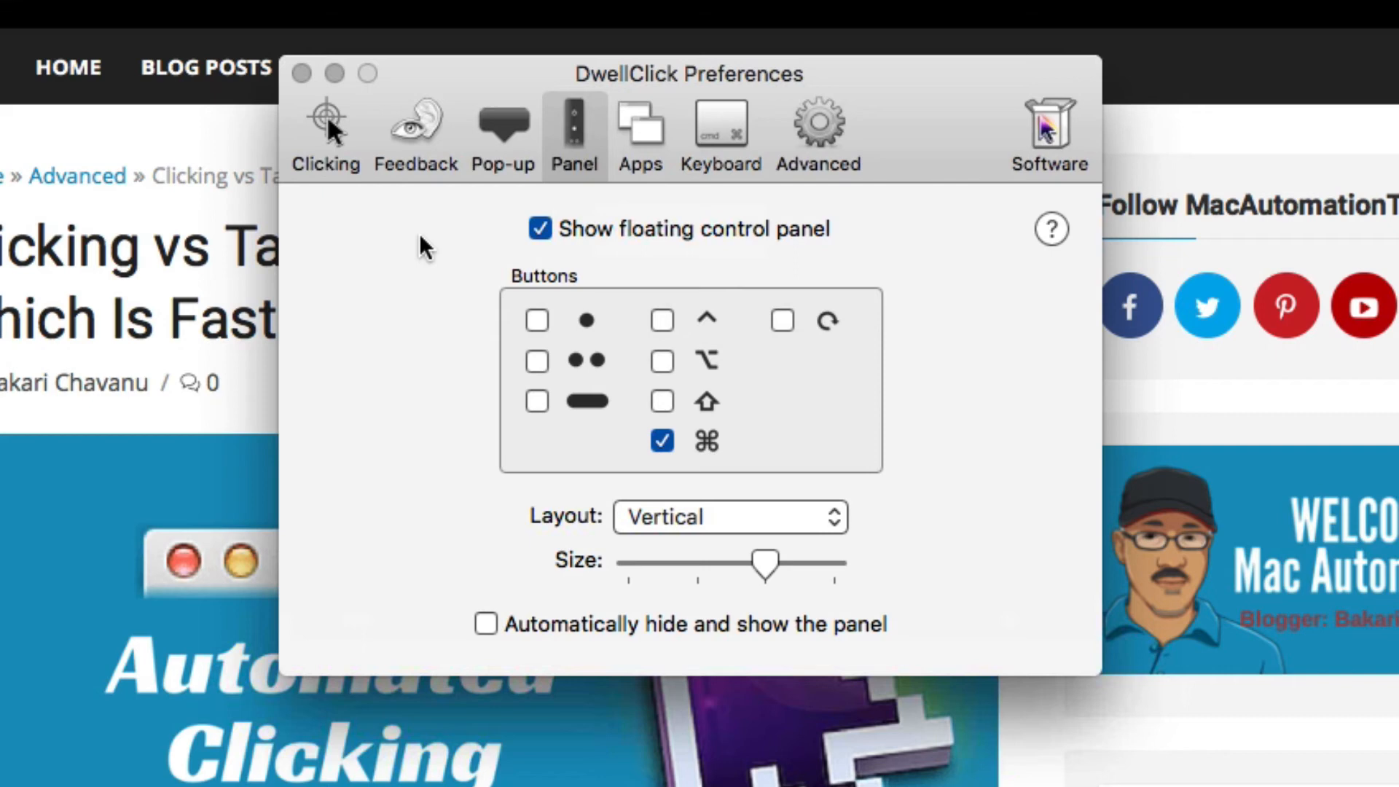
mouse_move(419, 331)
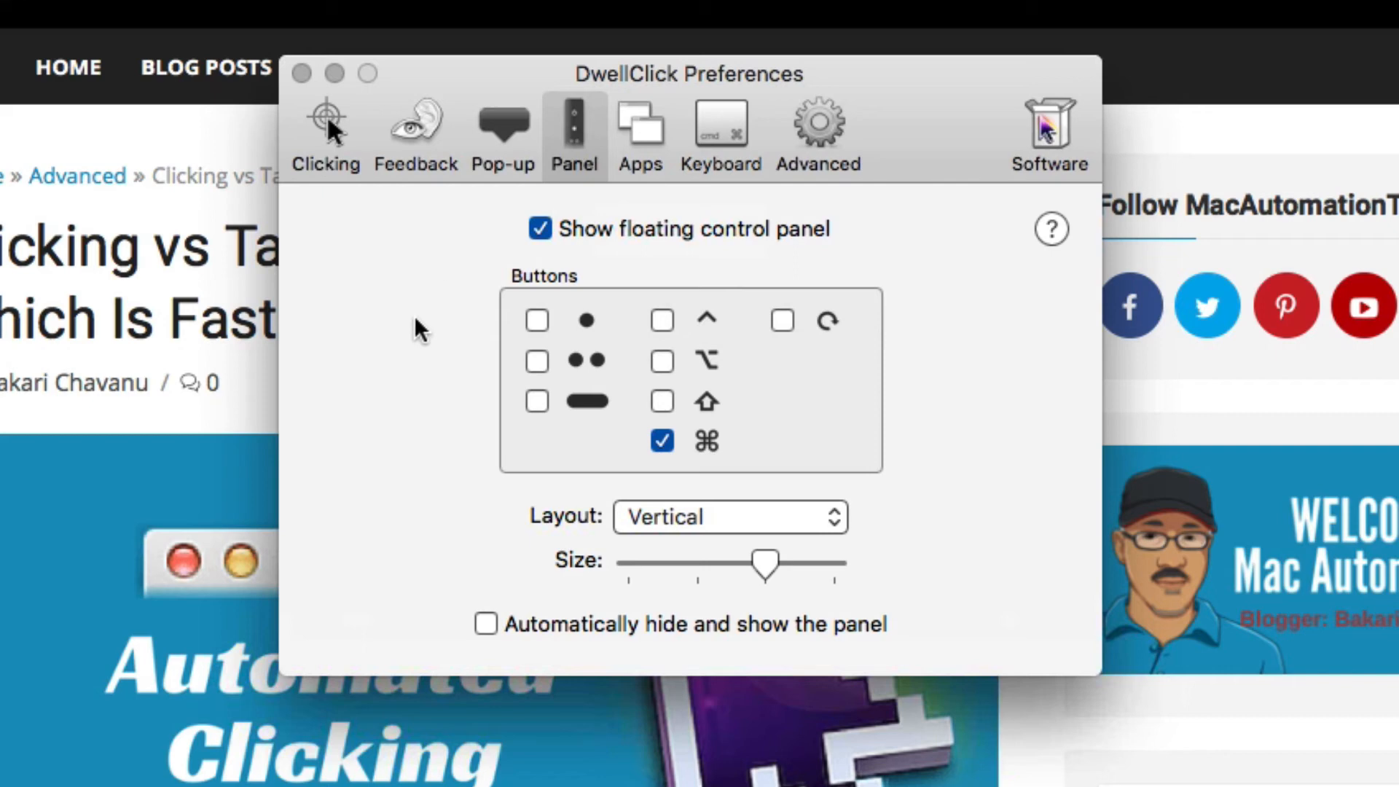
mouse_move(496, 370)
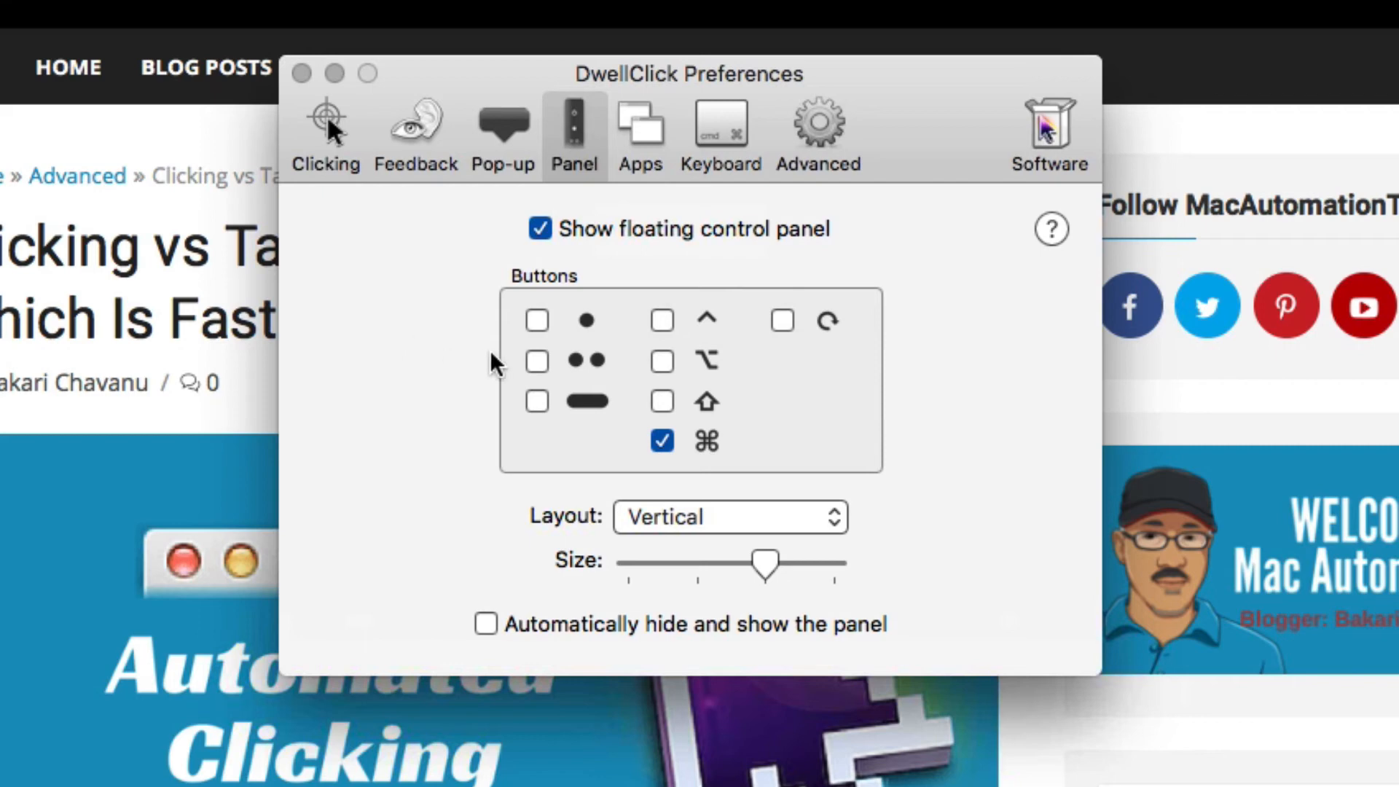
mouse_move(741, 339)
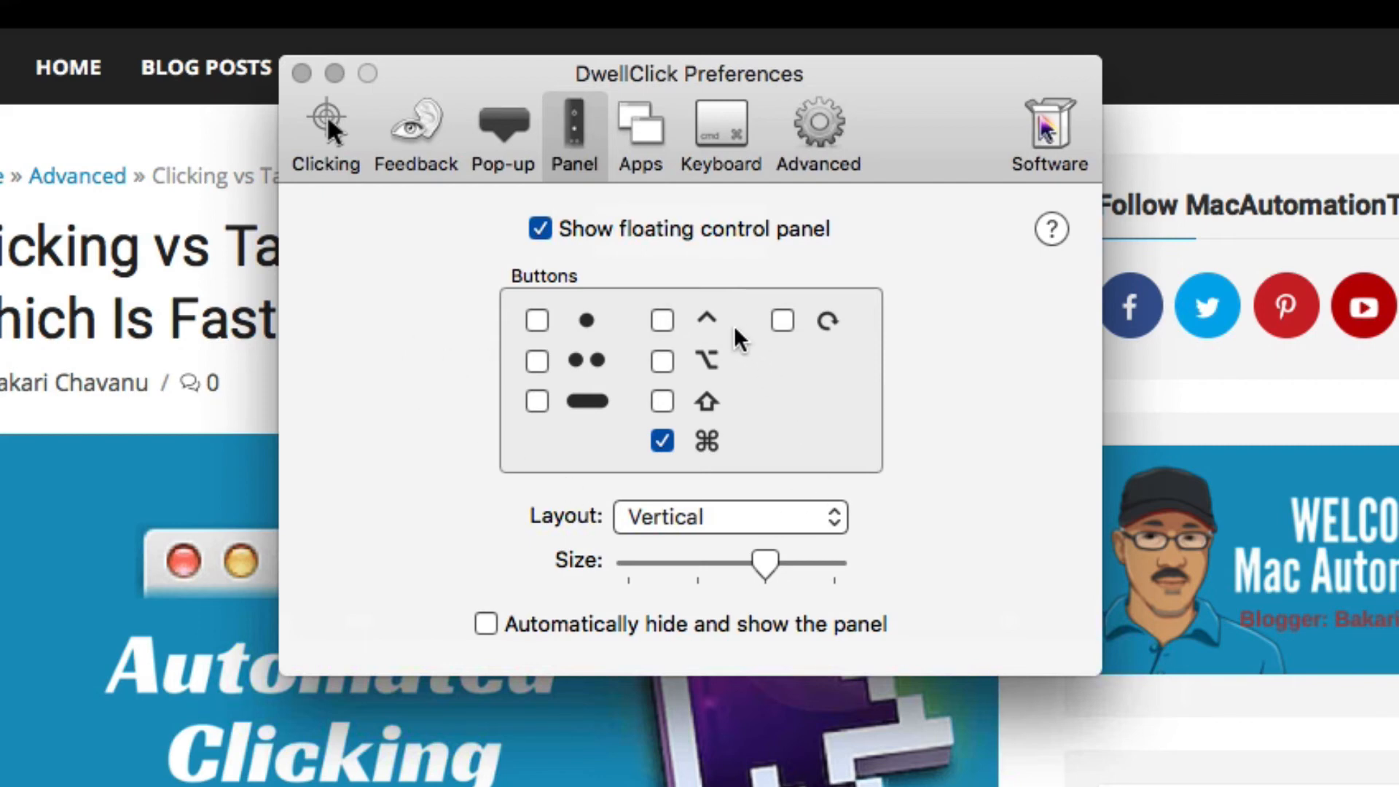
mouse_move(730, 435)
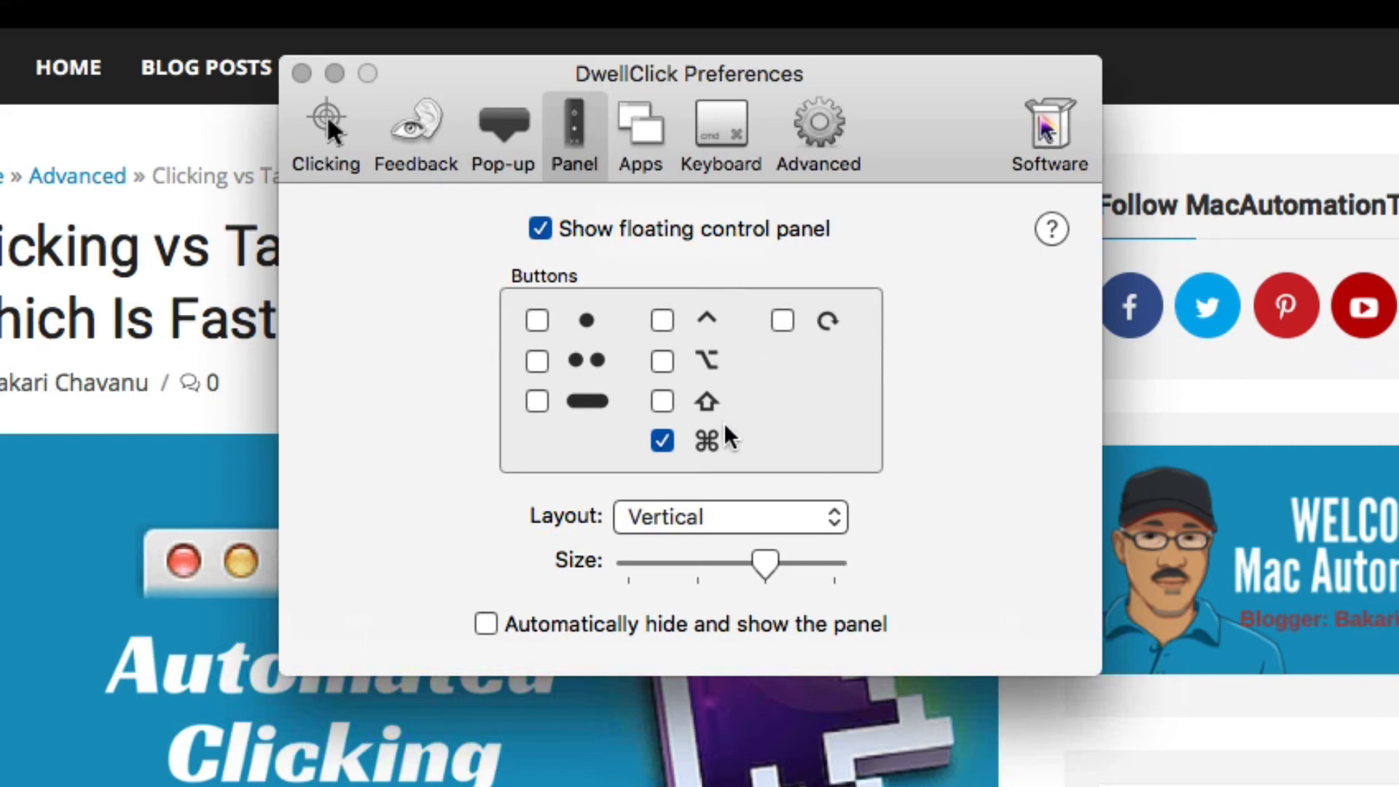
mouse_move(955, 348)
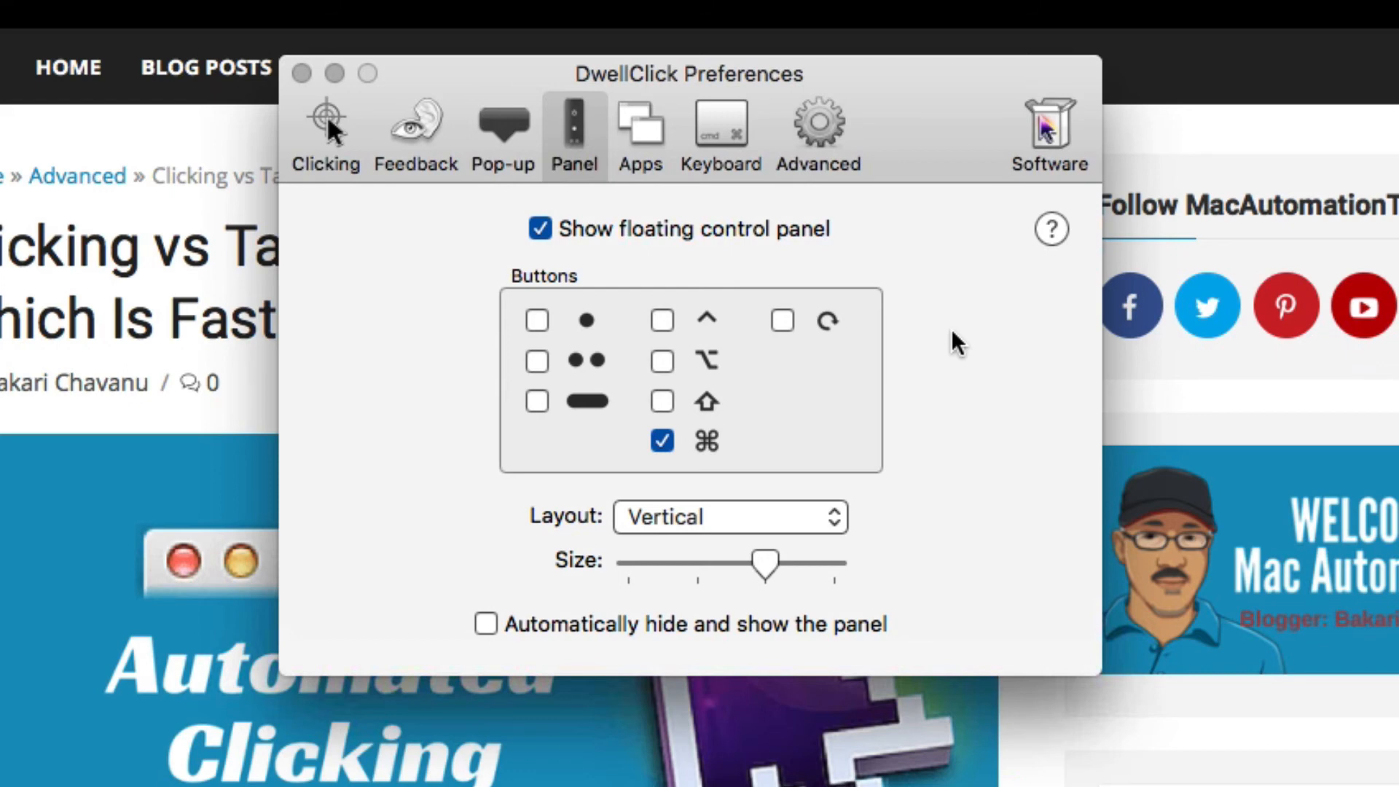
mouse_move(1044, 250)
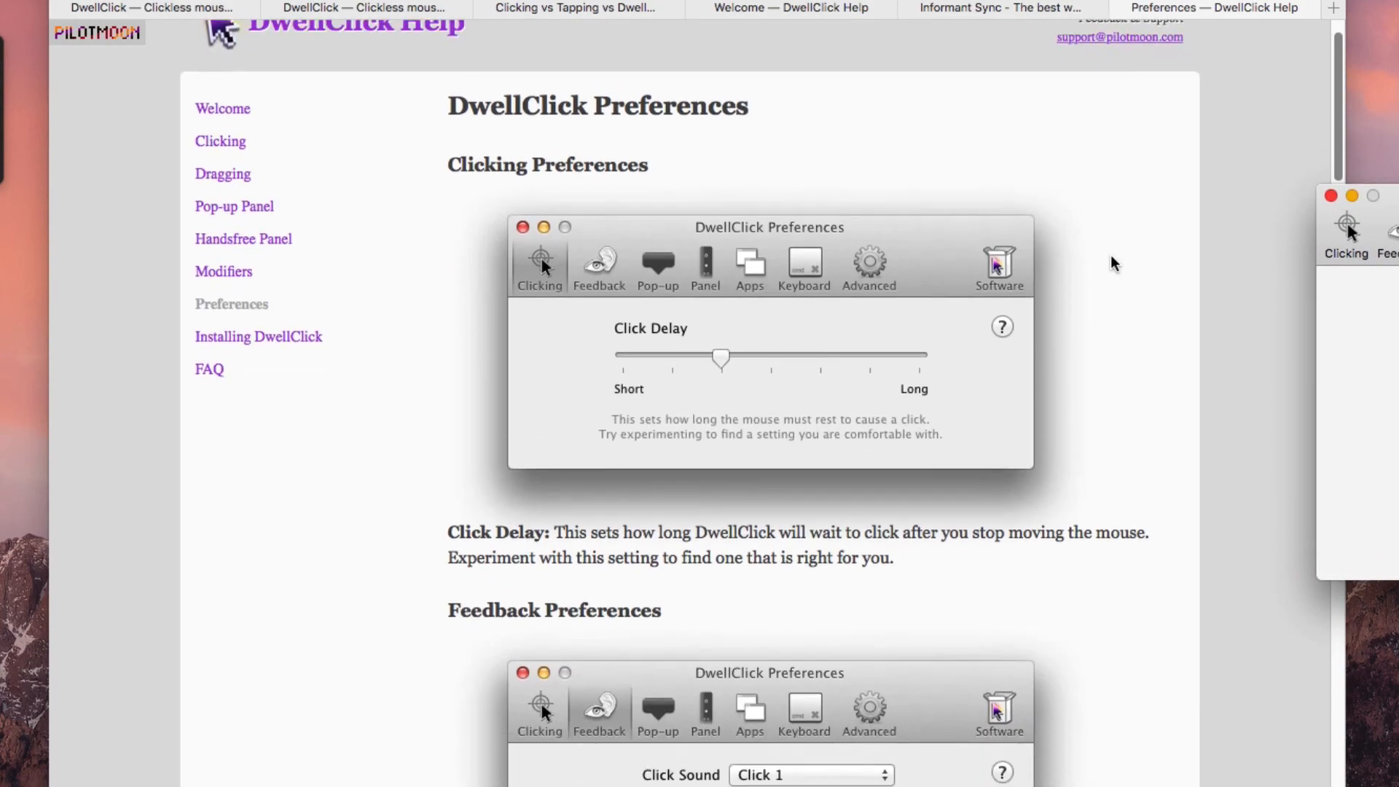
Scroll the Preferences help page to Feedback Preferences and follow a link to the App Store preview
scroll("down", 3)
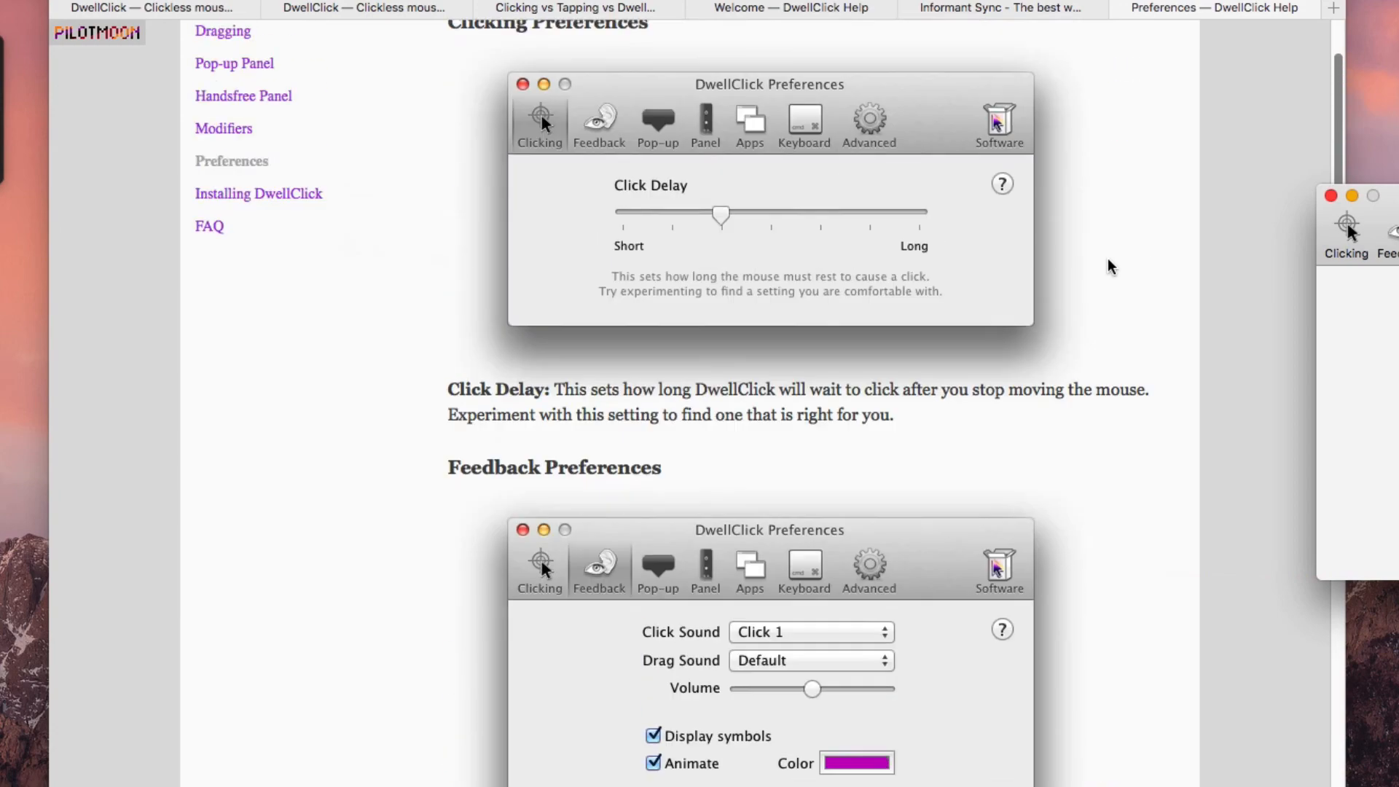
scroll("down", 3)
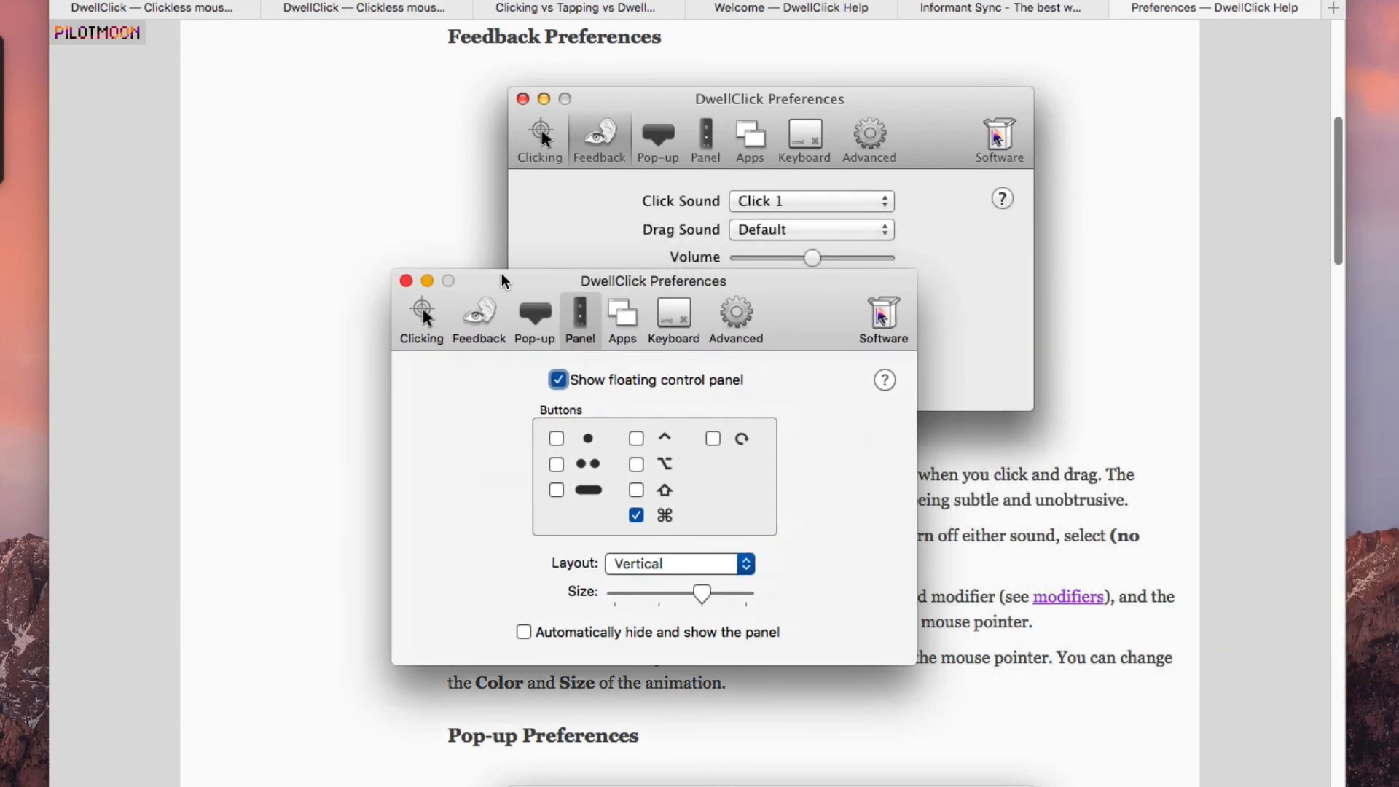
left_click(880, 316)
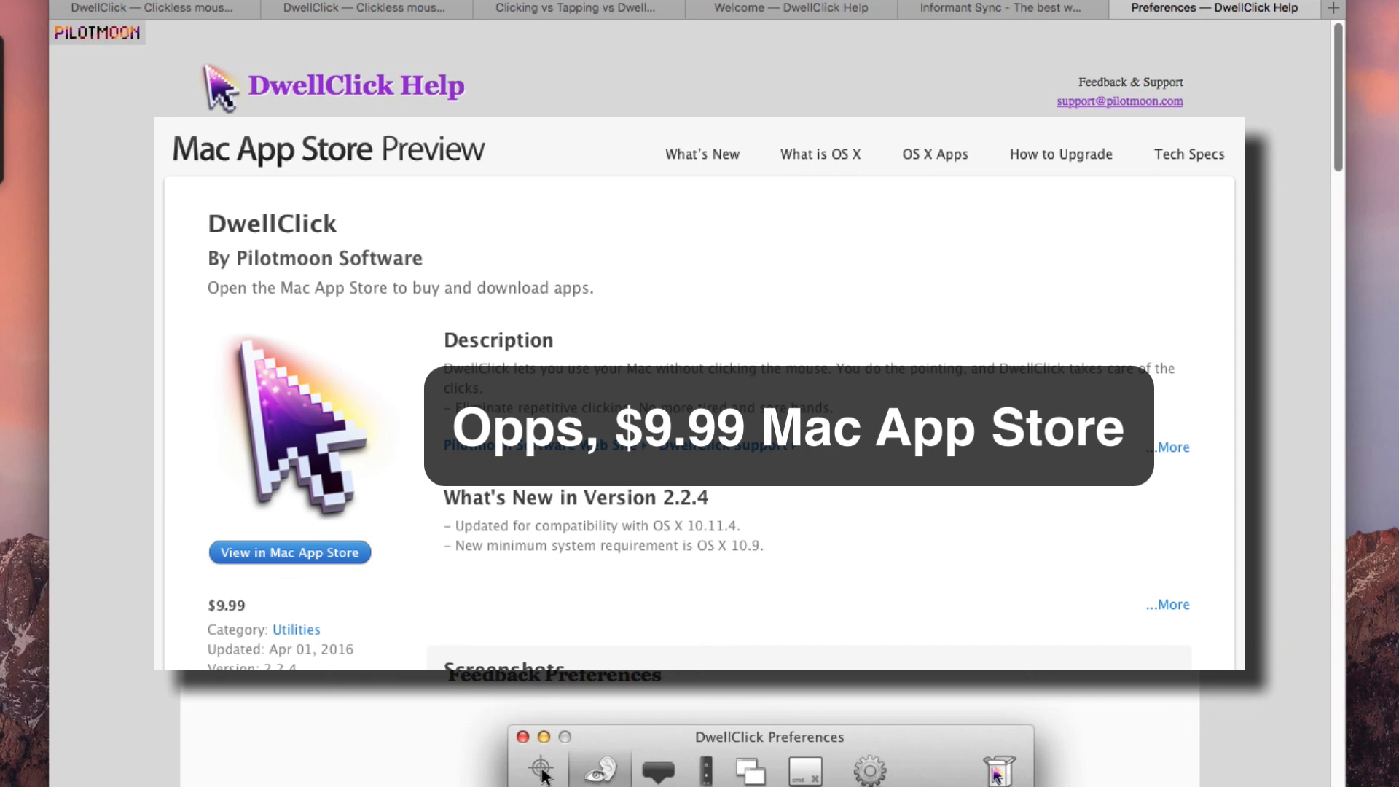
Return to the DwellClick Help Welcome page
left_click(1211, 8)
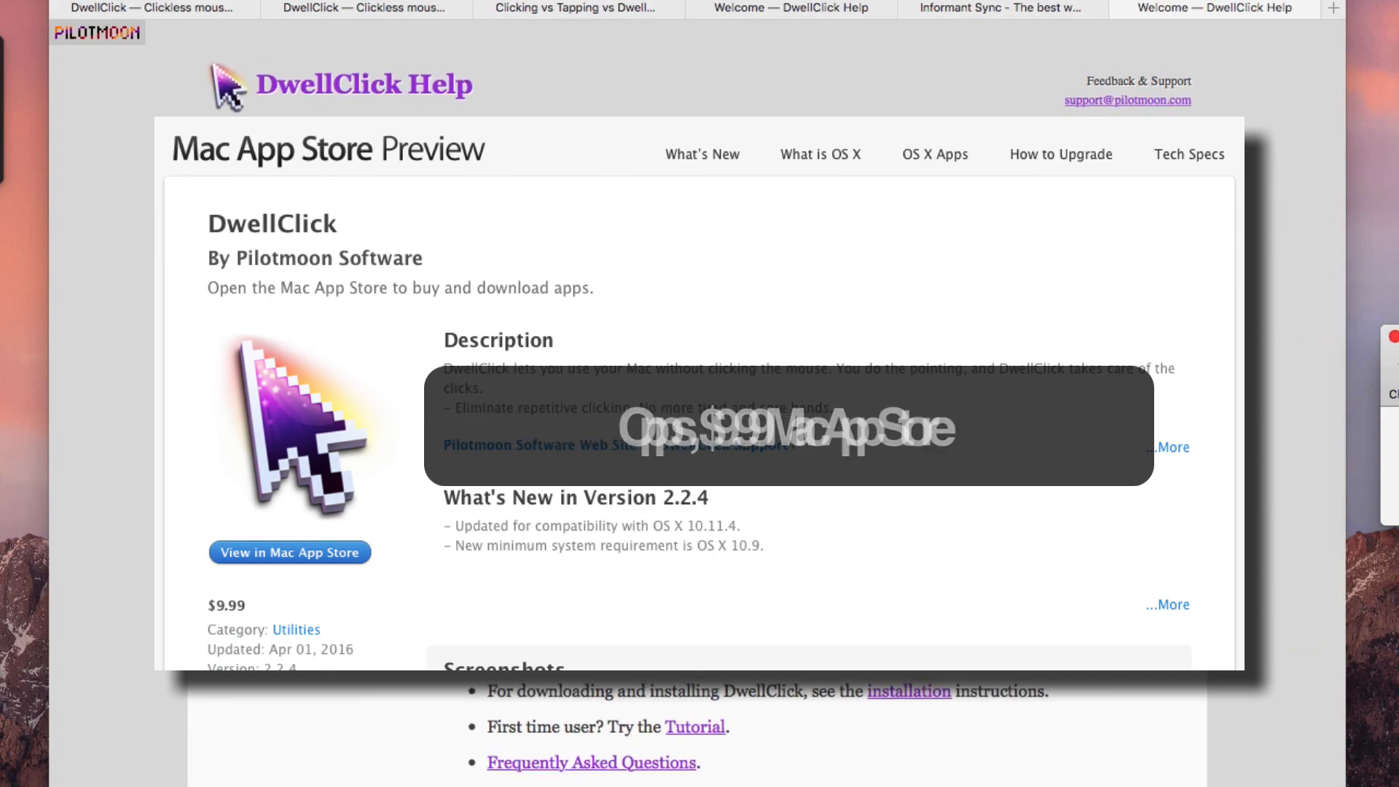
left_click(1214, 9)
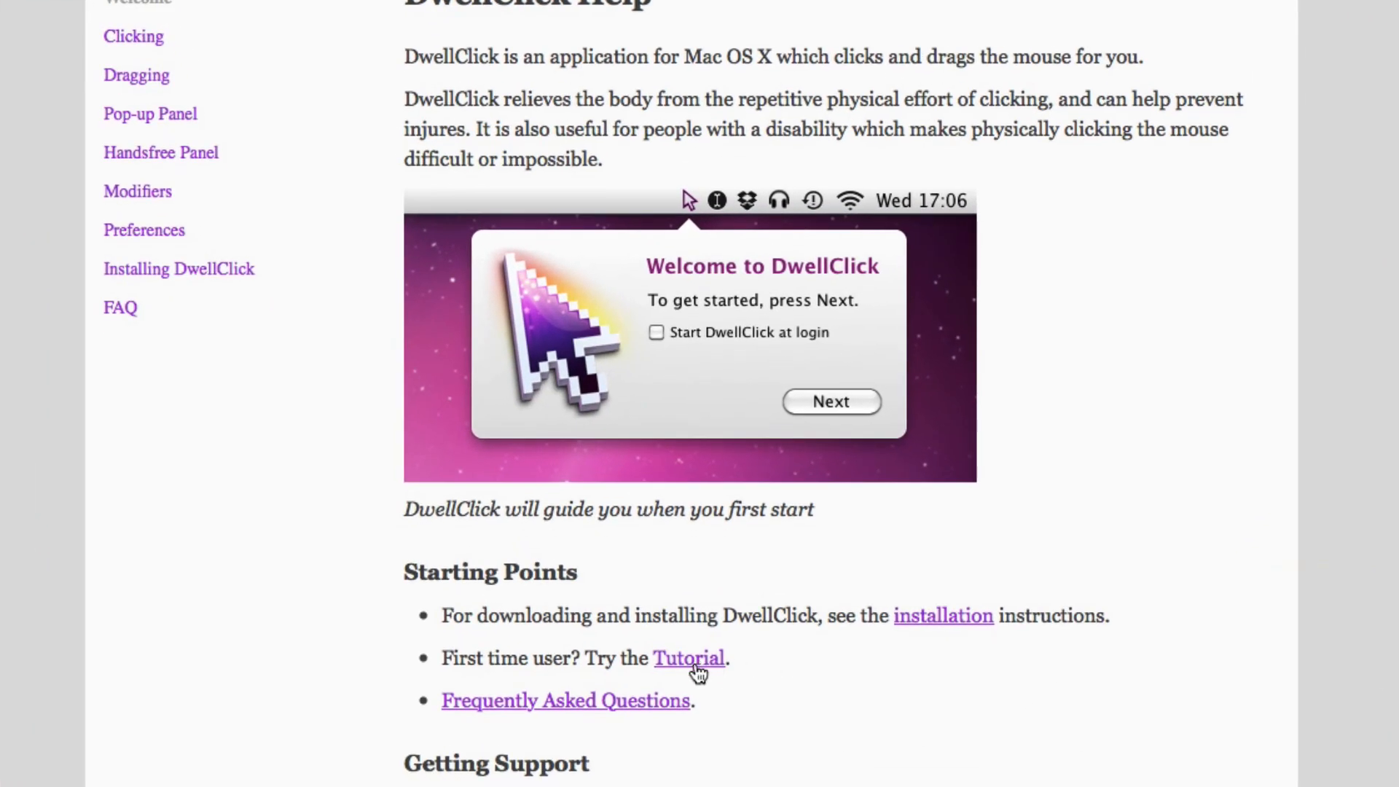
left_click(686, 657)
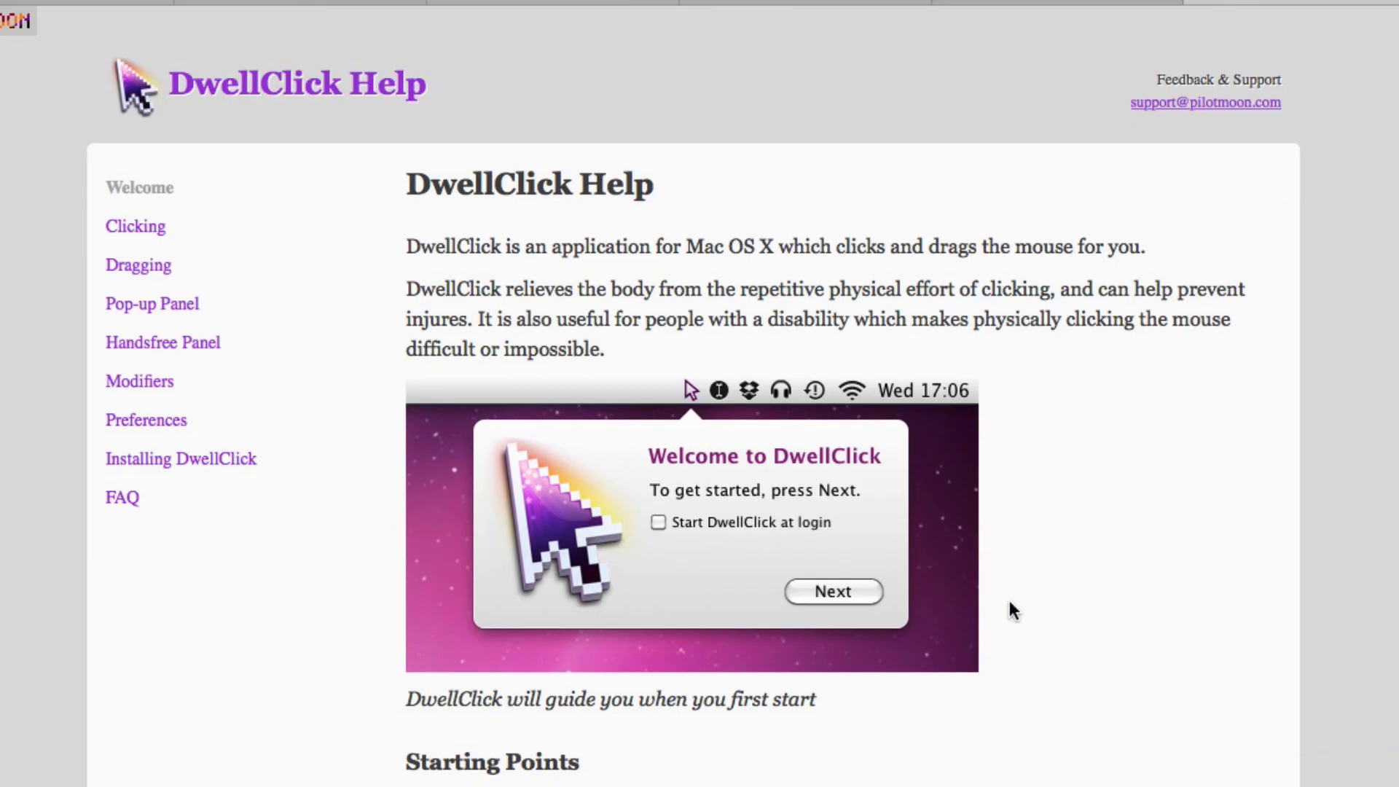
mouse_move(1133, 701)
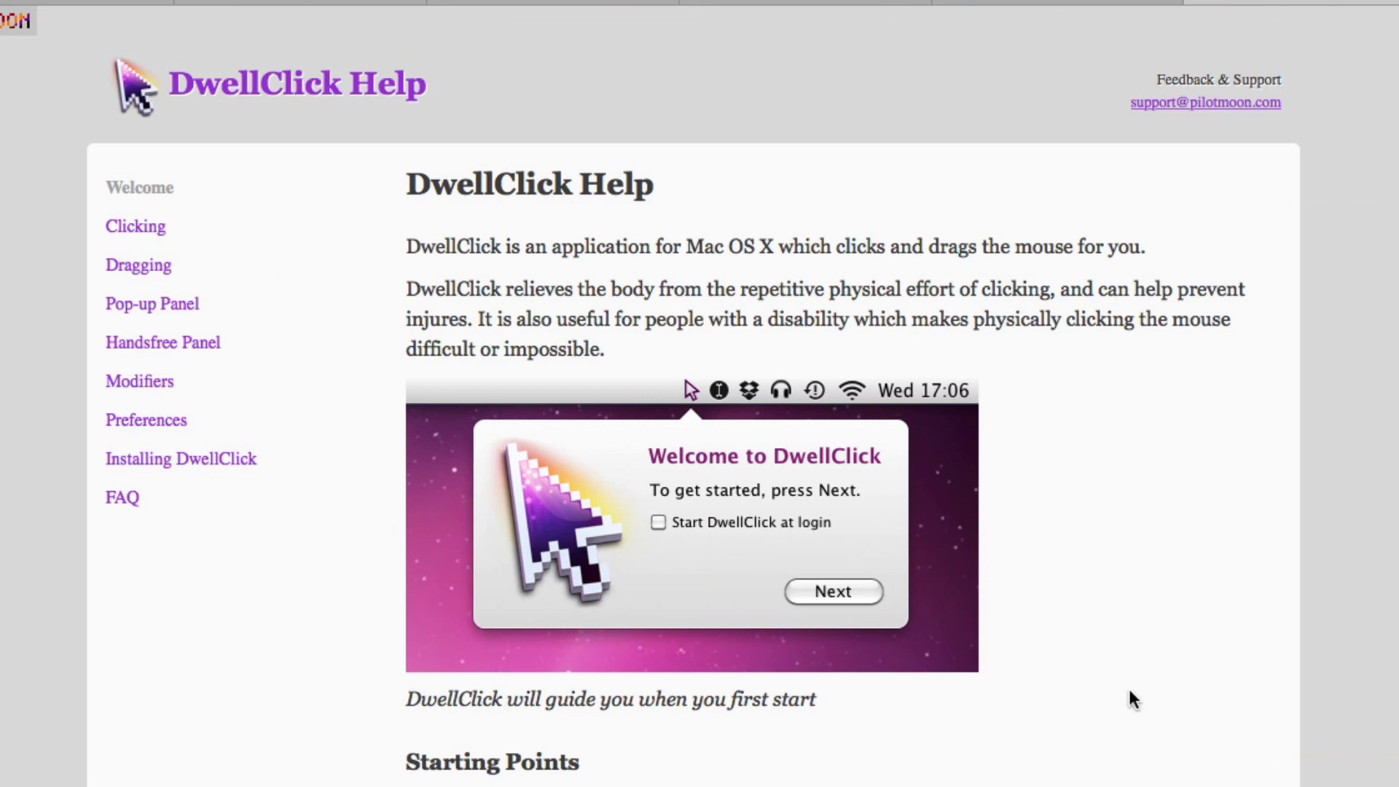